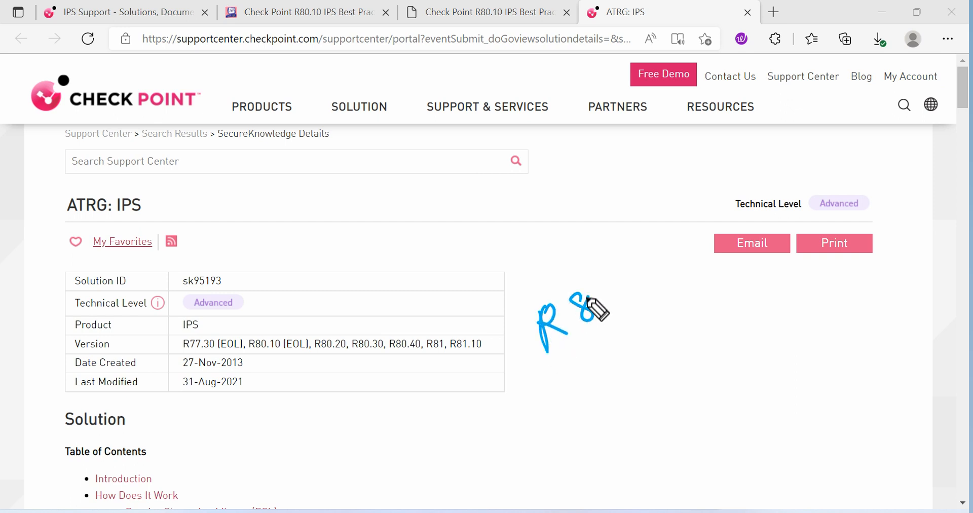
# Skim the R80.10 IPS Best Practices PDF down to page 7, Initial Installation, then switch back to ATRG: IPS
pyautogui.moveTo(596, 304); pyautogui.dragTo(646, 348)
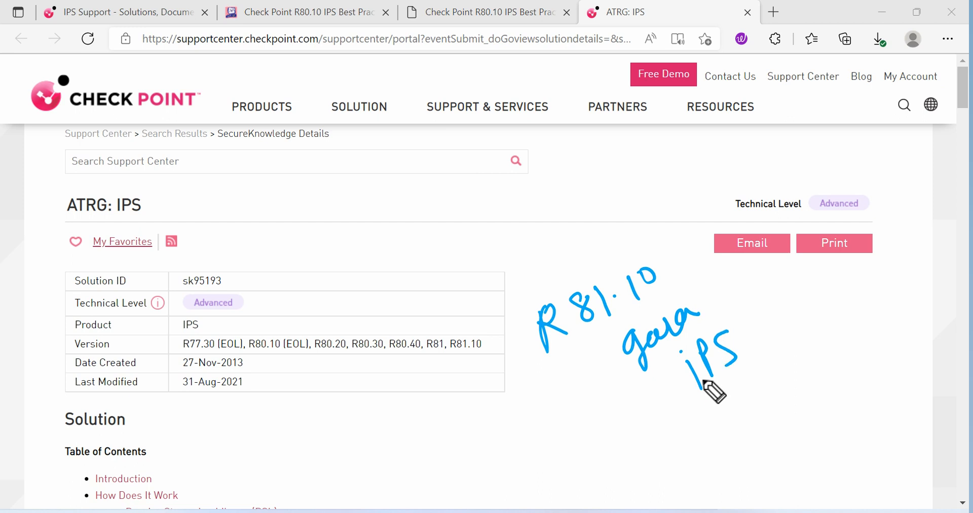
pyautogui.moveTo(685, 407); pyautogui.dragTo(753, 377)
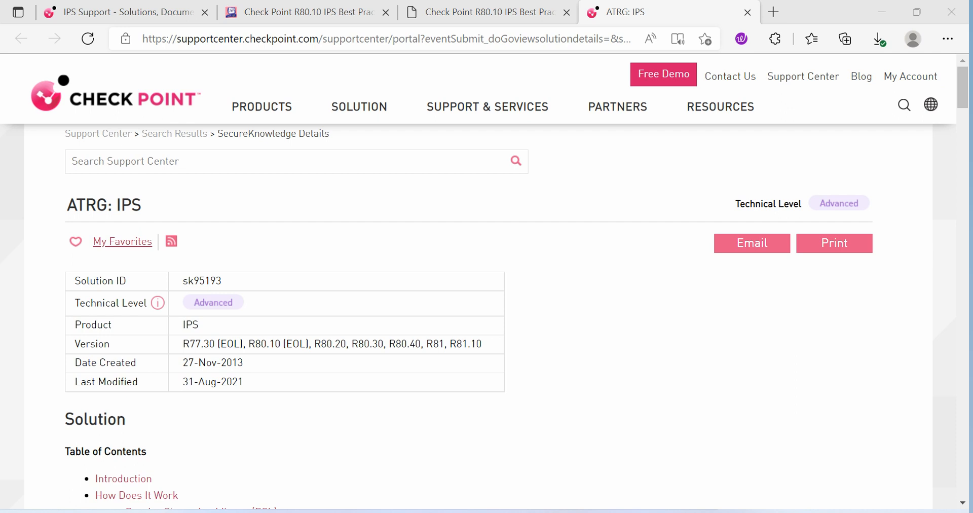
pyautogui.moveTo(163, 340)
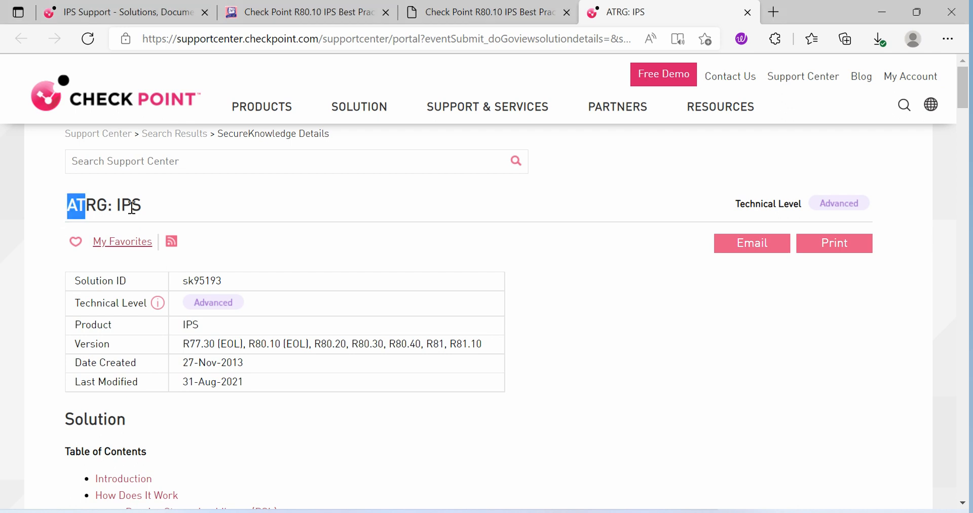
pyautogui.click(488, 11)
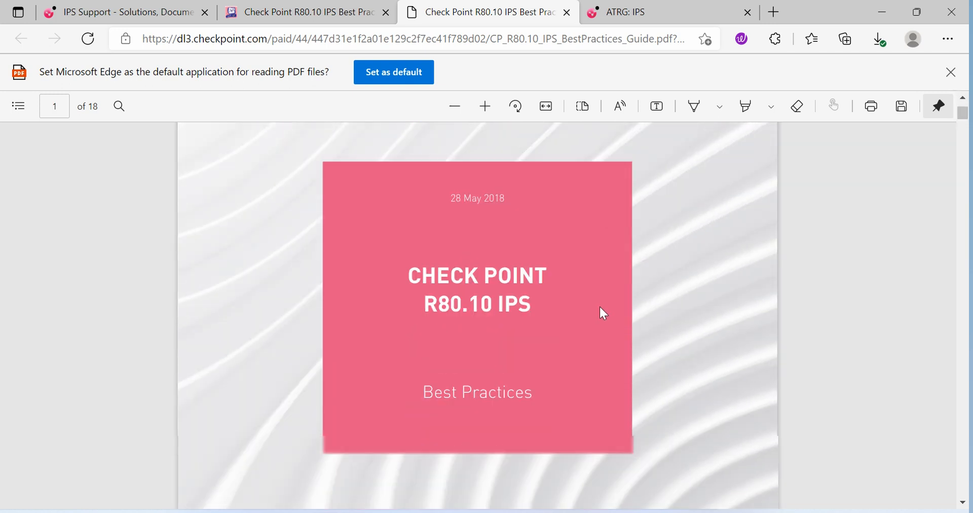
pyautogui.scroll(-3)
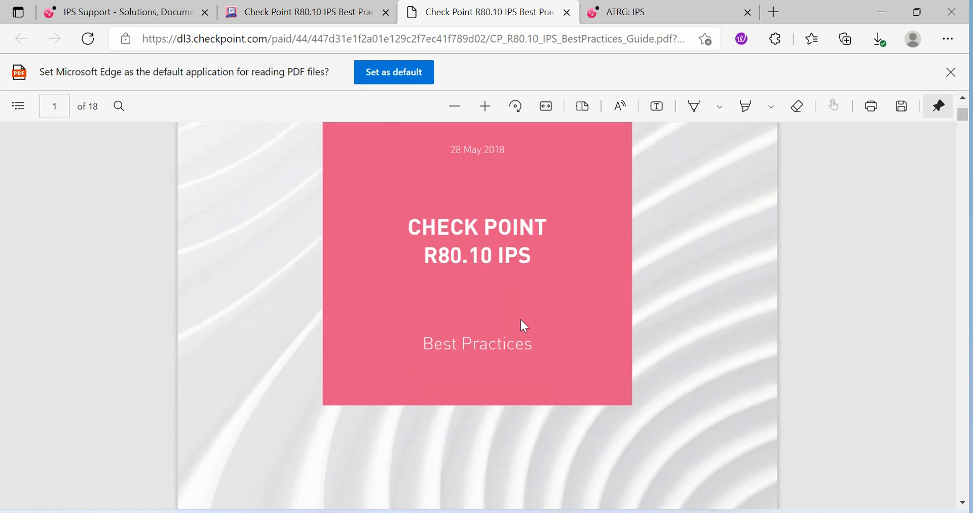
pyautogui.scroll(-3)
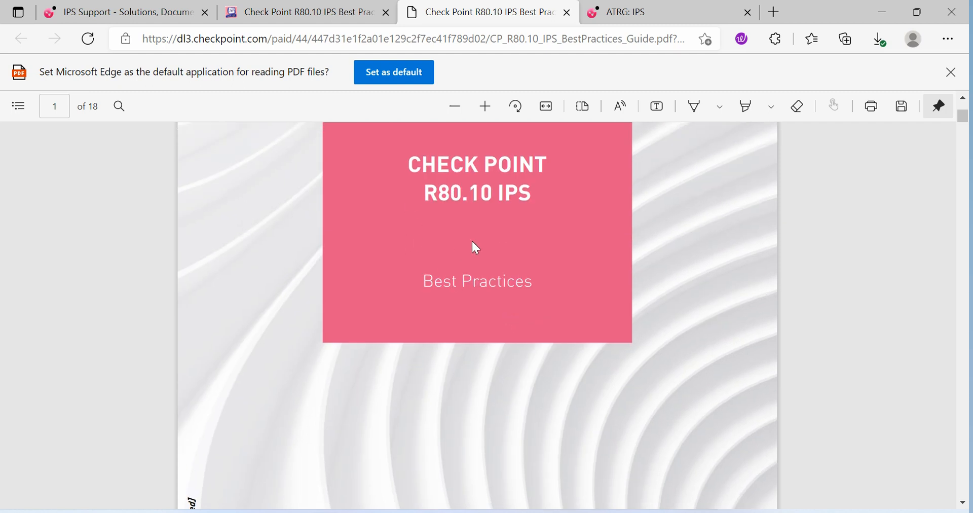
pyautogui.moveTo(494, 272)
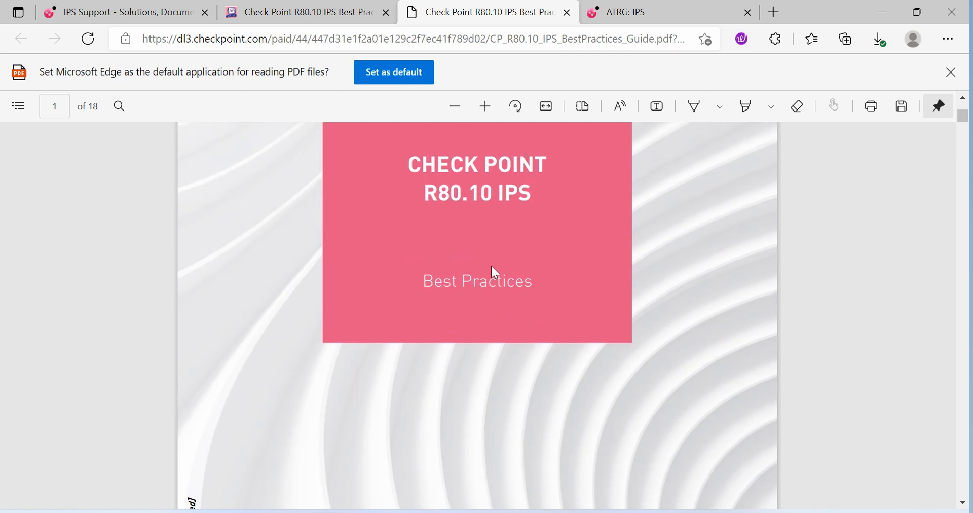
pyautogui.scroll(-3)
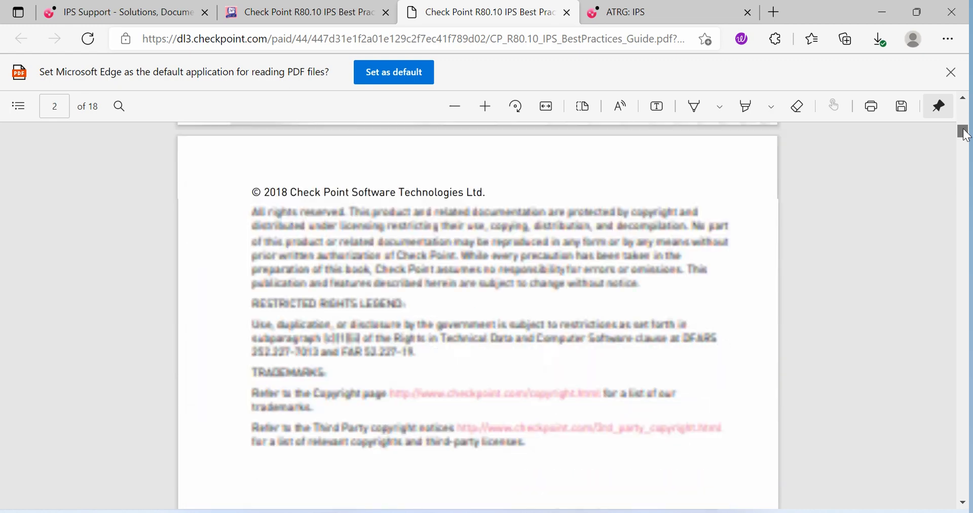
pyautogui.scroll(-3)
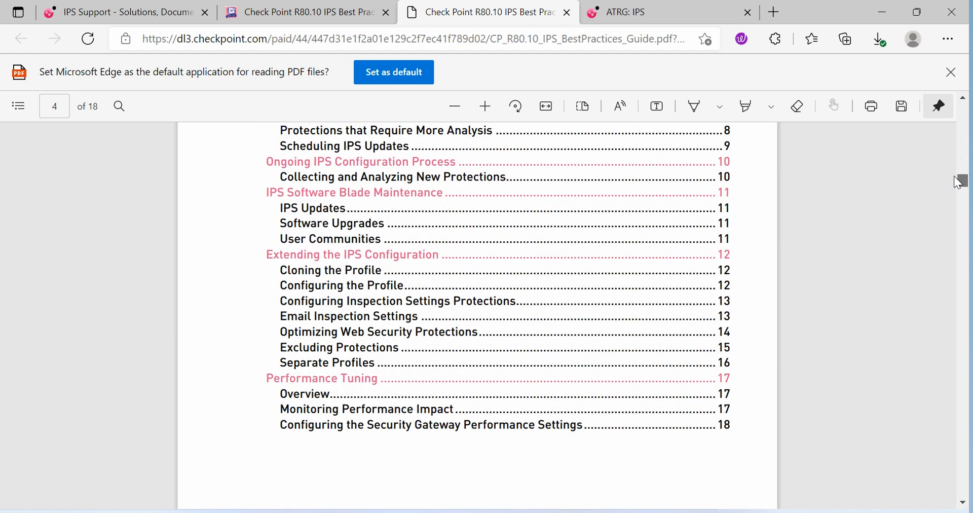
pyautogui.scroll(-3)
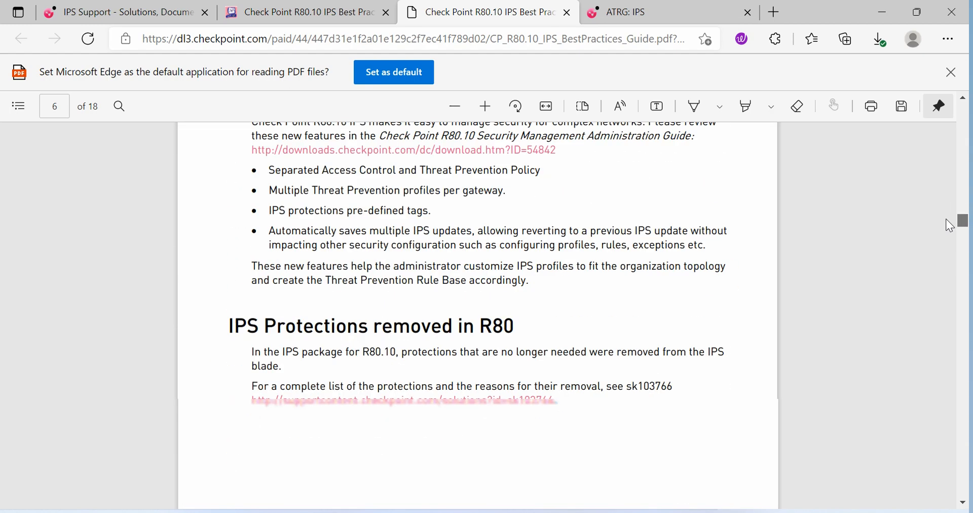
pyautogui.scroll(-3)
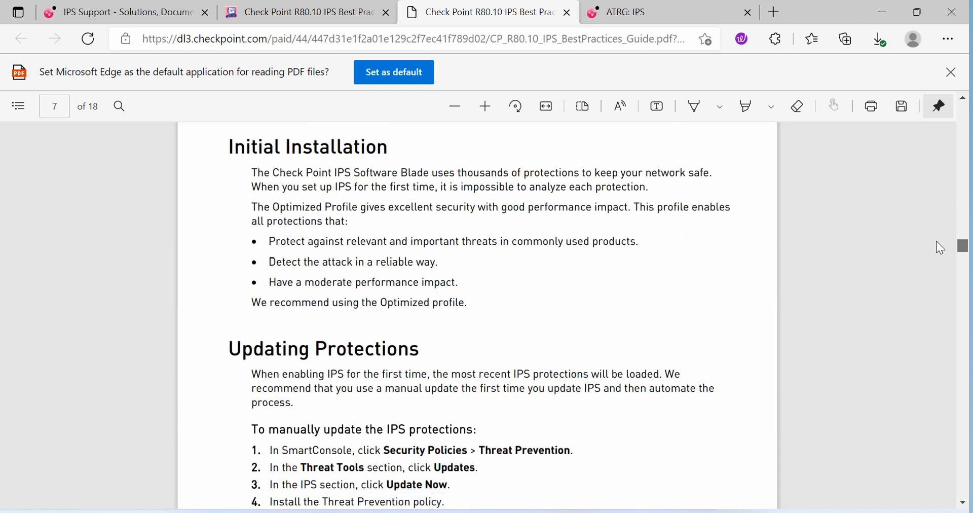
pyautogui.click(630, 12)
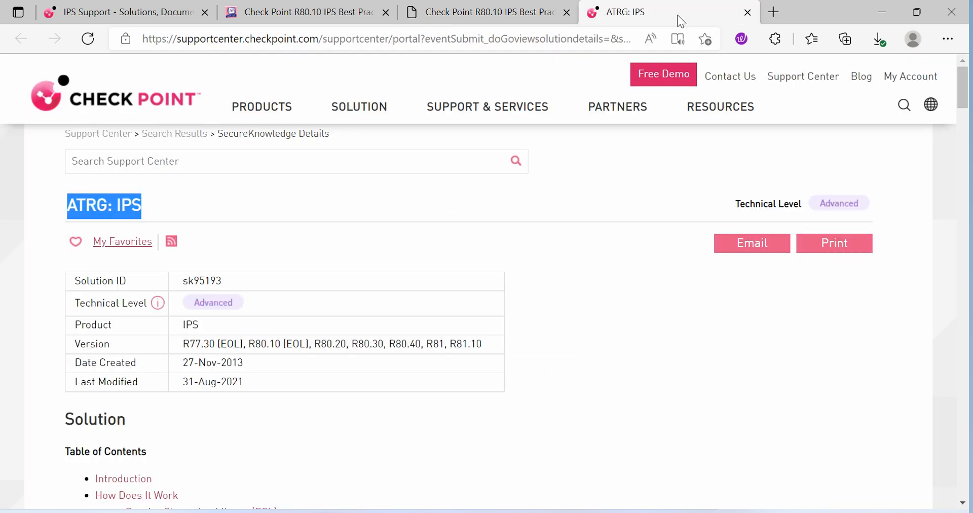
# Scroll the ATRG: IPS article past the table of contents to the Introduction section
pyautogui.scroll(-3)
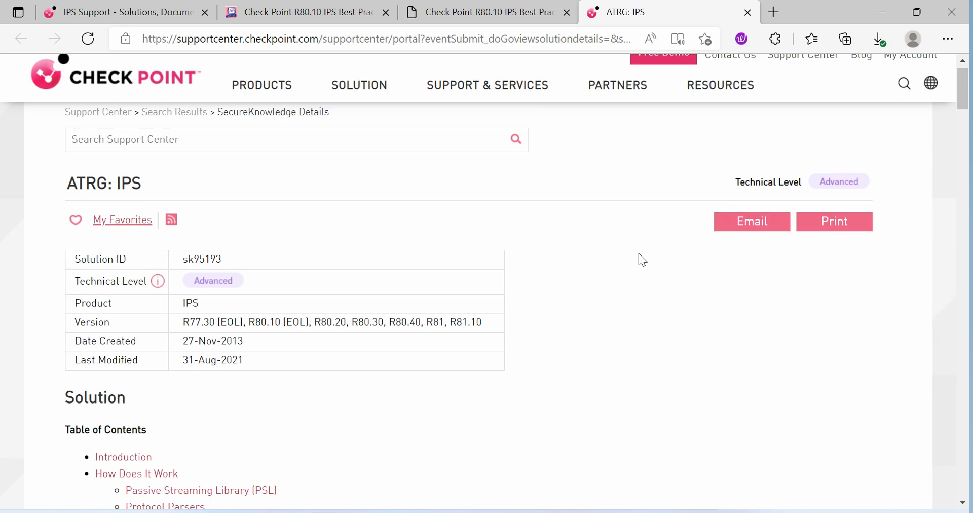
pyautogui.scroll(-3)
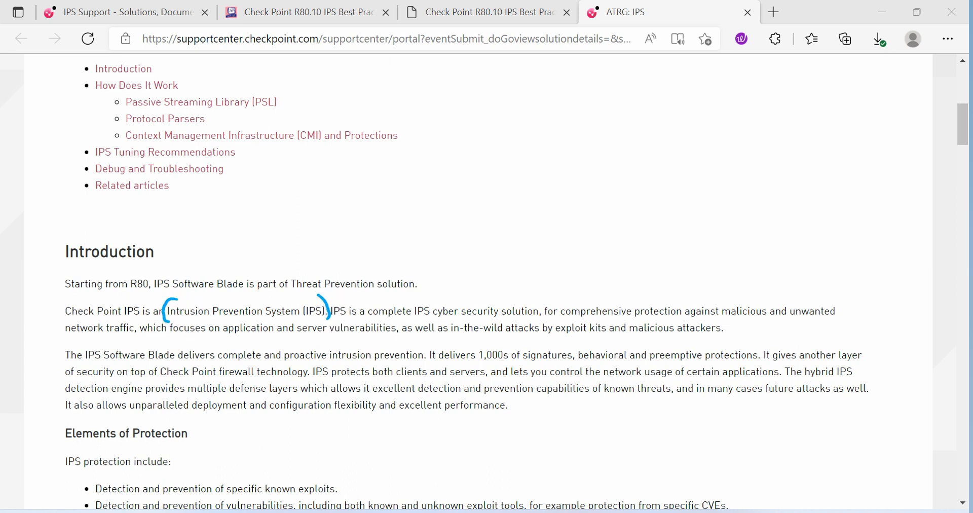
pyautogui.moveTo(393, 316)
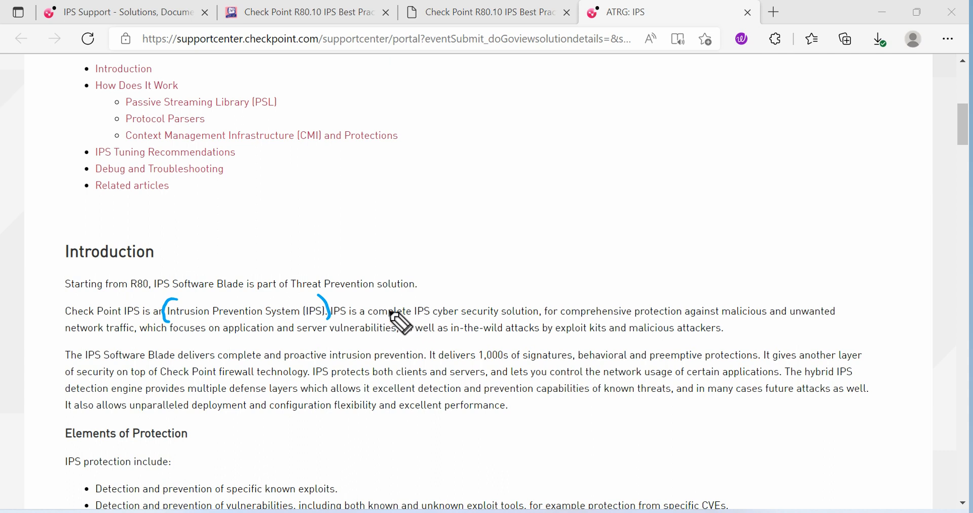
pyautogui.moveTo(479, 329)
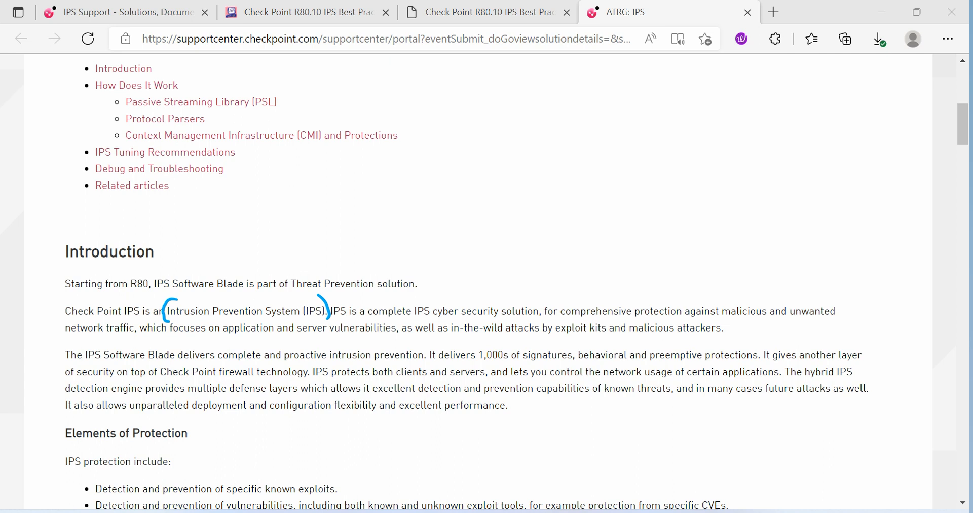
pyautogui.moveTo(939, 124)
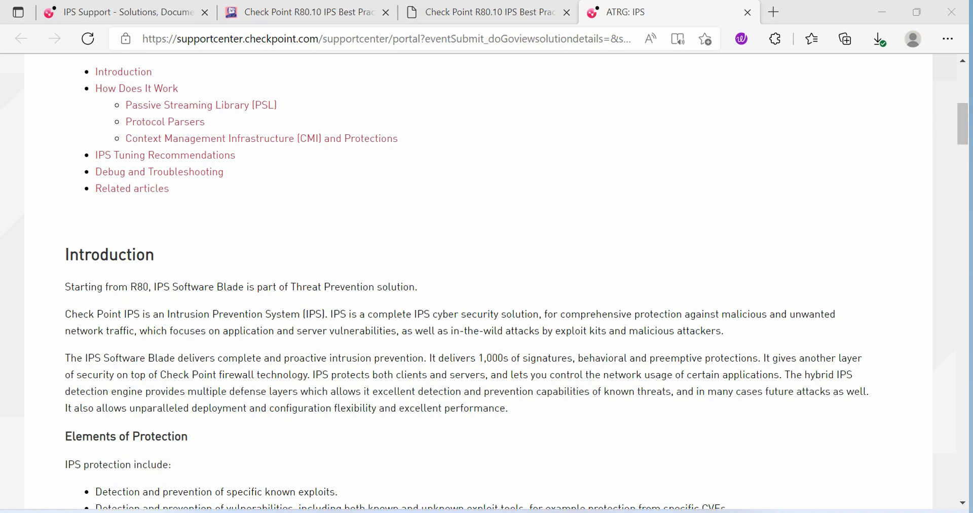
pyautogui.moveTo(957, 131)
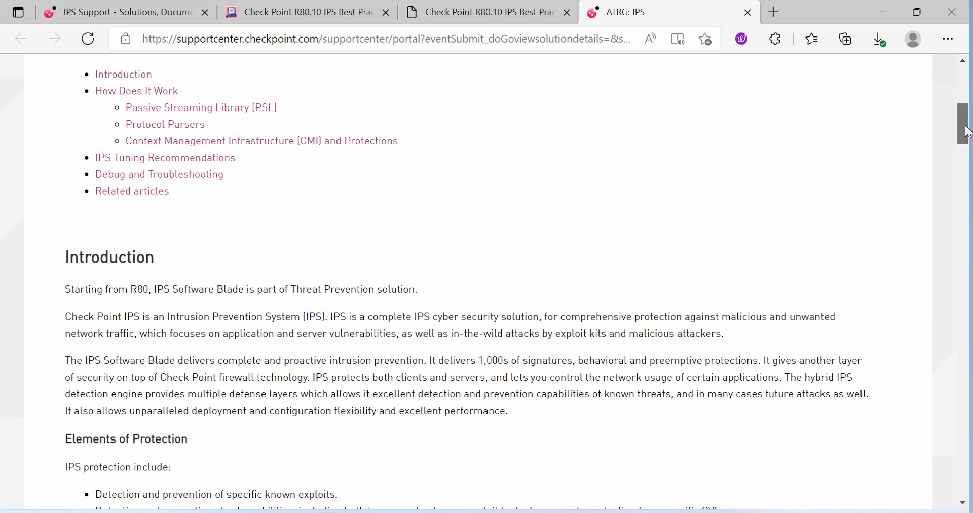
# Scroll further to the Elements of Protection and Capabilities of IPS sections
pyautogui.scroll(-3)
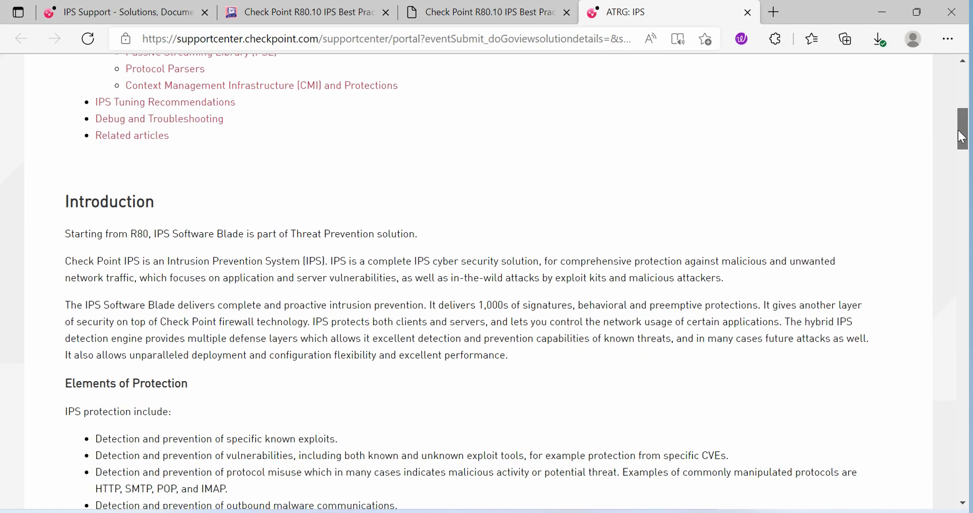
pyautogui.scroll(-3)
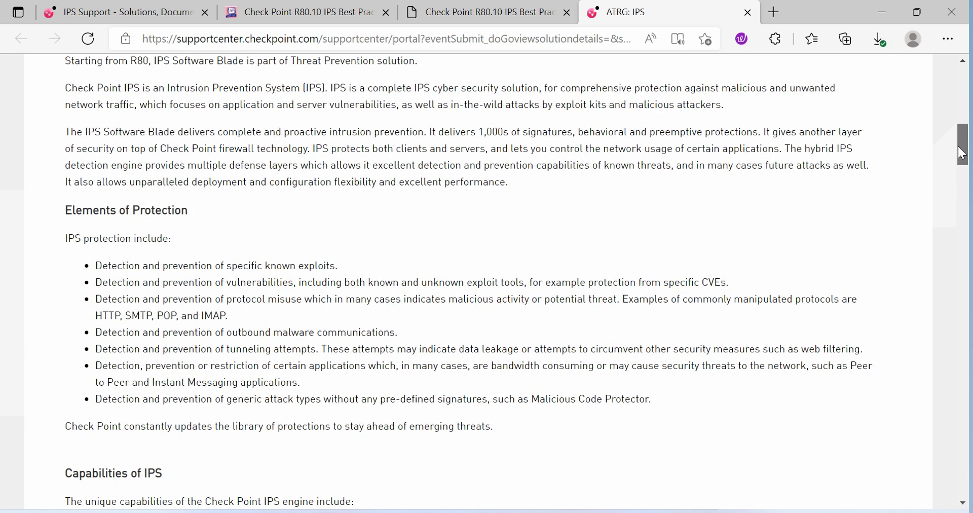
pyautogui.scroll(-3)
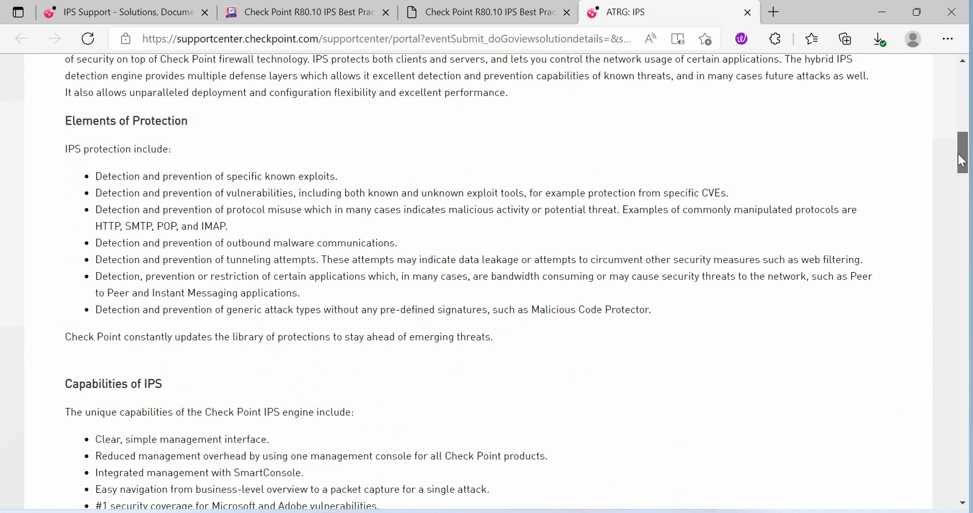
pyautogui.scroll(-3)
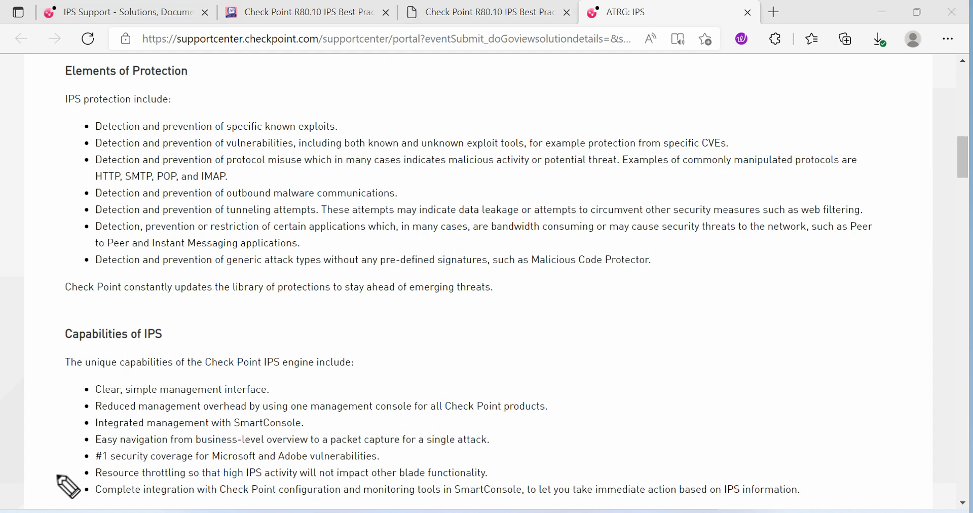
pyautogui.moveTo(769, 393)
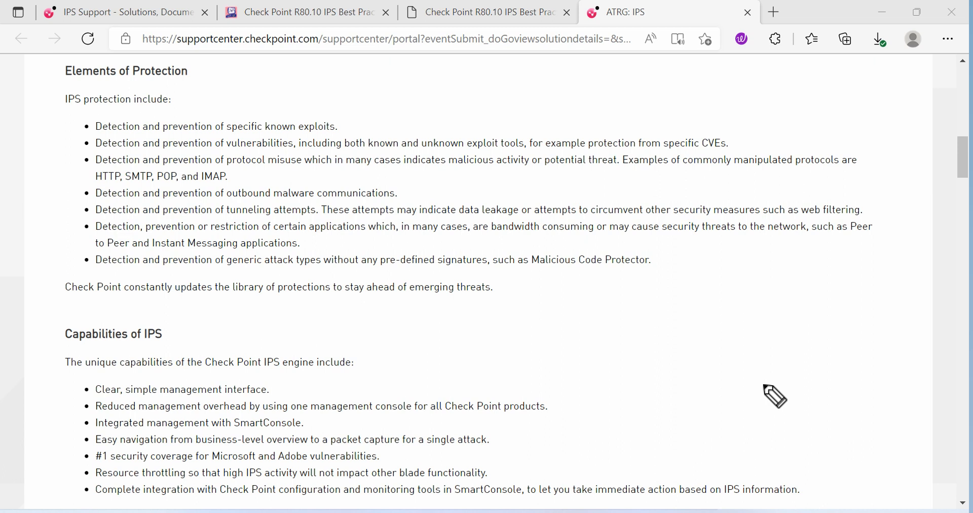
pyautogui.moveTo(201, 90)
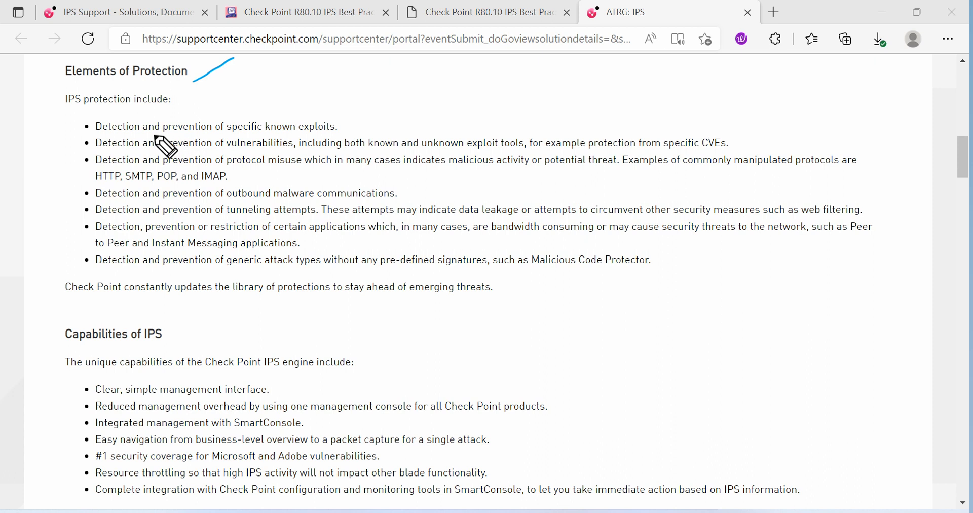
pyautogui.moveTo(347, 142)
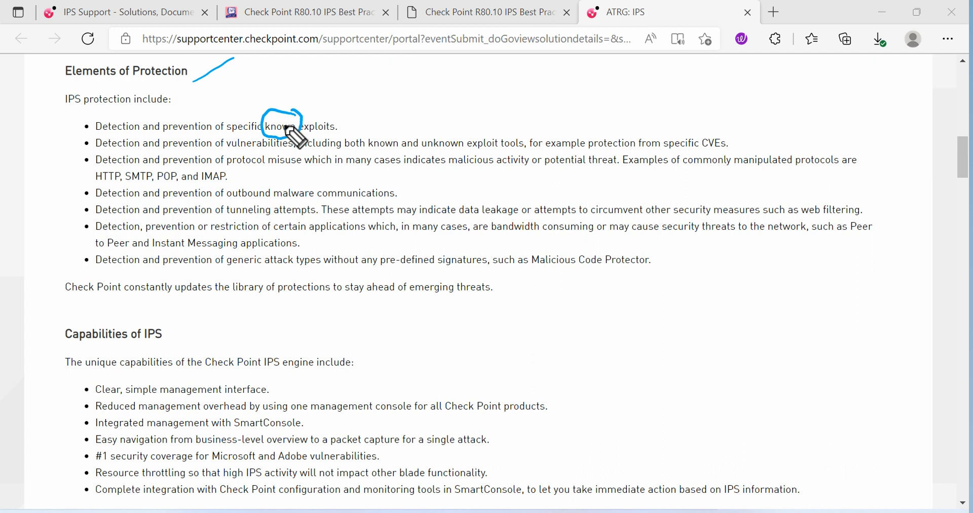
pyautogui.moveTo(296, 181)
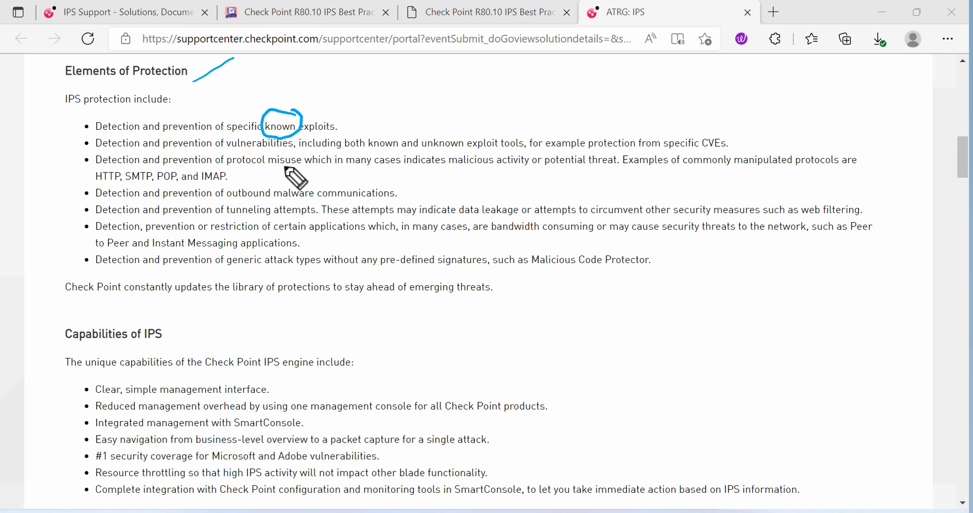
pyautogui.moveTo(597, 365)
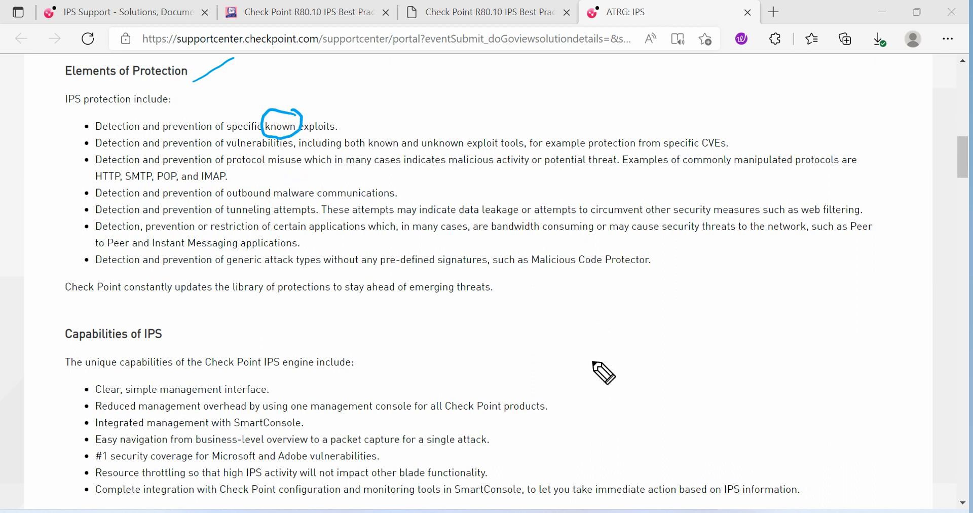
pyautogui.moveTo(590, 373); pyautogui.dragTo(677, 348)
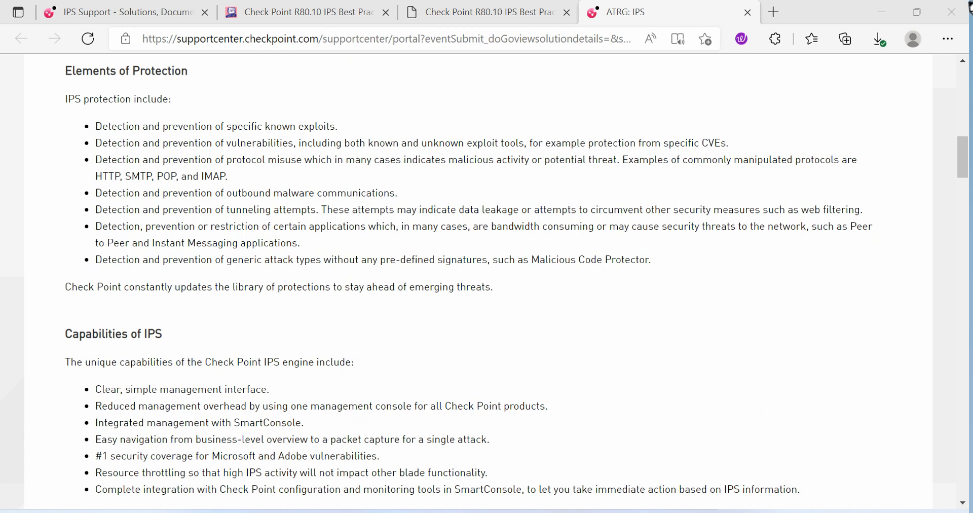
pyautogui.moveTo(614, 308)
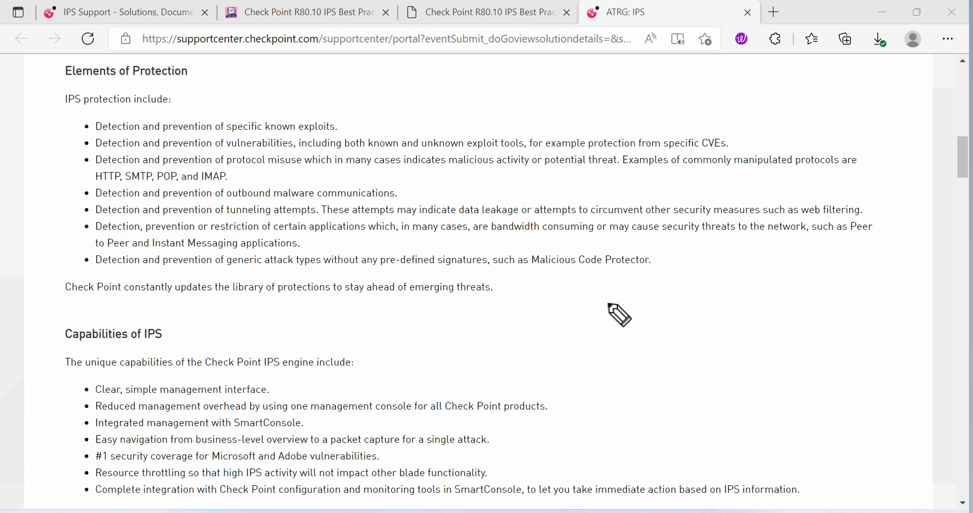
pyautogui.moveTo(617, 327)
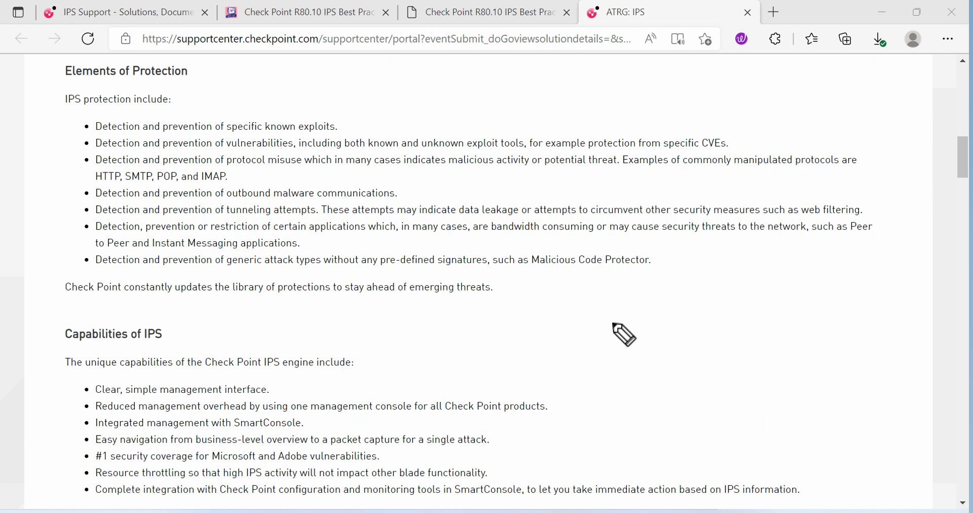
pyautogui.moveTo(202, 176)
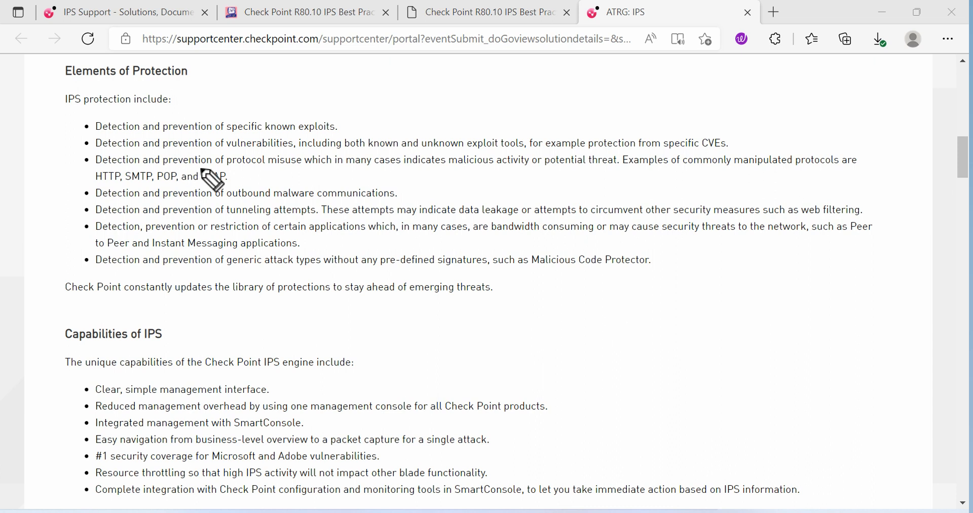
pyautogui.moveTo(351, 183)
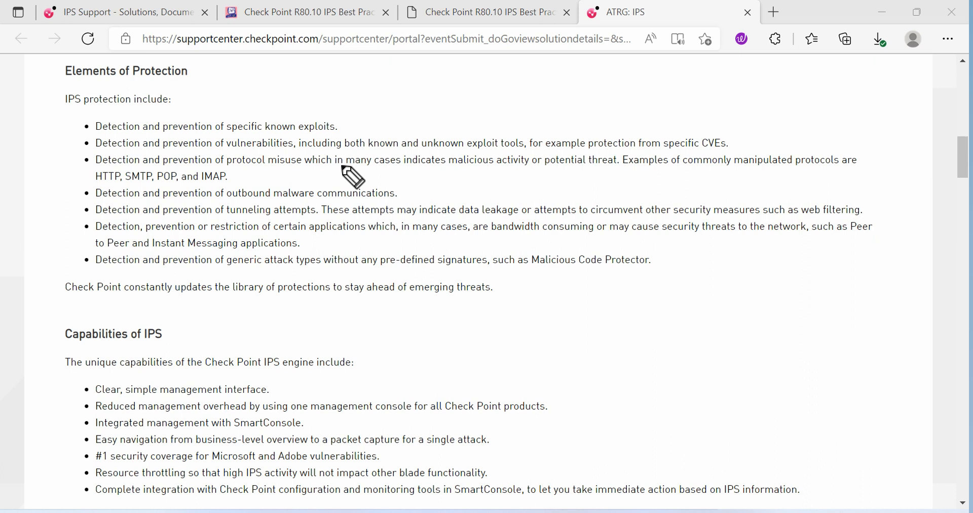
pyautogui.moveTo(556, 183)
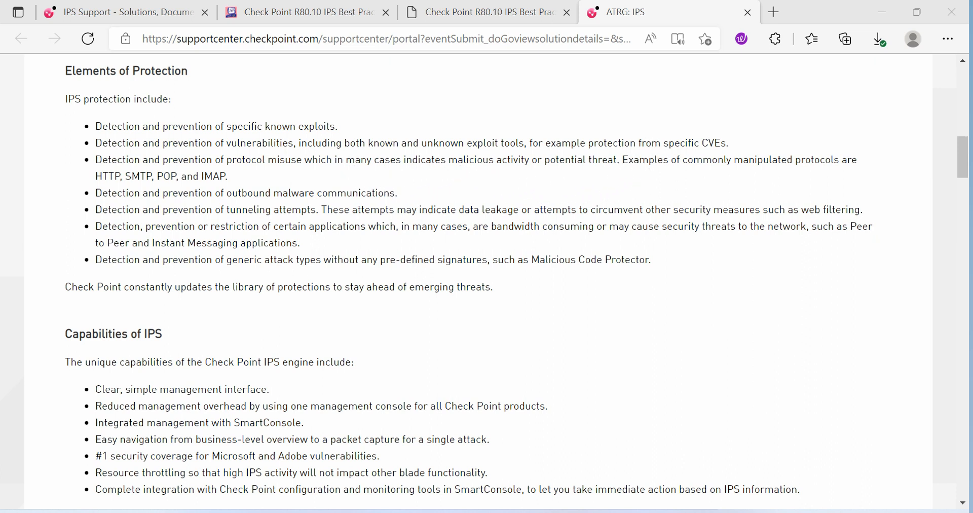
pyautogui.moveTo(191, 276)
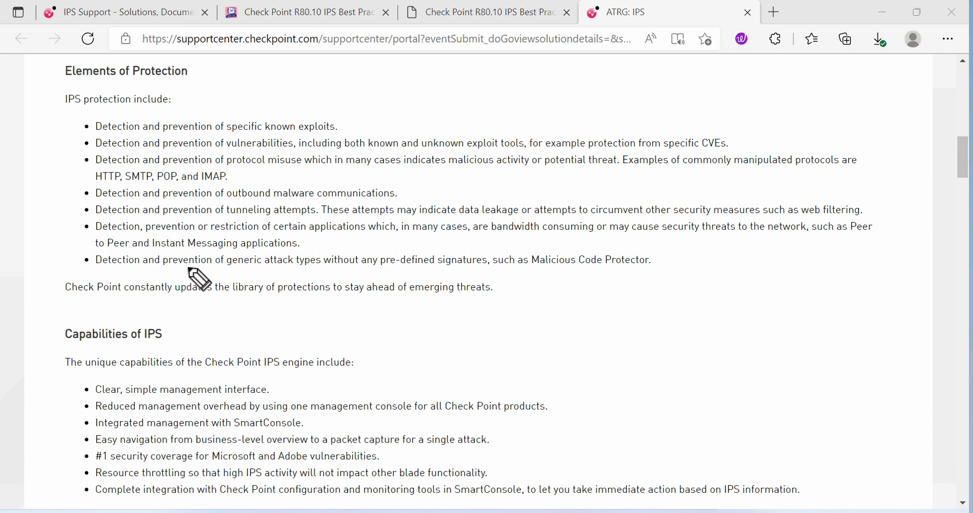
pyautogui.moveTo(381, 260)
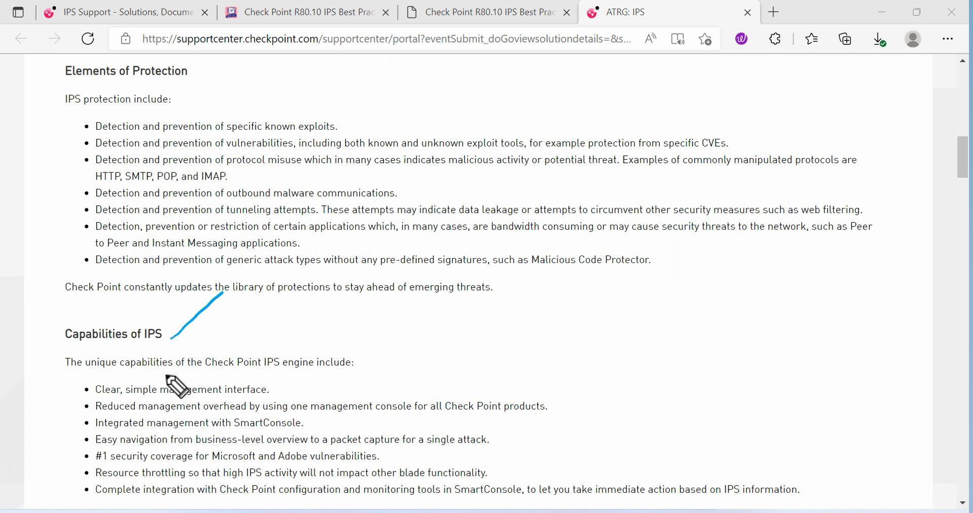
pyautogui.moveTo(280, 418)
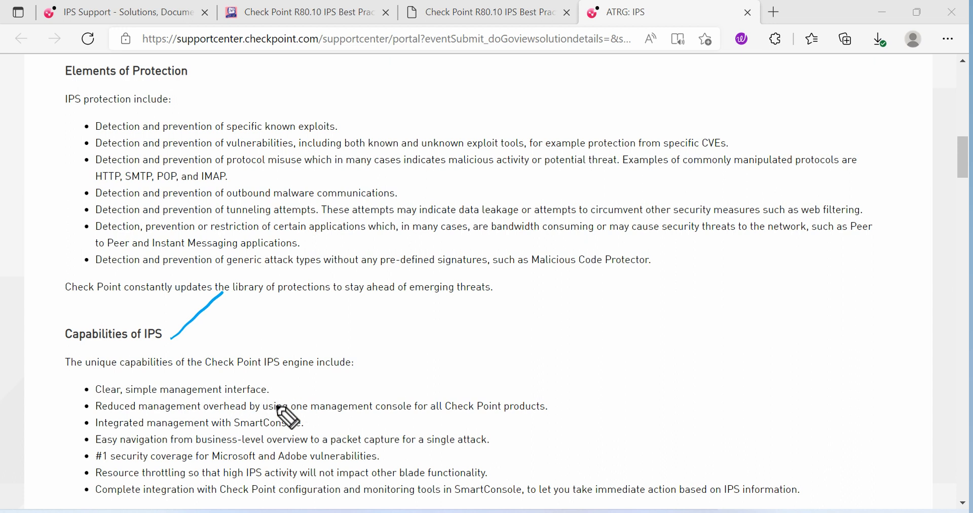
pyautogui.moveTo(341, 427)
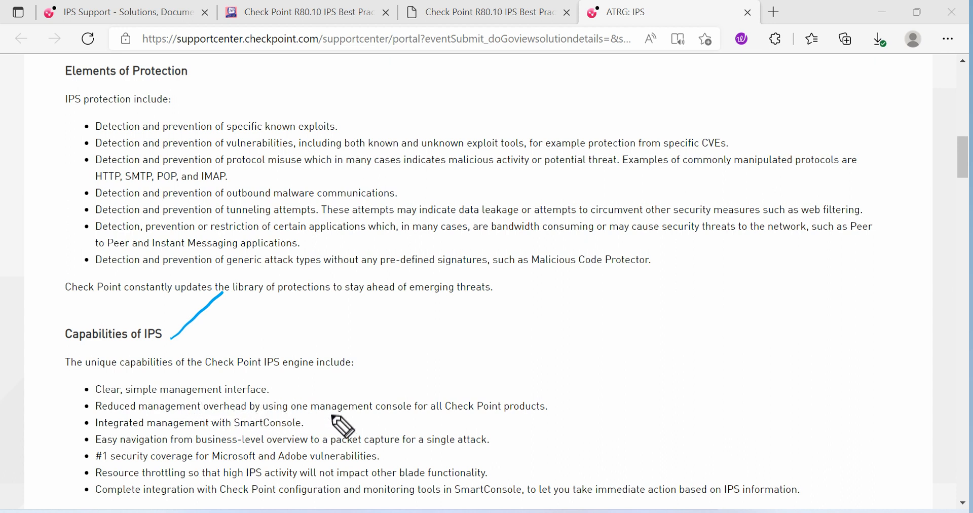
pyautogui.moveTo(568, 408)
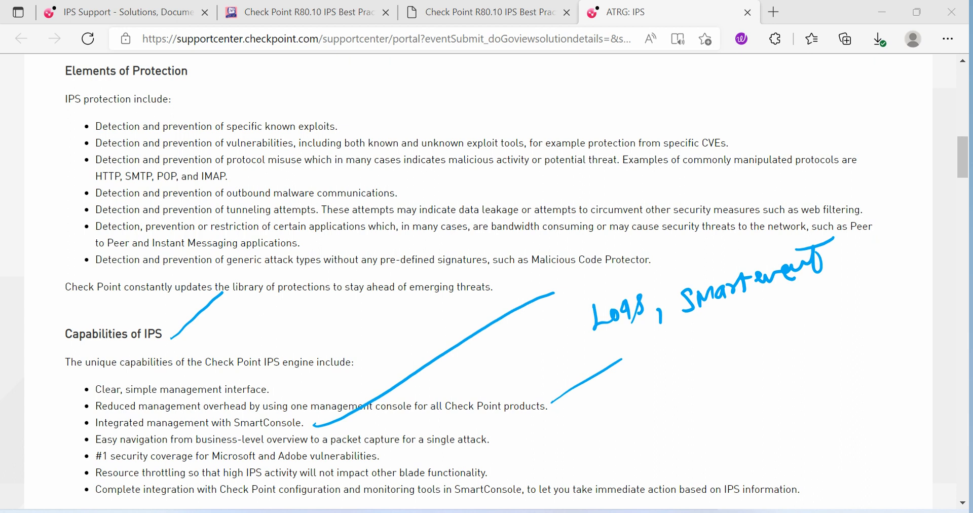
pyautogui.click(716, 362)
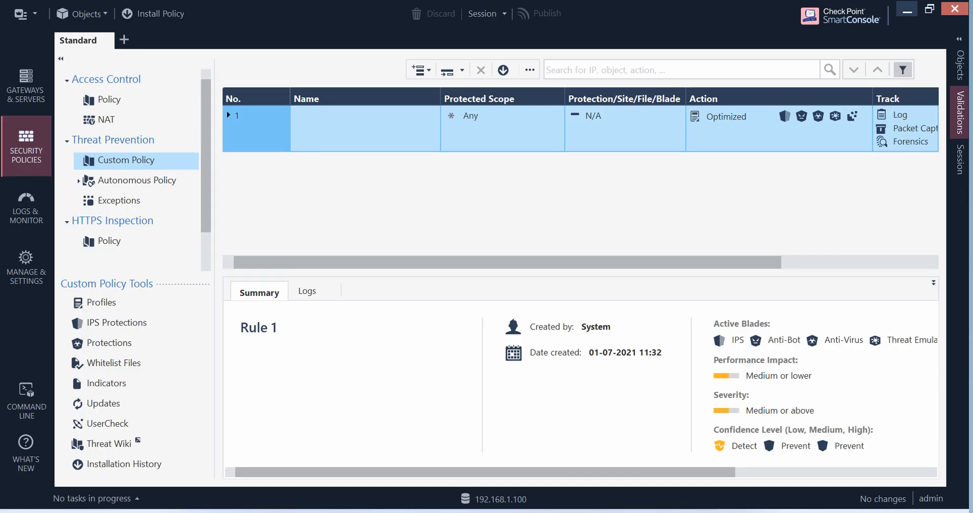
pyautogui.moveTo(119, 169)
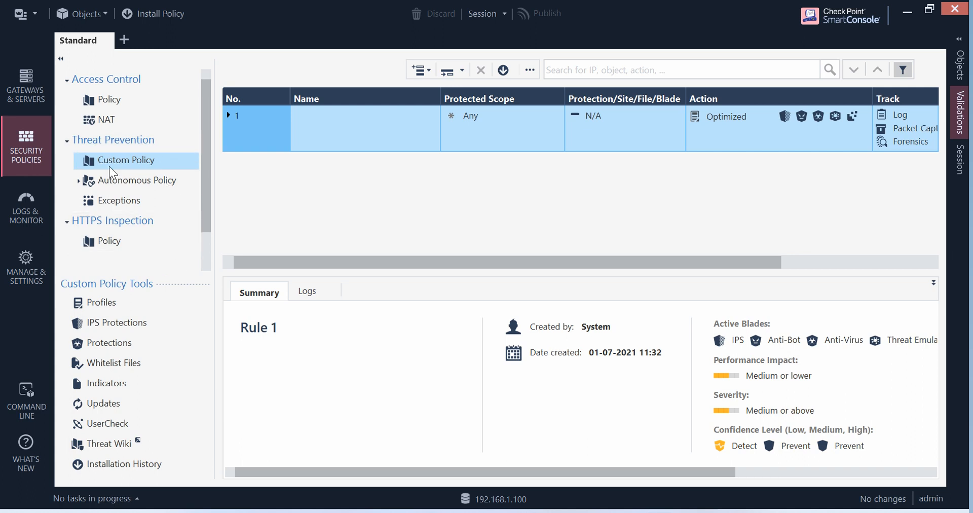
# Show the Gateways & Servers list with Cluster1, GW1, GW2 and SMS
pyautogui.click(27, 86)
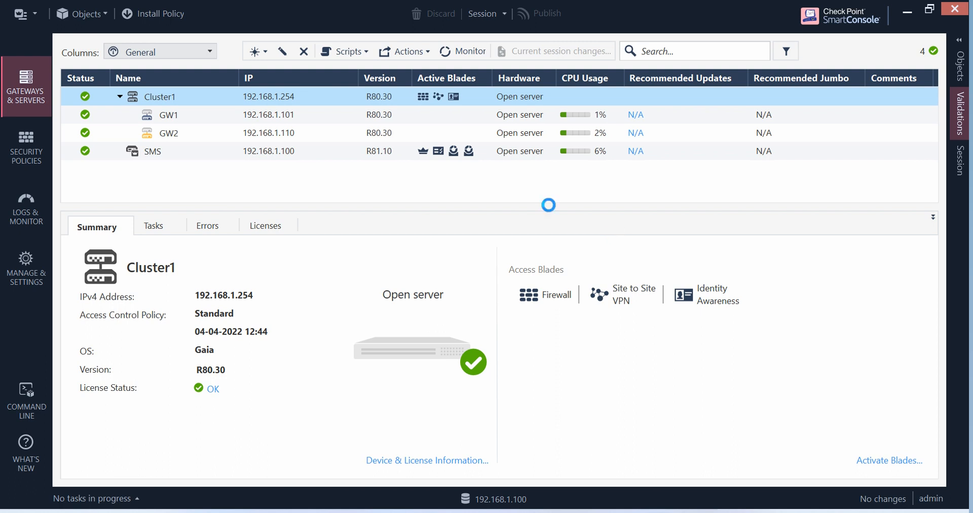
pyautogui.doubleClick(160, 97)
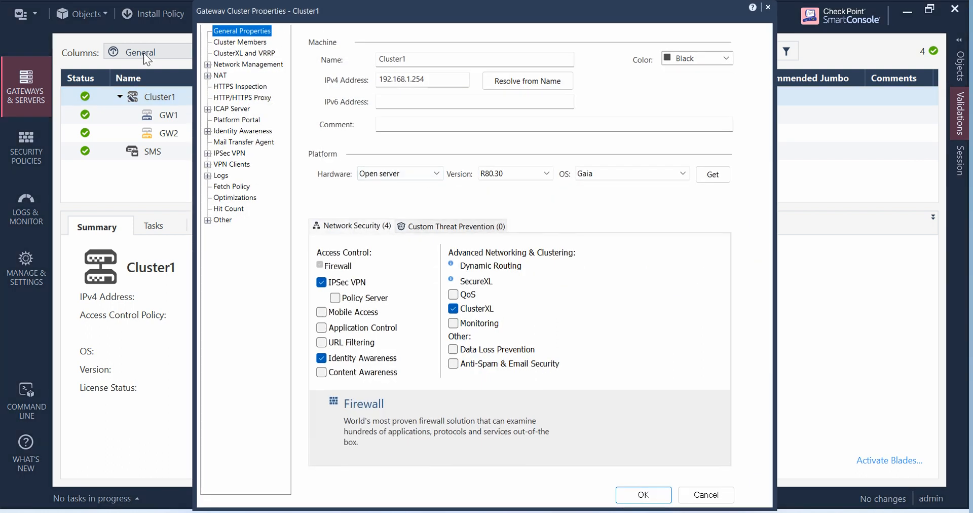
pyautogui.moveTo(185, 149)
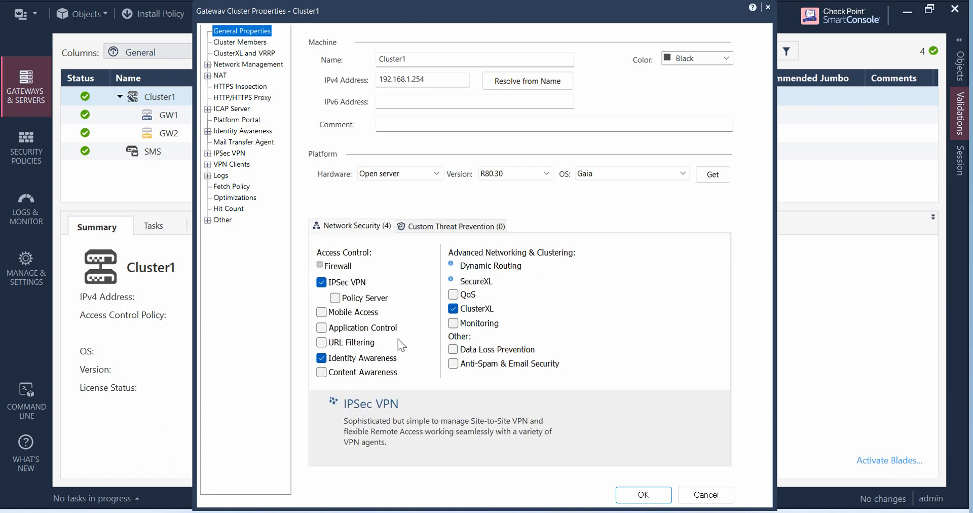
pyautogui.moveTo(586, 302)
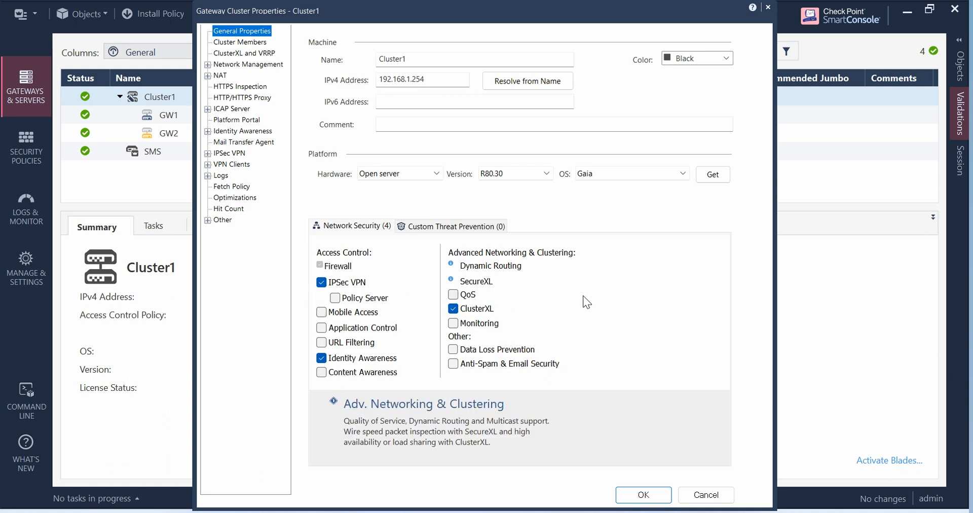
pyautogui.moveTo(572, 300)
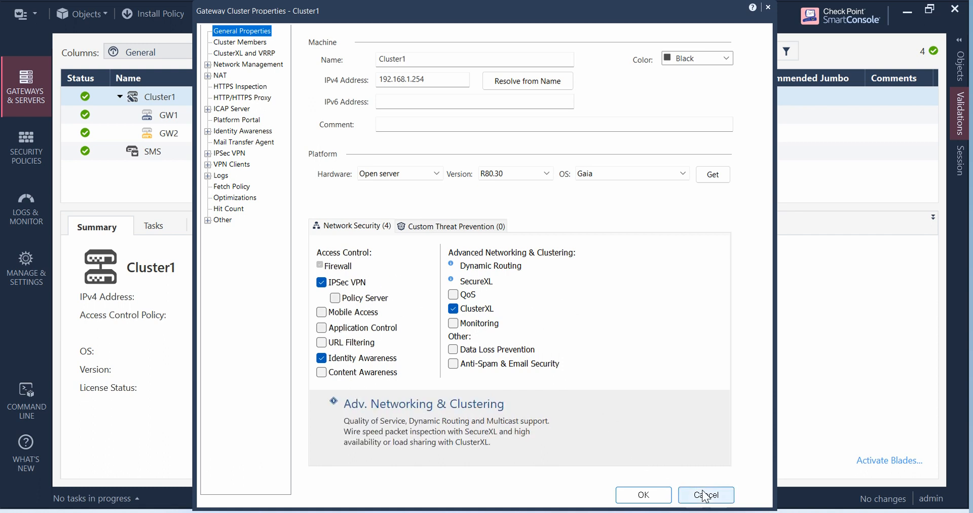
pyautogui.moveTo(510, 365)
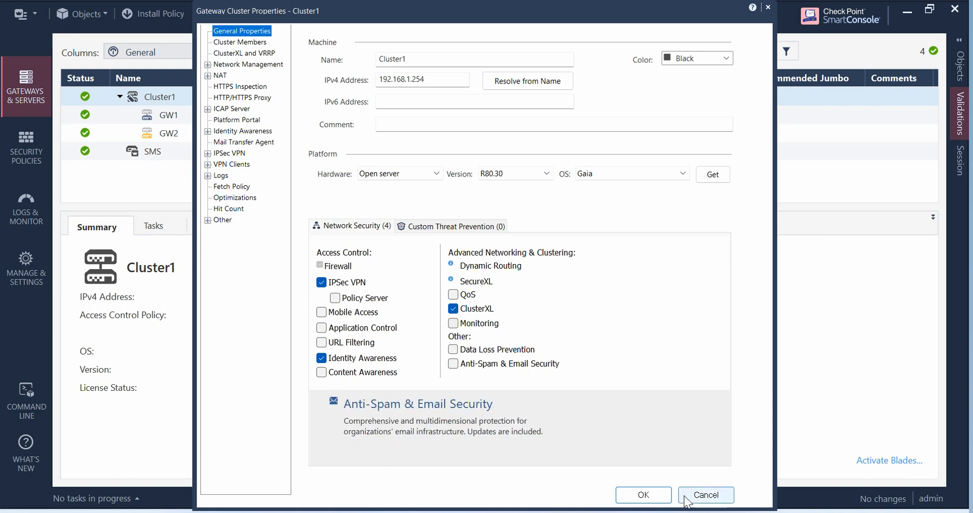
pyautogui.click(706, 494)
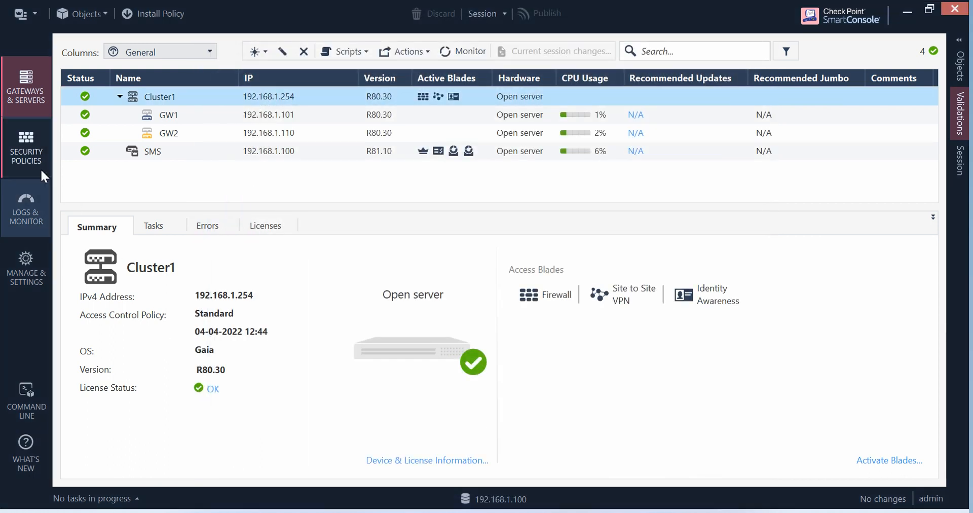
# Review the IPS Protections list under Security Policies, then return to the Threat Prevention Custom Policy
pyautogui.click(25, 148)
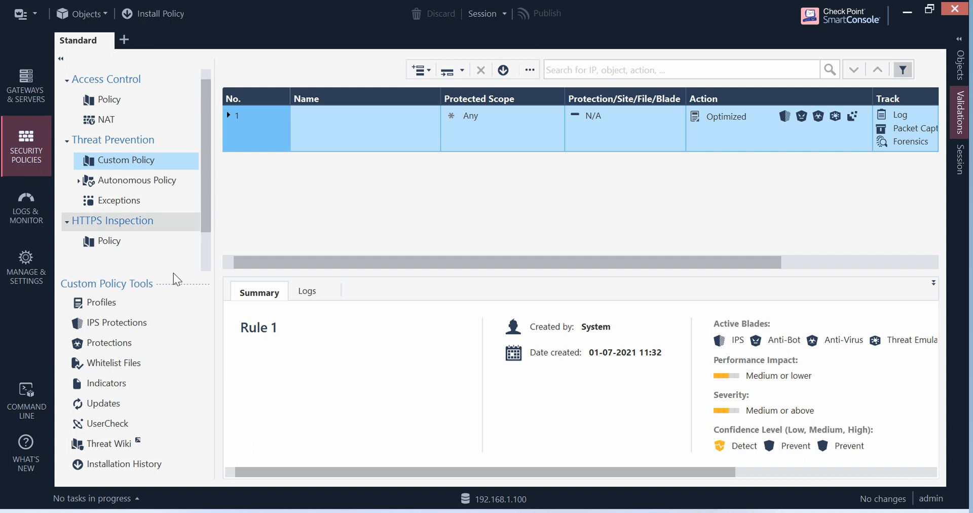
pyautogui.moveTo(133, 144)
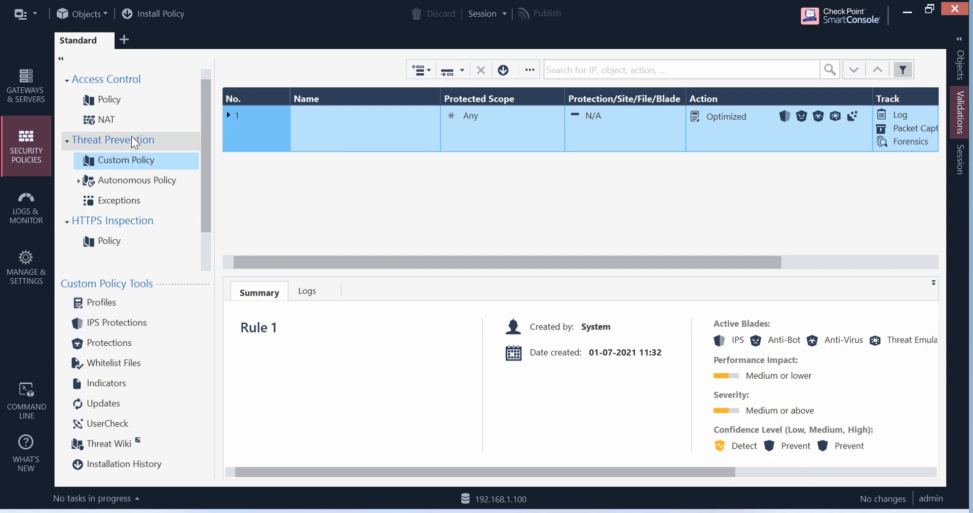
pyautogui.moveTo(111, 154)
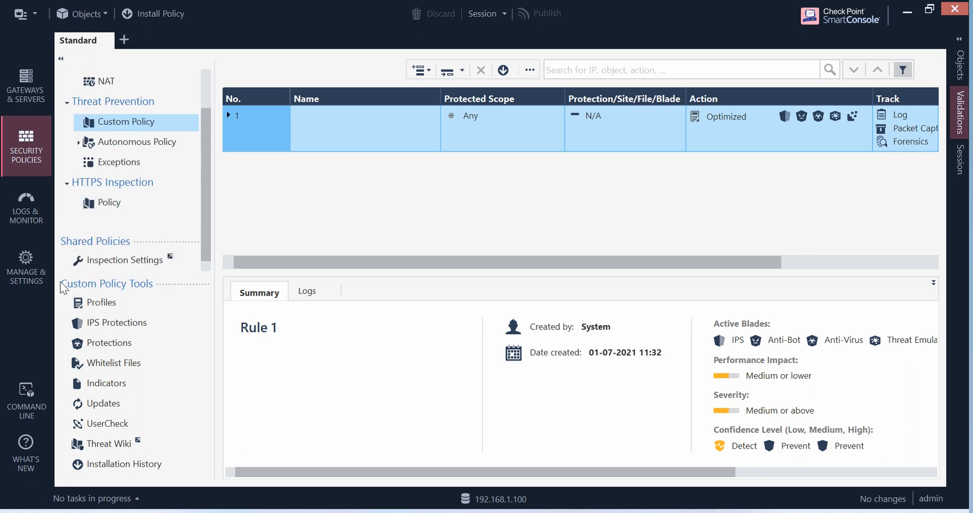
pyautogui.moveTo(118, 119)
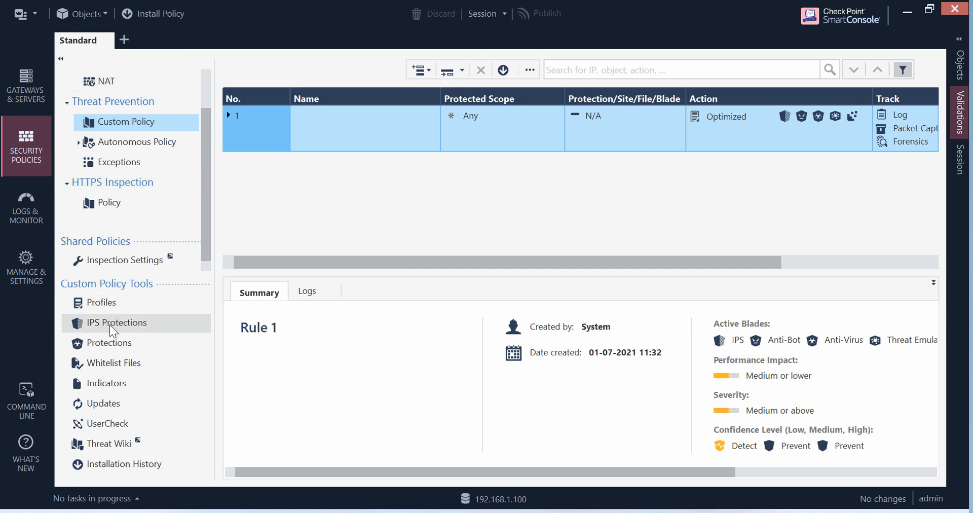
pyautogui.moveTo(168, 342)
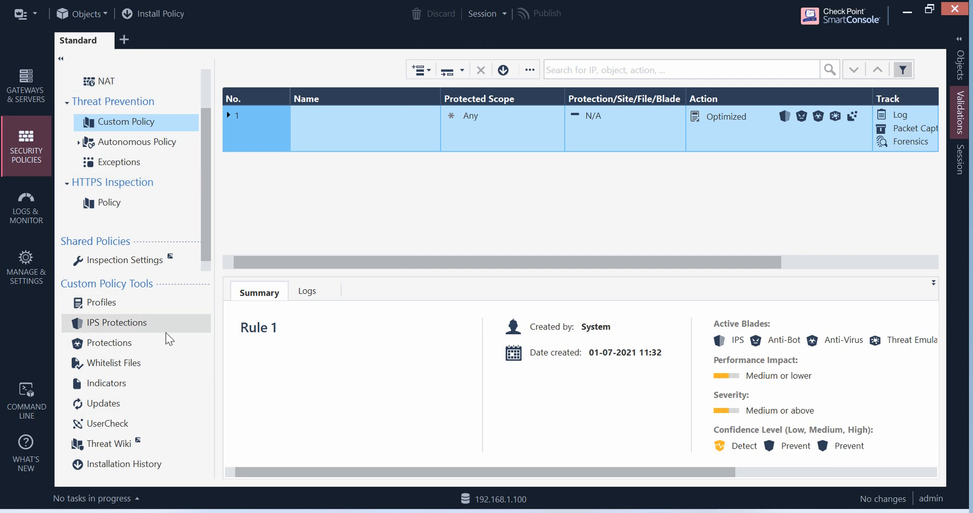
pyautogui.click(115, 322)
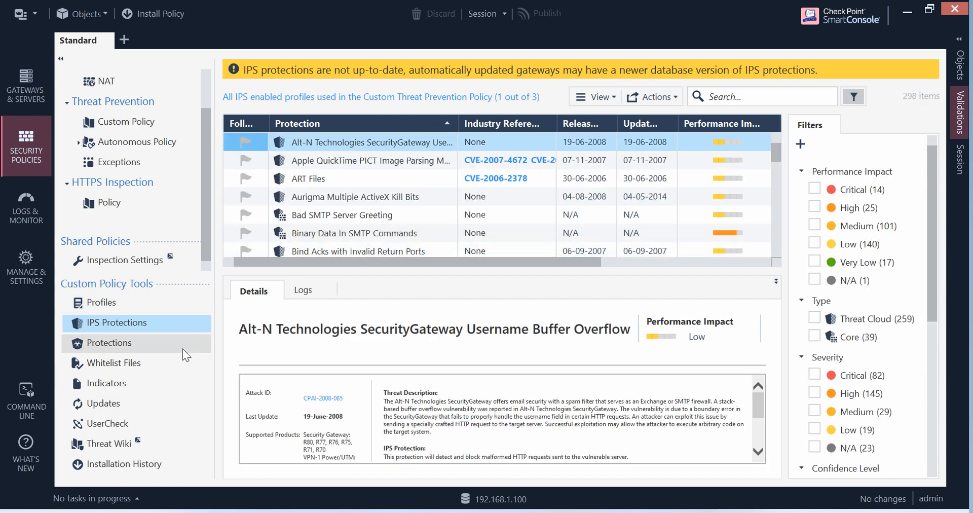
pyautogui.click(112, 79)
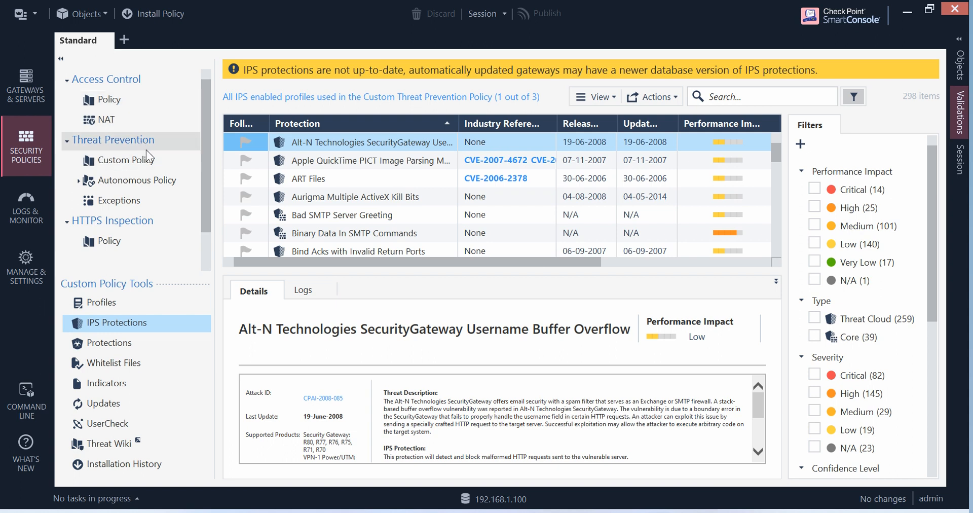
pyautogui.click(123, 160)
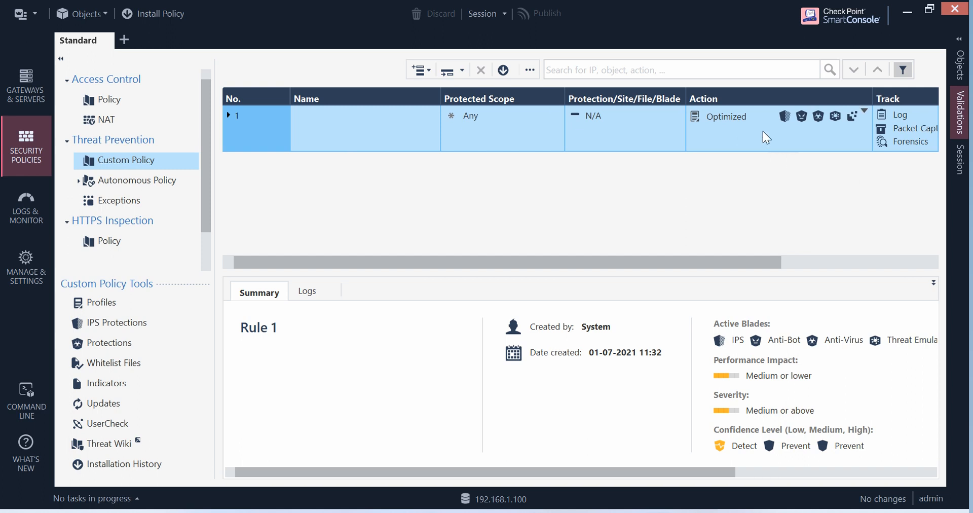
pyautogui.moveTo(785, 120)
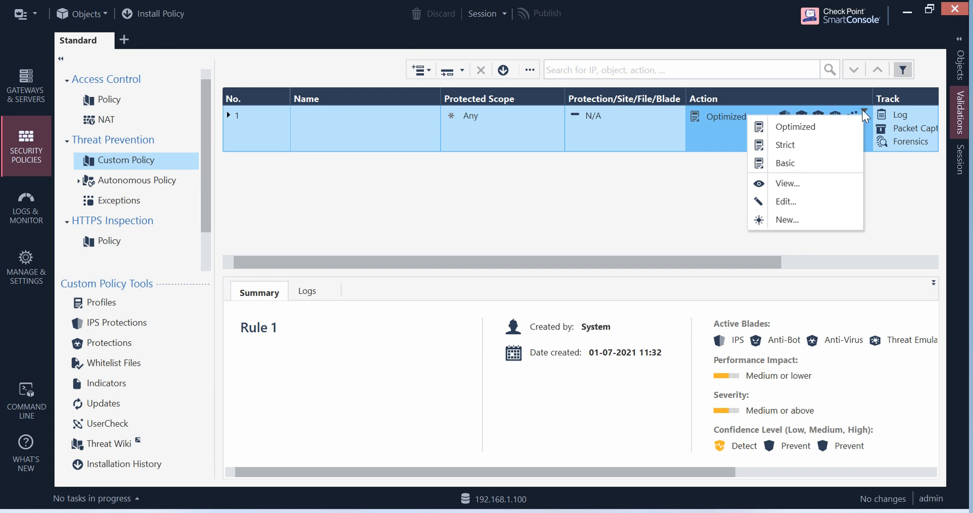
pyautogui.moveTo(792, 183)
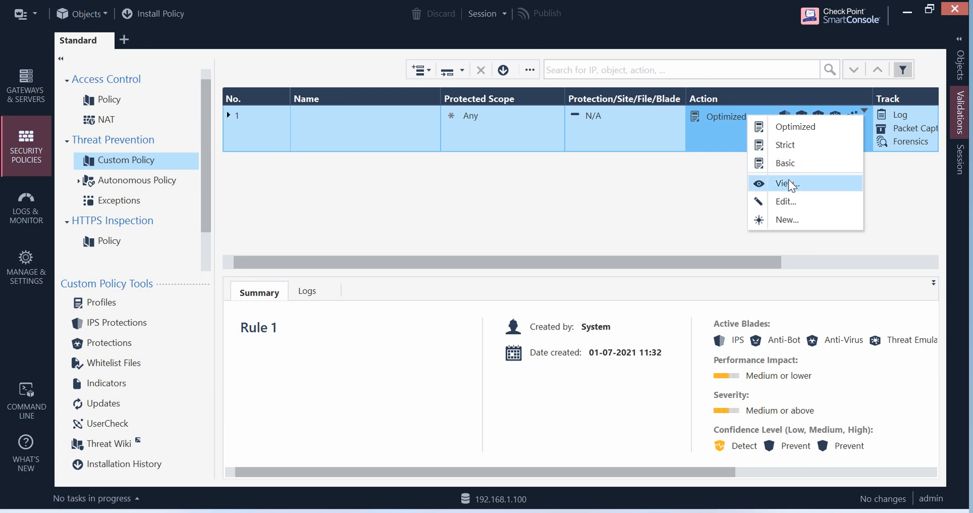
# Inspect the Optimized profile's IPS Additional Activation settings in read-only view, then close it
pyautogui.click(786, 184)
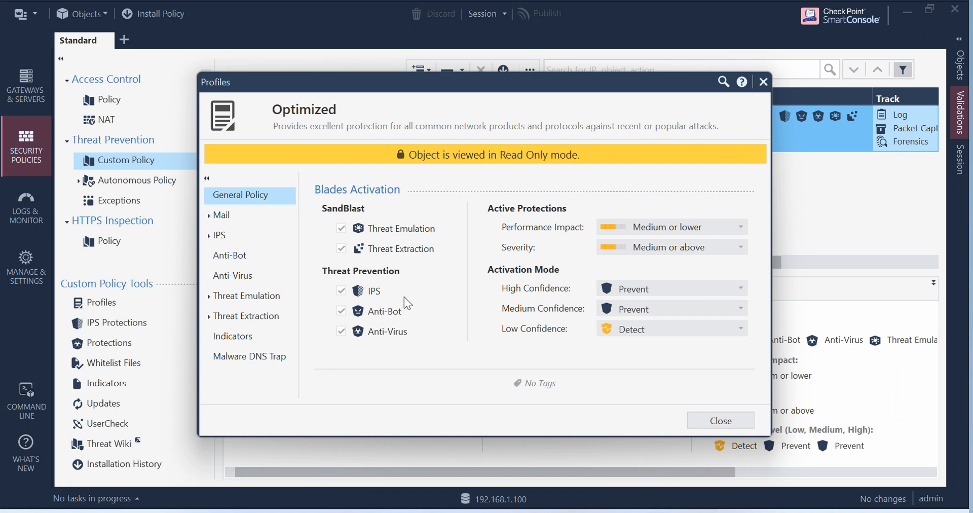
pyautogui.moveTo(340, 293)
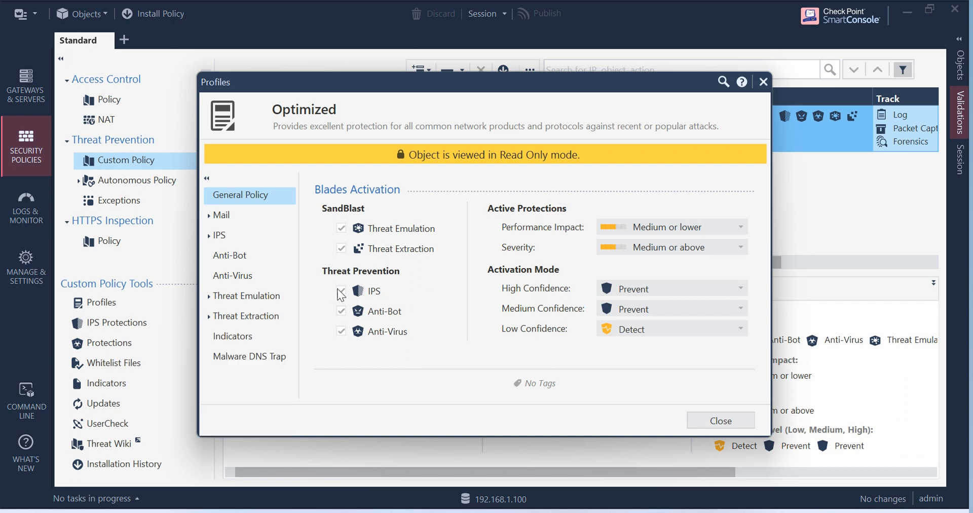
pyautogui.click(219, 235)
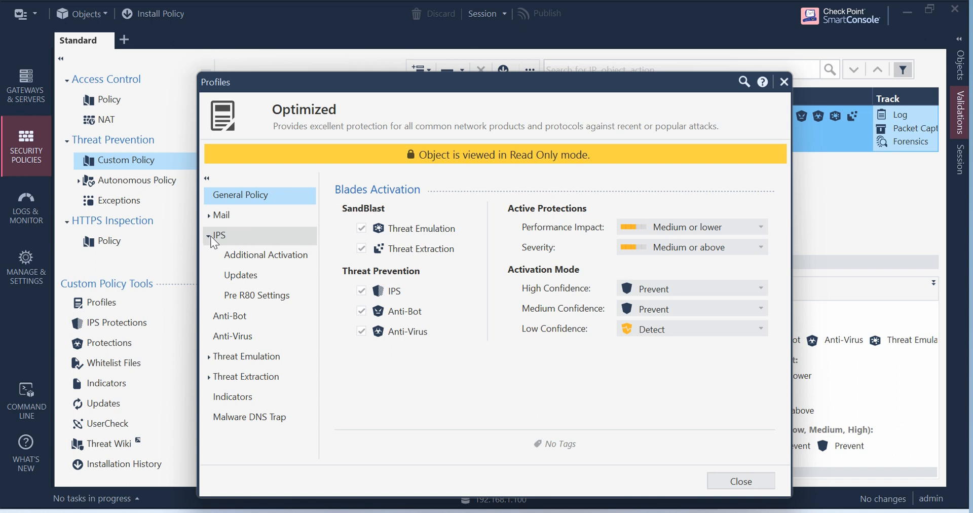
pyautogui.click(266, 255)
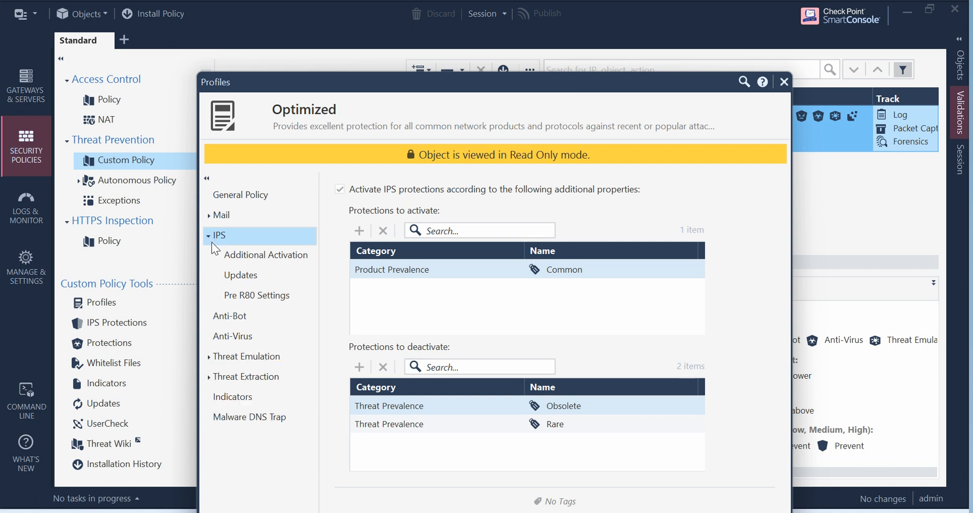
pyautogui.click(239, 195)
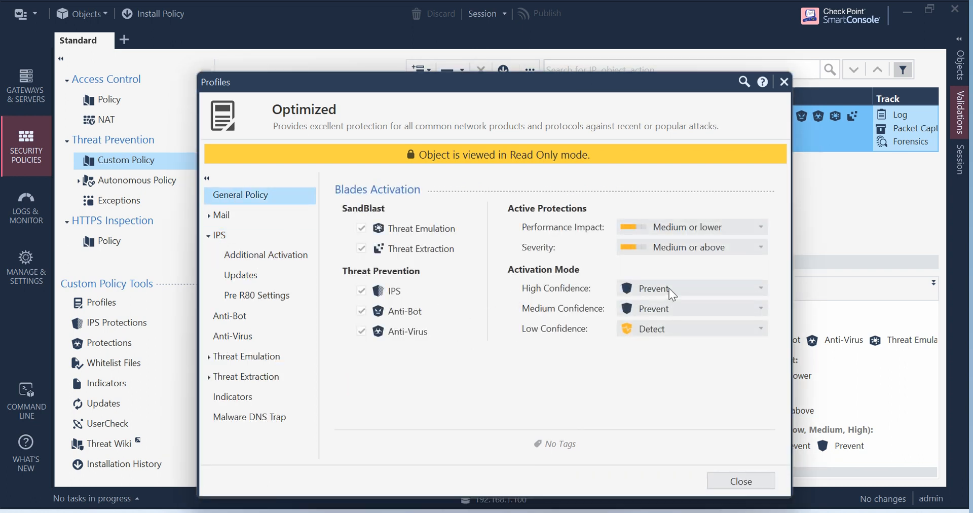
pyautogui.moveTo(740, 283)
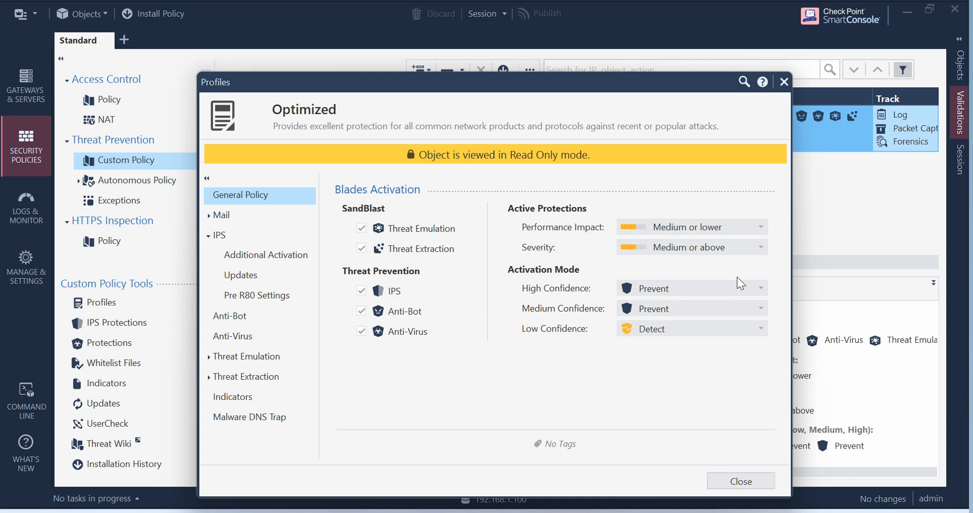
pyautogui.moveTo(562, 276)
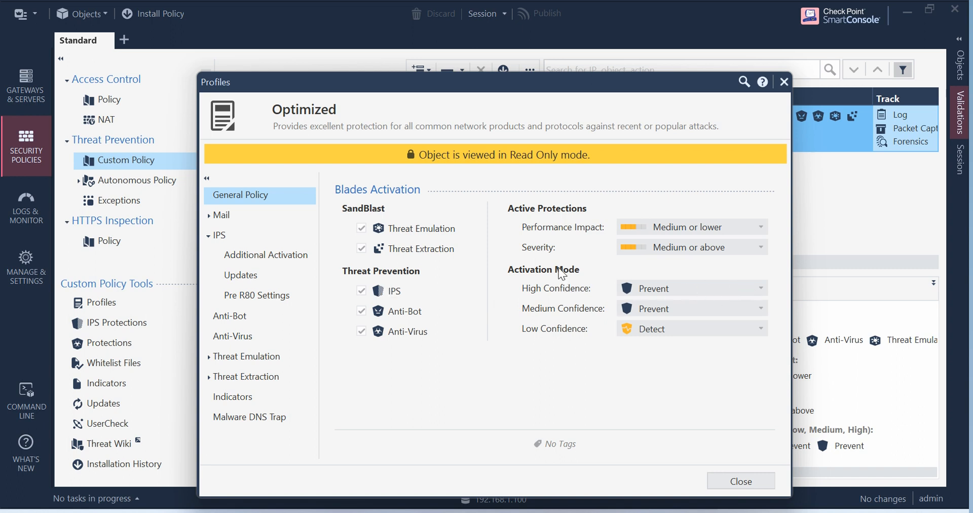
pyautogui.moveTo(753, 492)
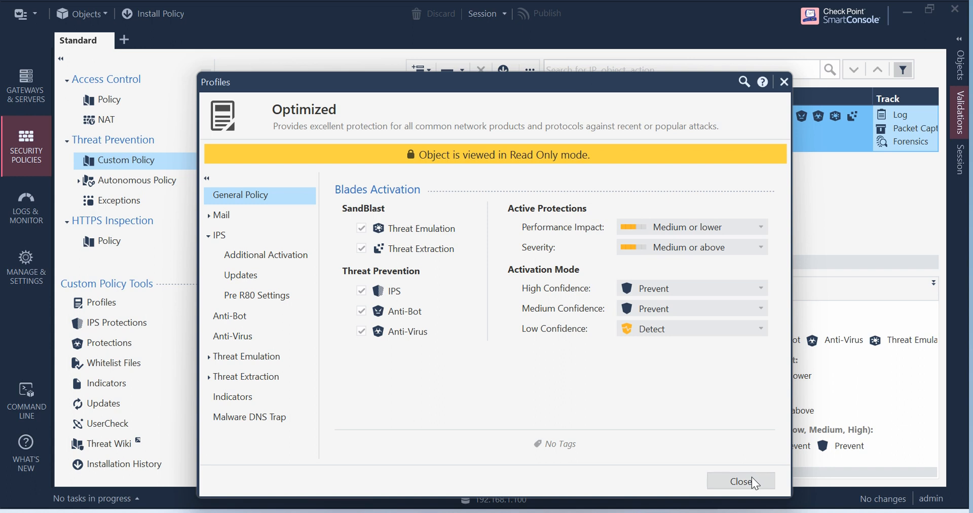
pyautogui.click(741, 482)
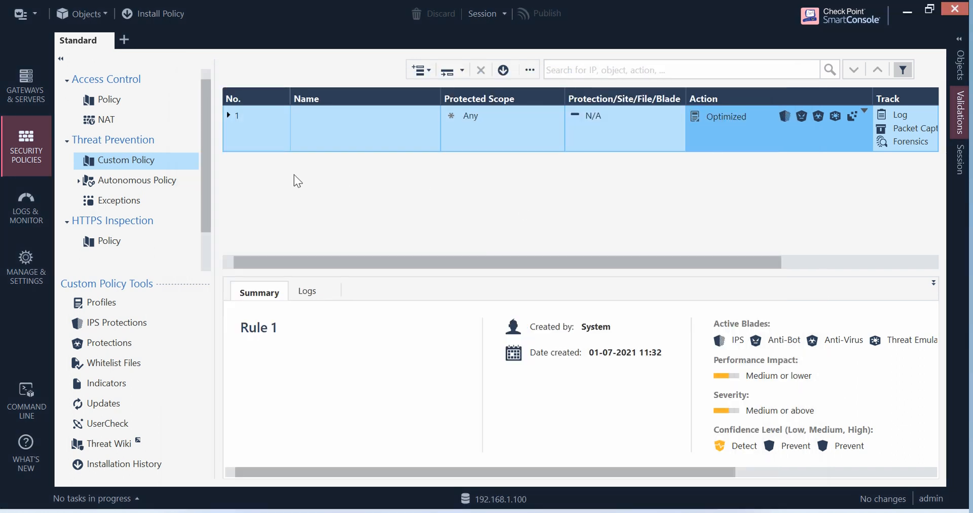
# Insert a new rule below rule 1 and name it 'IPS Demo'
pyautogui.rightClick(235, 126)
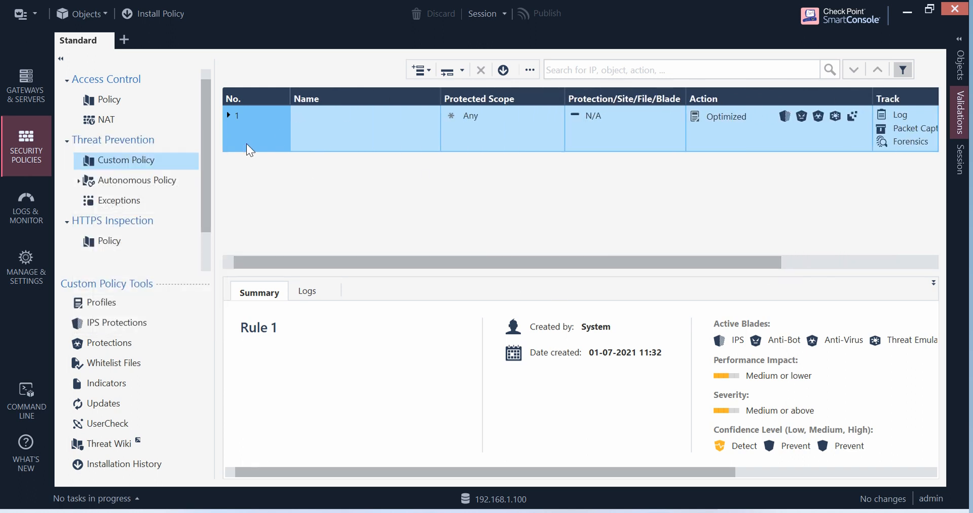
pyautogui.rightClick(258, 132)
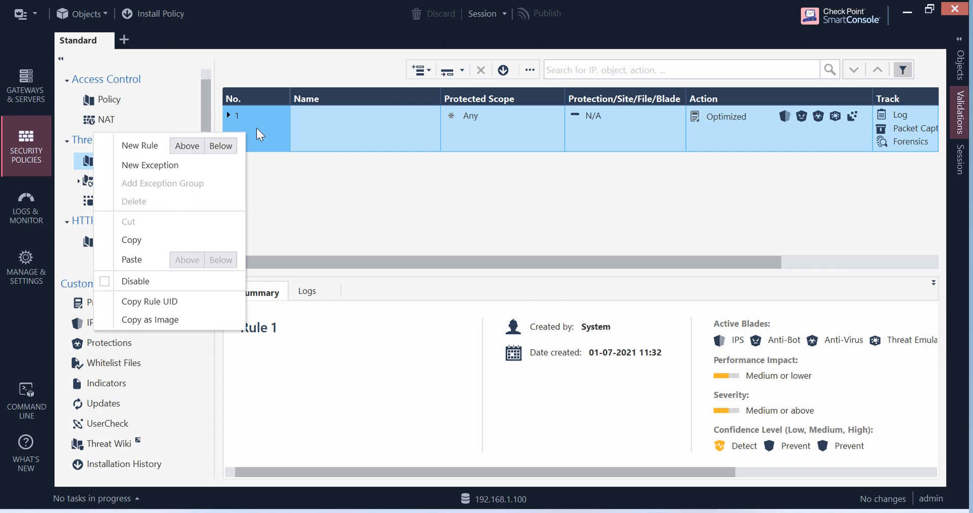
pyautogui.moveTo(221, 146)
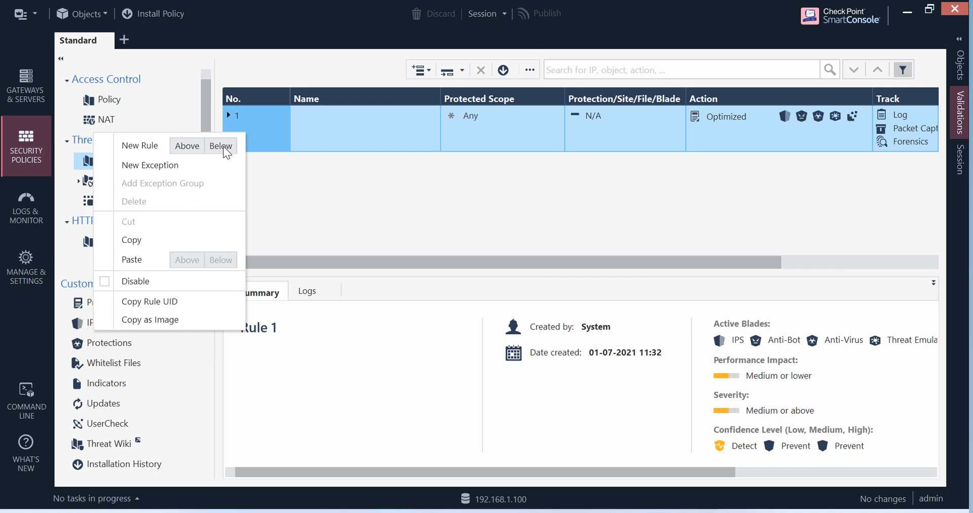
pyautogui.click(221, 146)
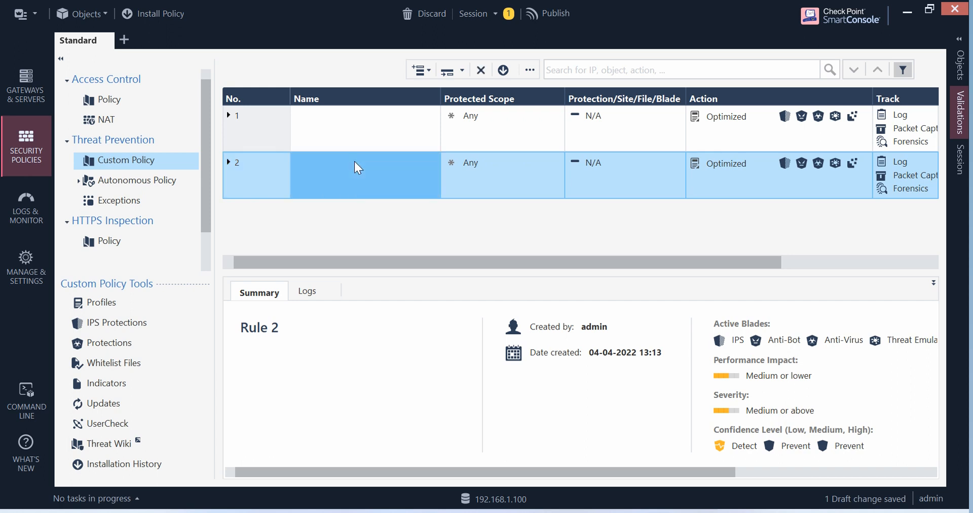
pyautogui.doubleClick(359, 175)
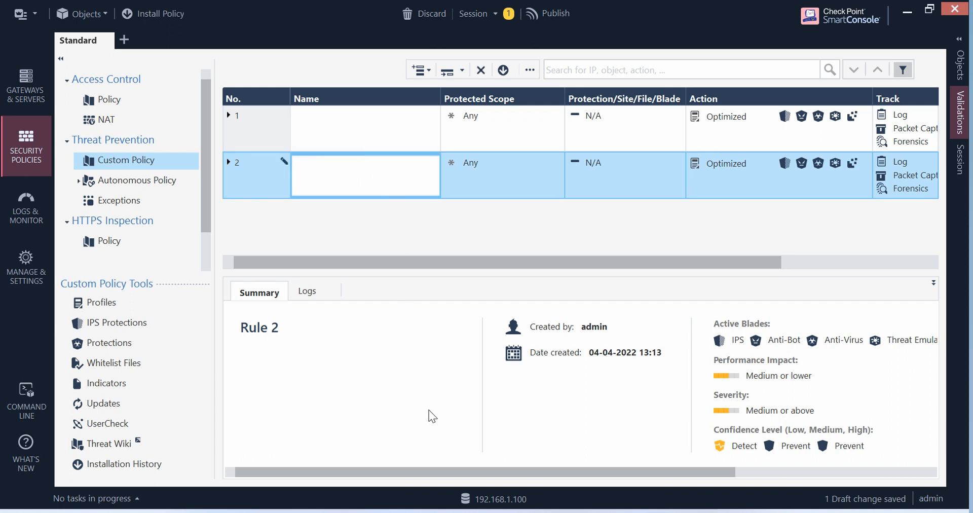
pyautogui.write('IPS Dem')
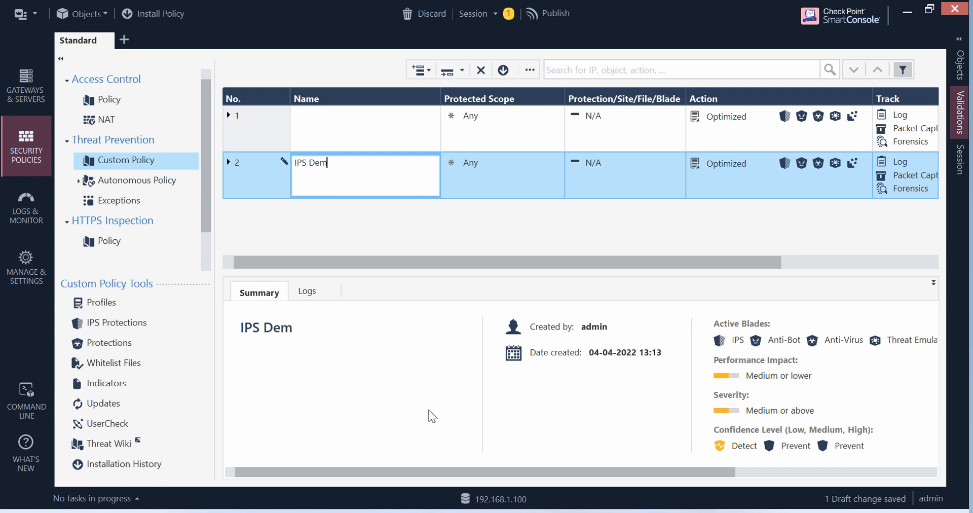
pyautogui.write('o')
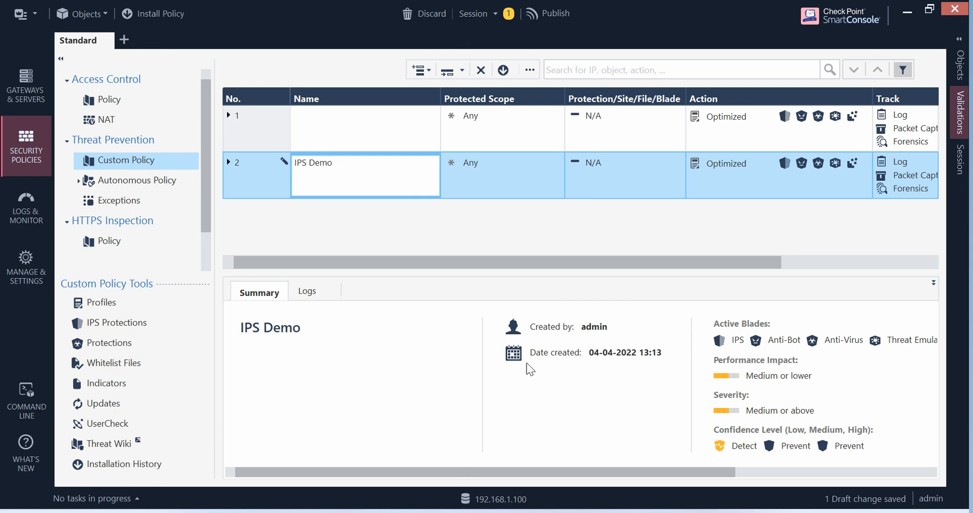
pyautogui.moveTo(626, 184)
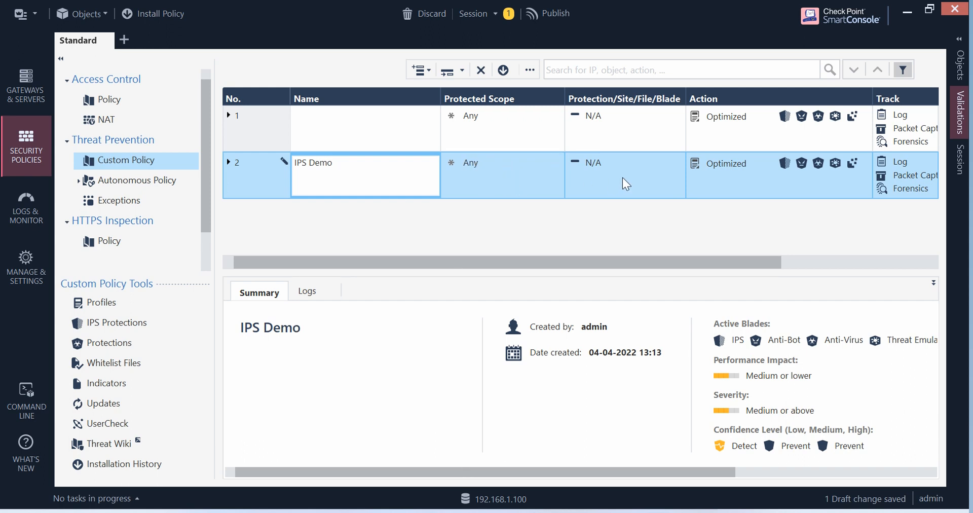
pyautogui.click(643, 171)
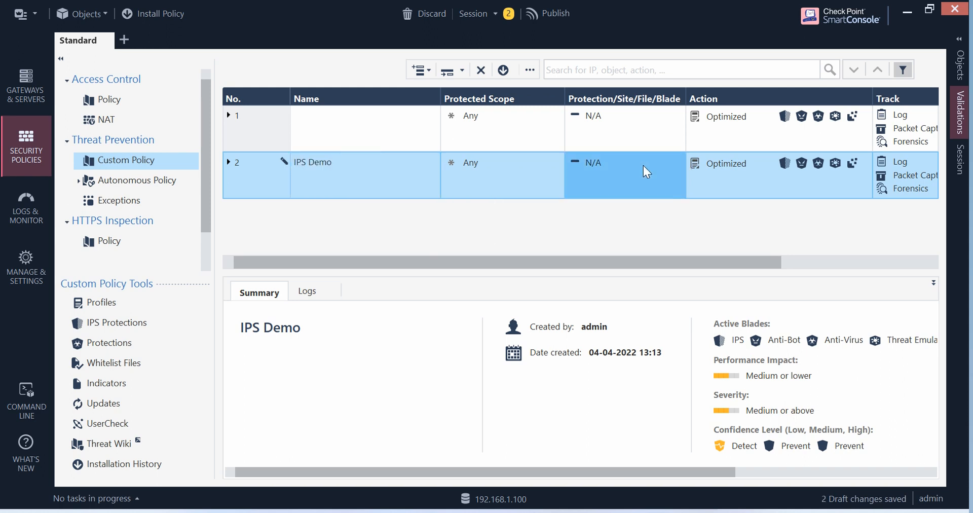
pyautogui.moveTo(732, 253)
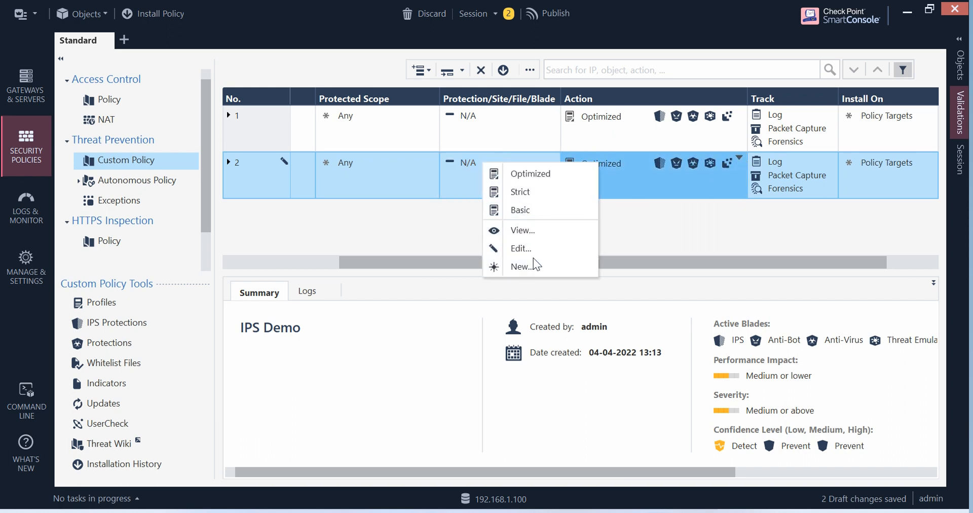
# Edit rule 2's Optimized profile, unchecking Threat Emulation and Anti-Virus so only IPS stays enabled
pyautogui.click(531, 173)
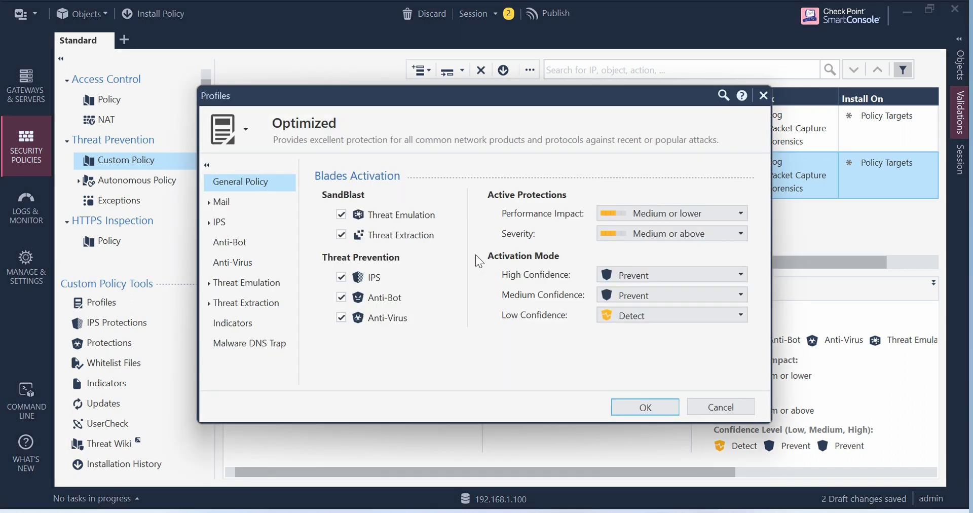
pyautogui.moveTo(434, 285)
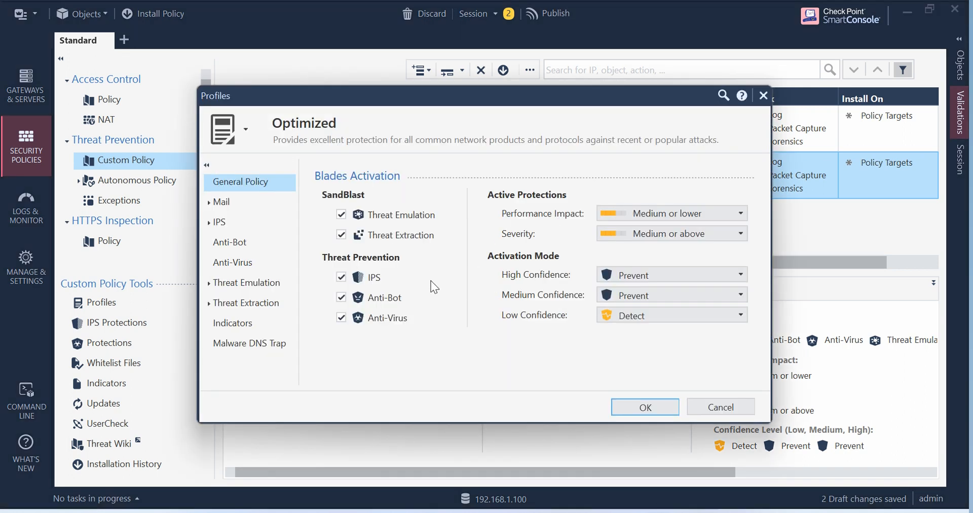
pyautogui.moveTo(379, 215)
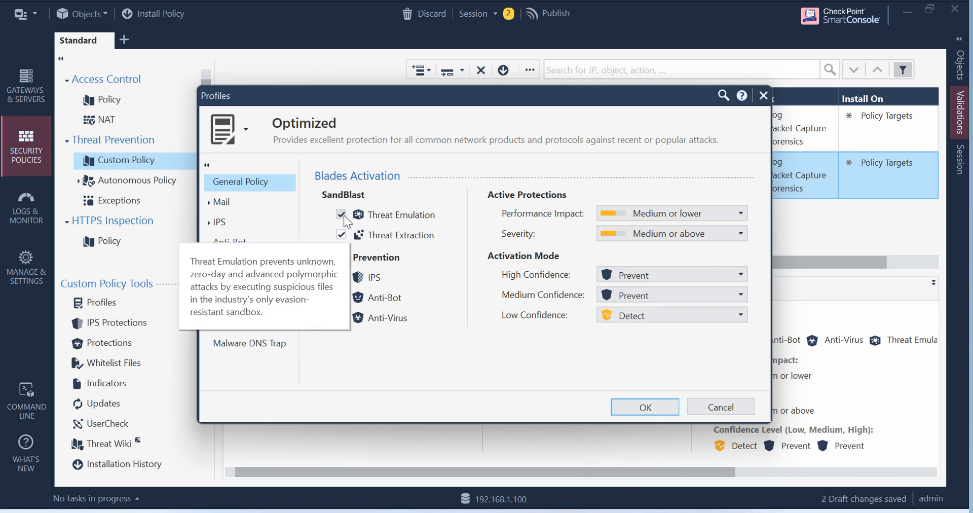
pyautogui.click(341, 215)
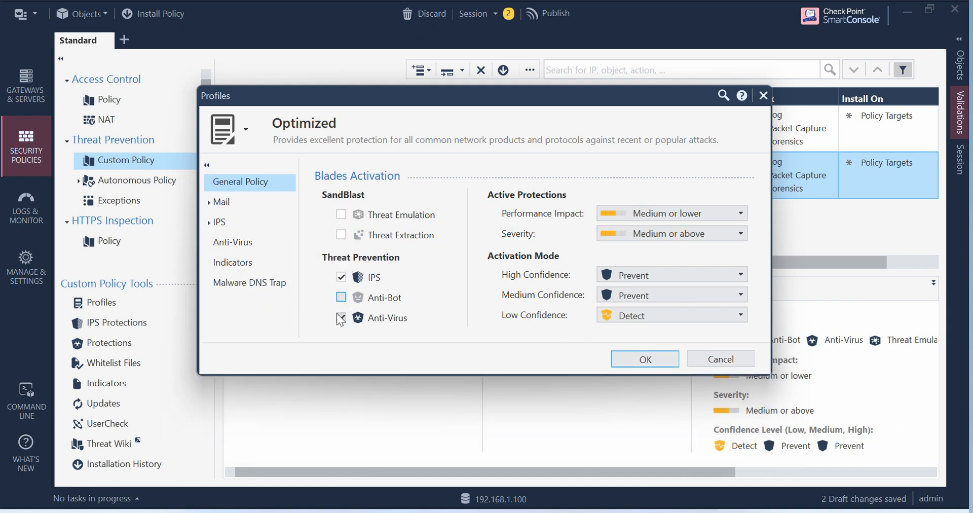
pyautogui.click(341, 319)
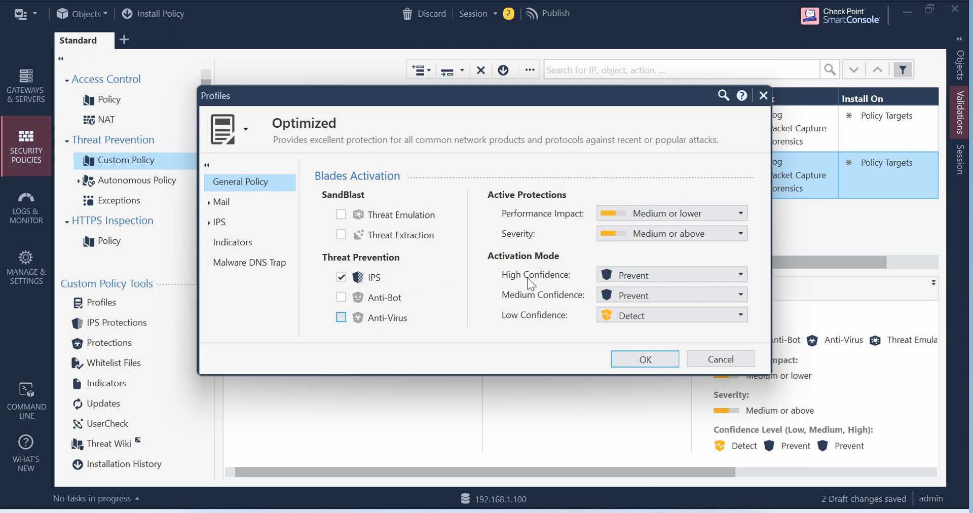
pyautogui.click(737, 275)
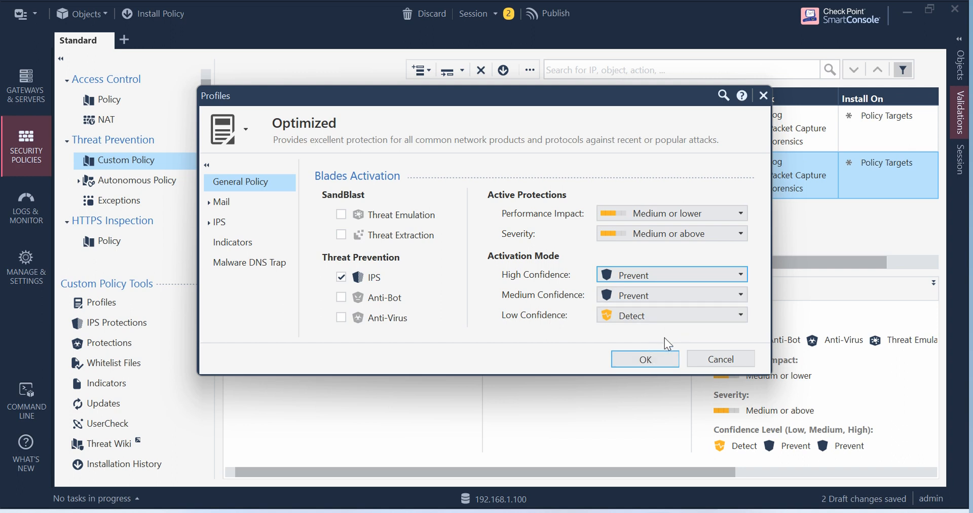
# Decline saving as a new profile, cancel the Optimized profile edits and confirm discarding them
pyautogui.click(645, 359)
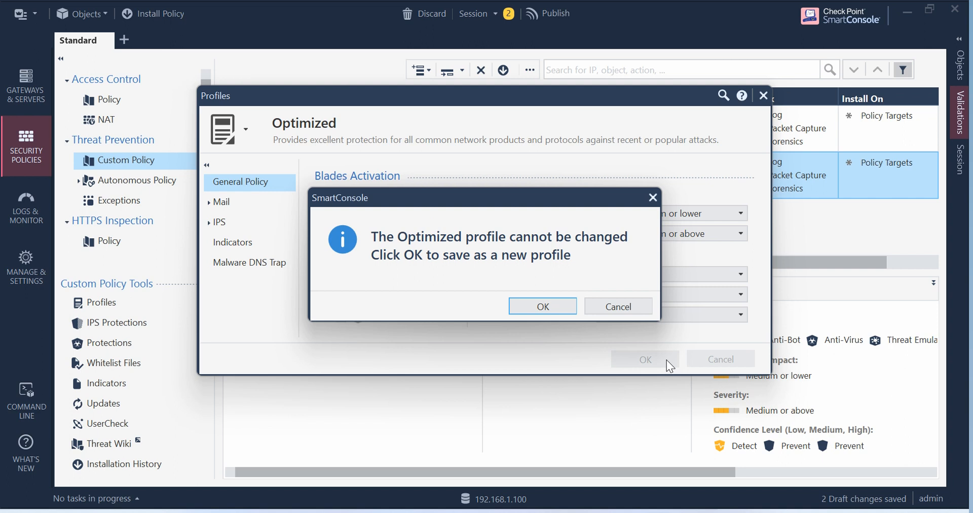
pyautogui.moveTo(596, 249)
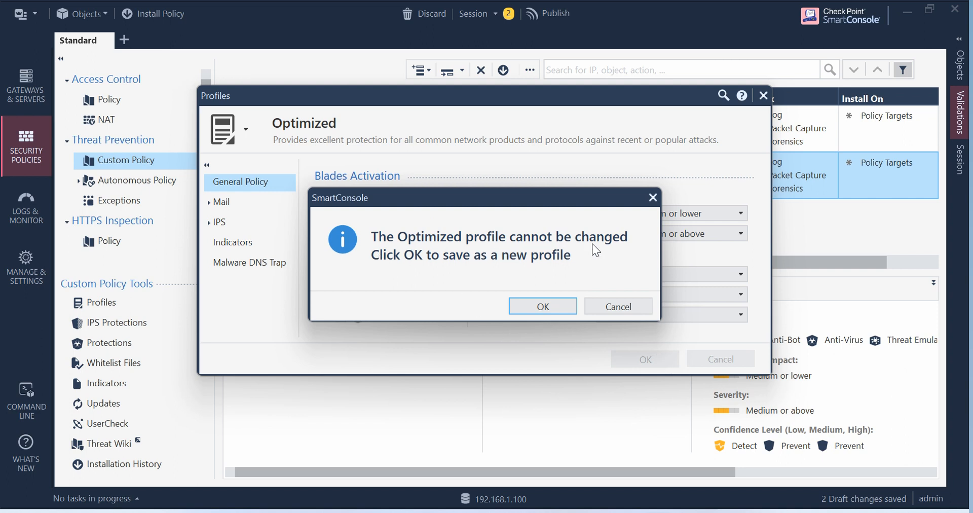
pyautogui.moveTo(632, 314)
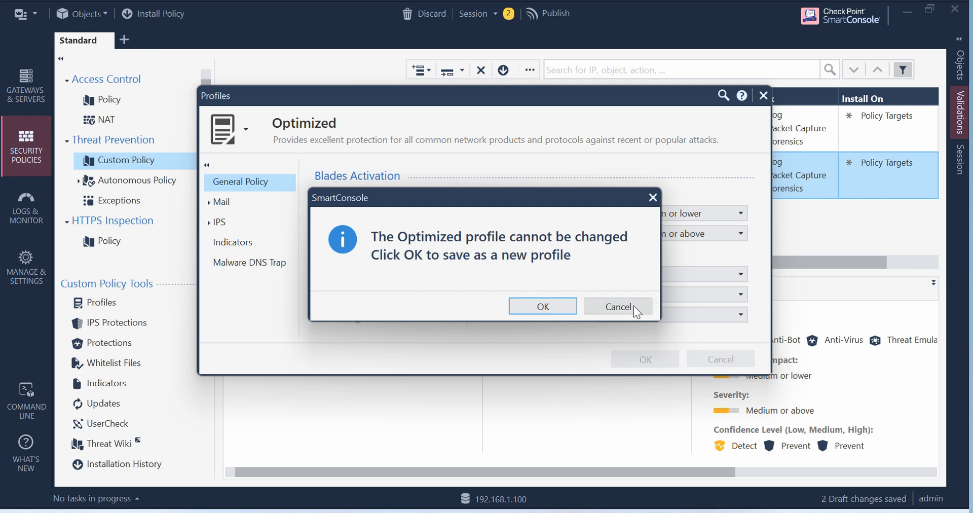
pyautogui.click(619, 307)
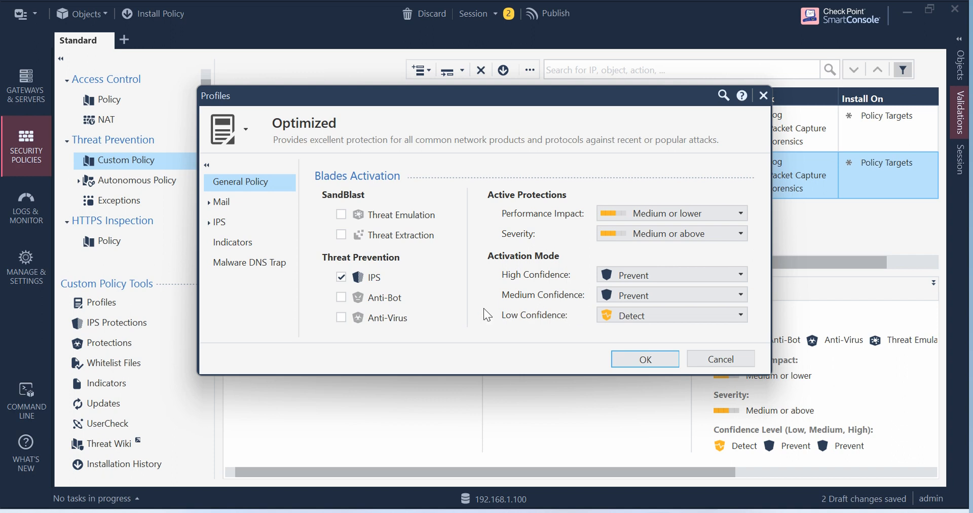
pyautogui.moveTo(438, 301)
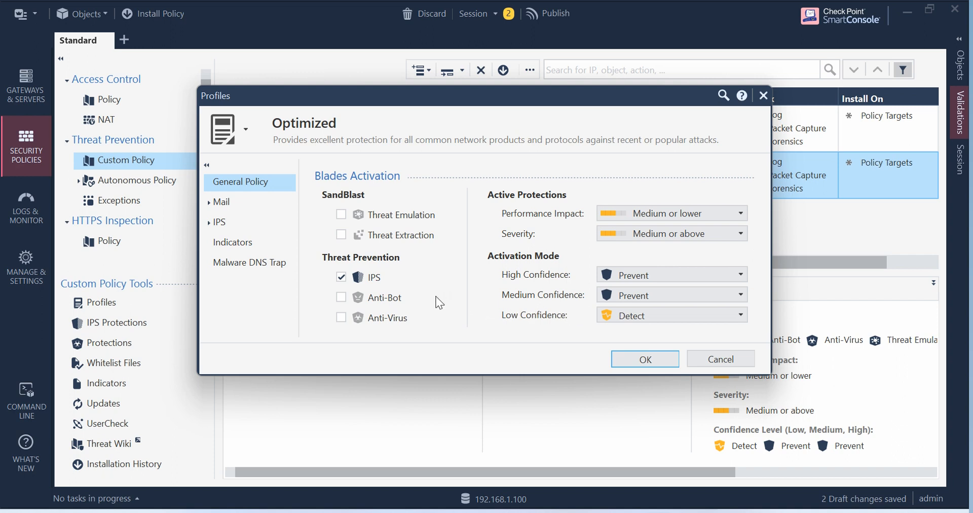
pyautogui.click(303, 124)
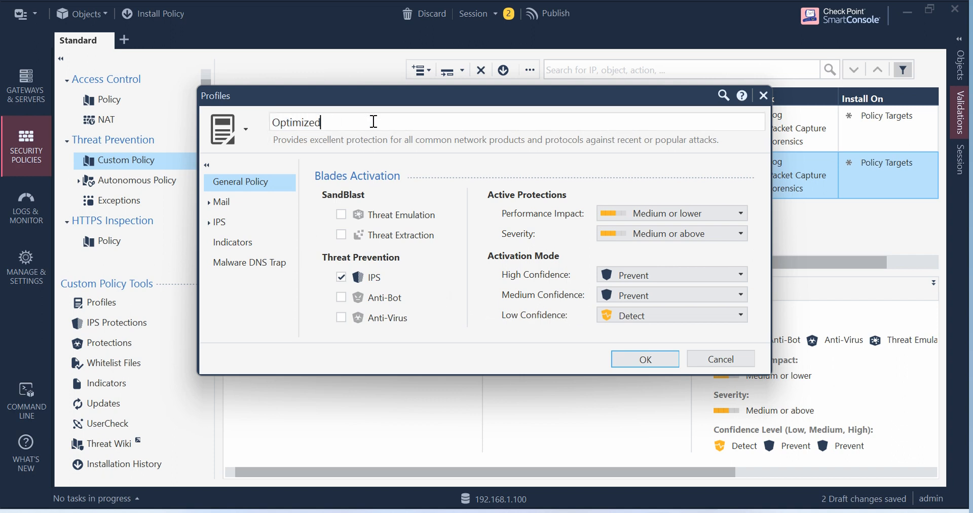
pyautogui.click(245, 129)
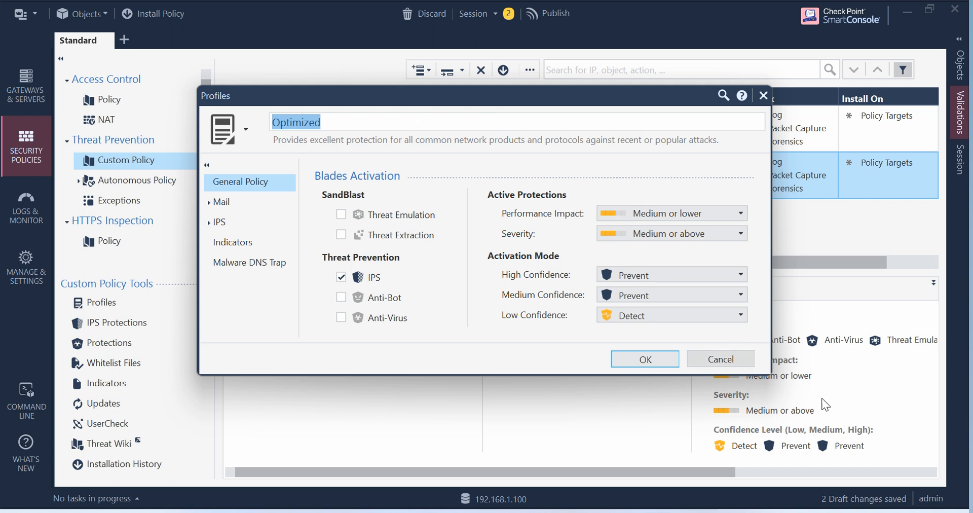
pyautogui.click(721, 359)
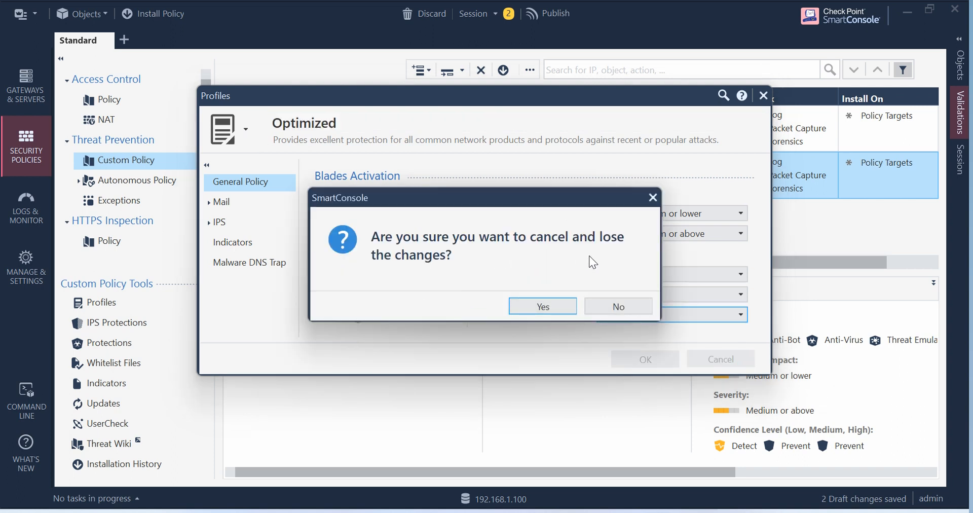
pyautogui.click(542, 306)
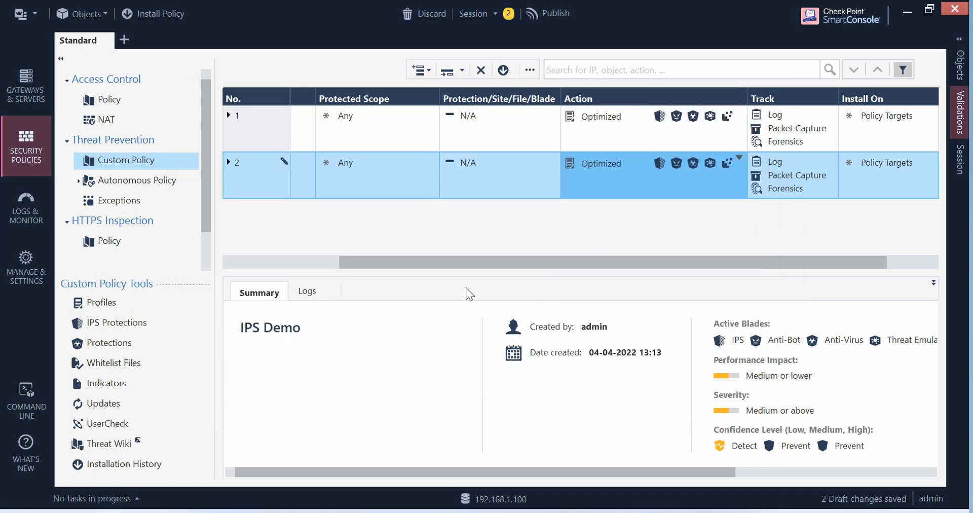
pyautogui.moveTo(420, 244)
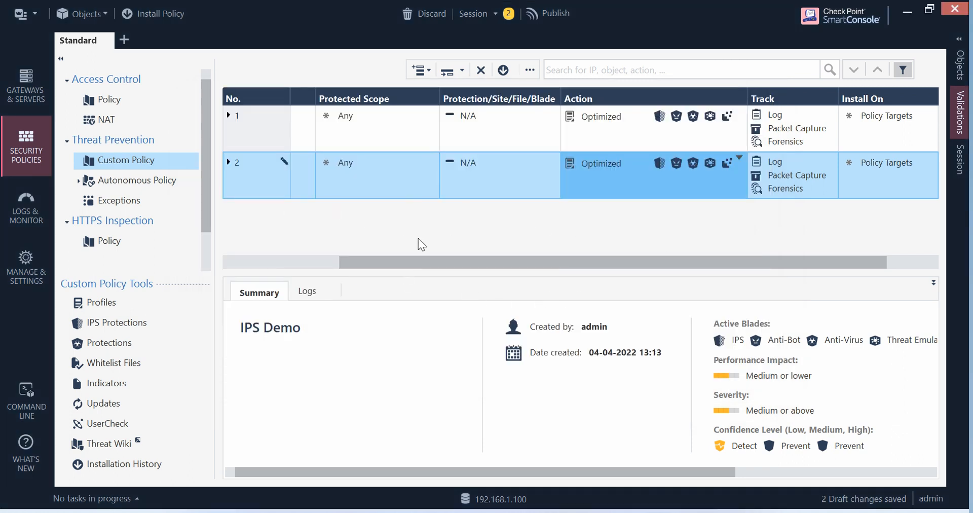
# Reopen rule 2's Optimized profile settings and turn off the Anti-Virus and Anti-Bot blades
pyautogui.moveTo(419, 263); pyautogui.dragTo(450, 263)
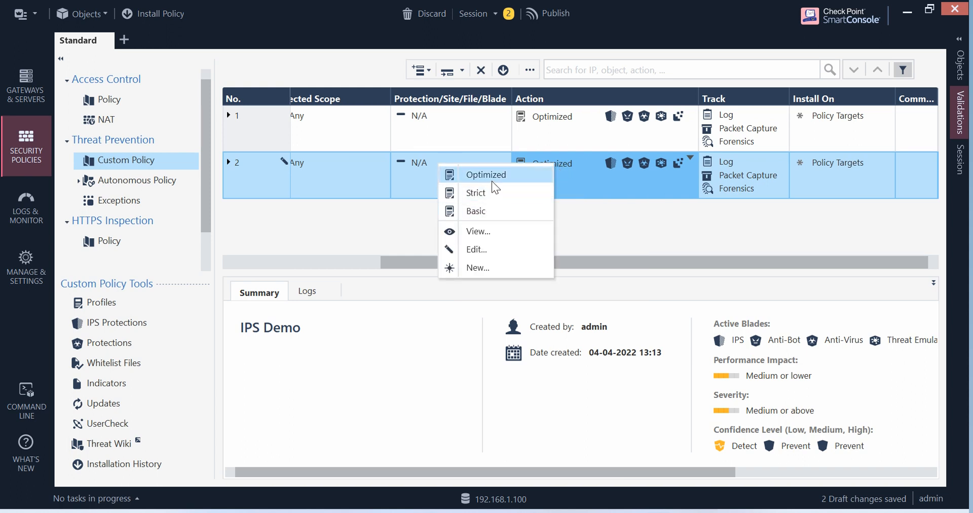
pyautogui.click(486, 174)
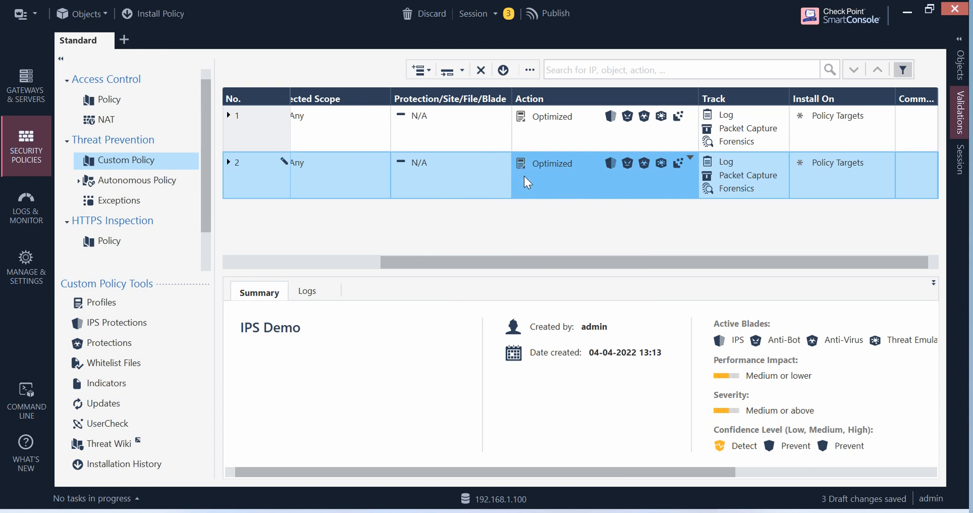
pyautogui.moveTo(681, 168)
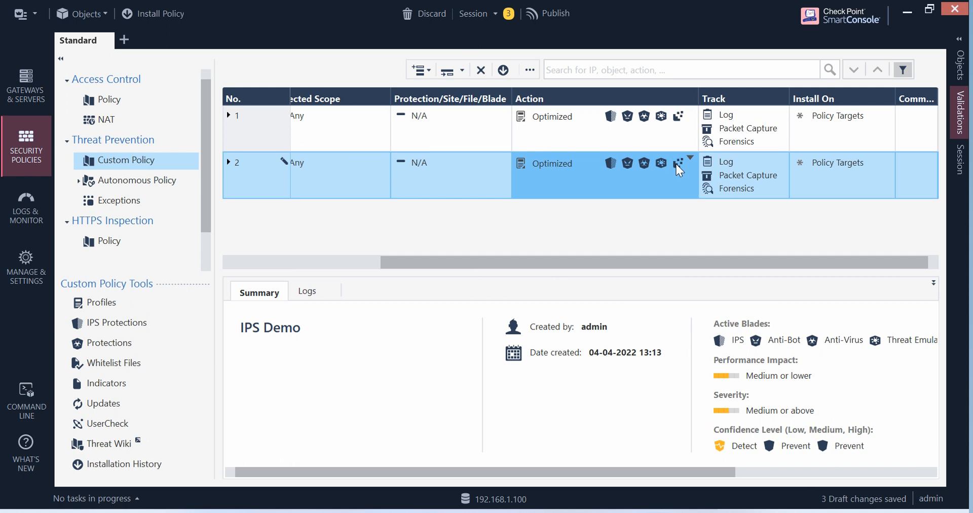
pyautogui.click(689, 157)
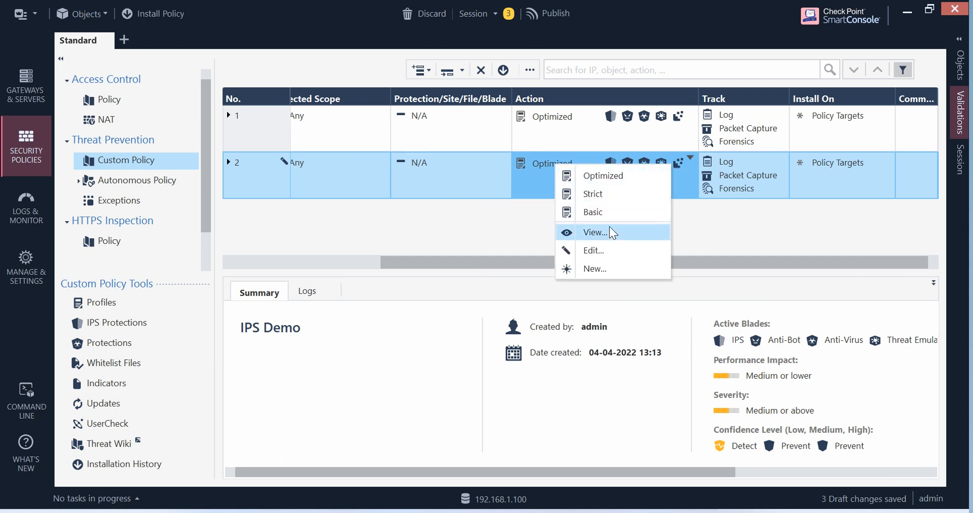
pyautogui.click(596, 233)
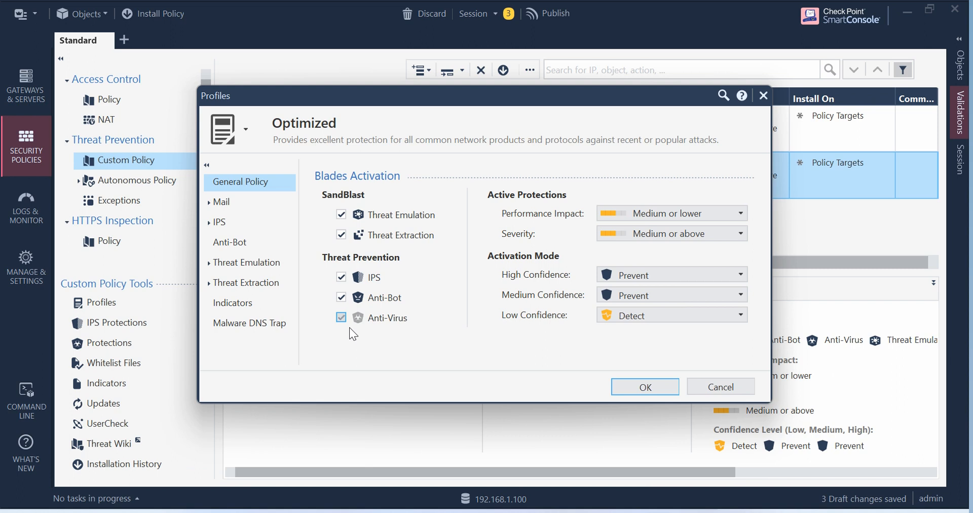
pyautogui.click(341, 318)
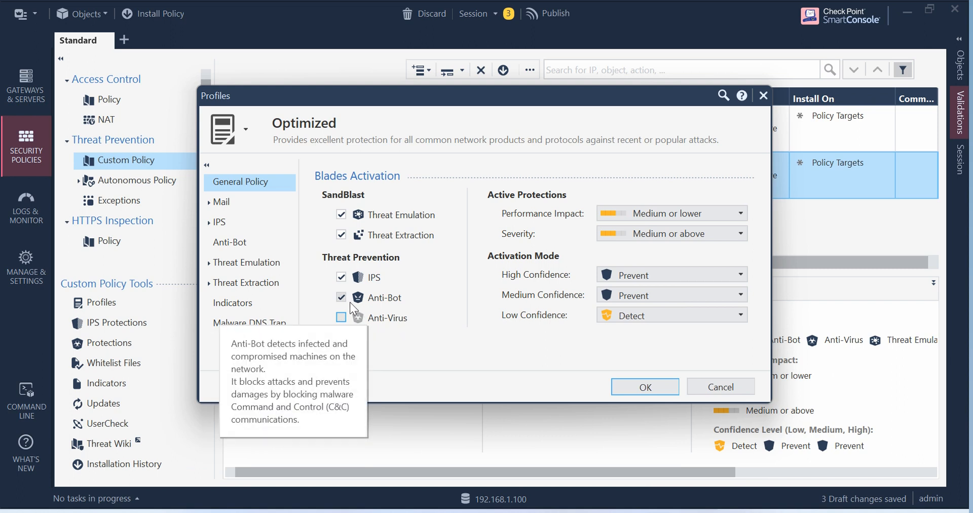
pyautogui.click(341, 297)
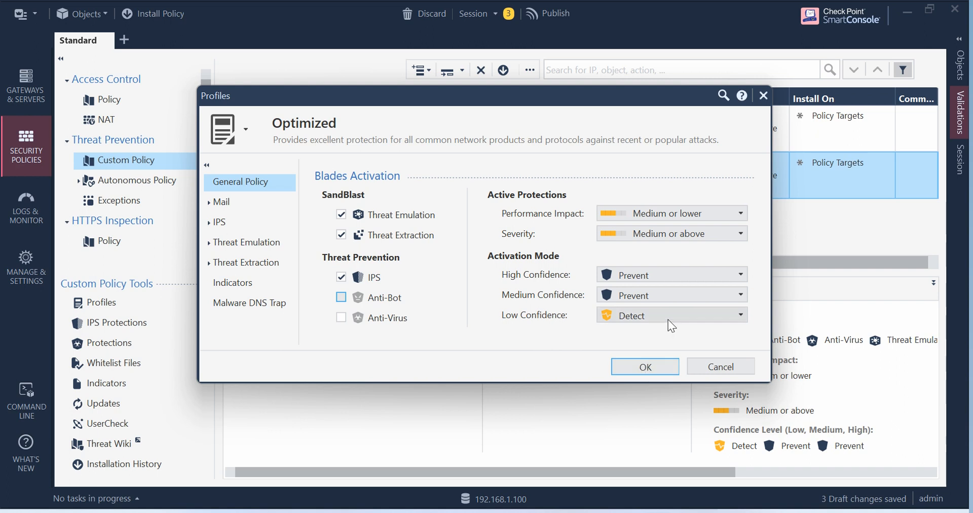
pyautogui.moveTo(386, 298)
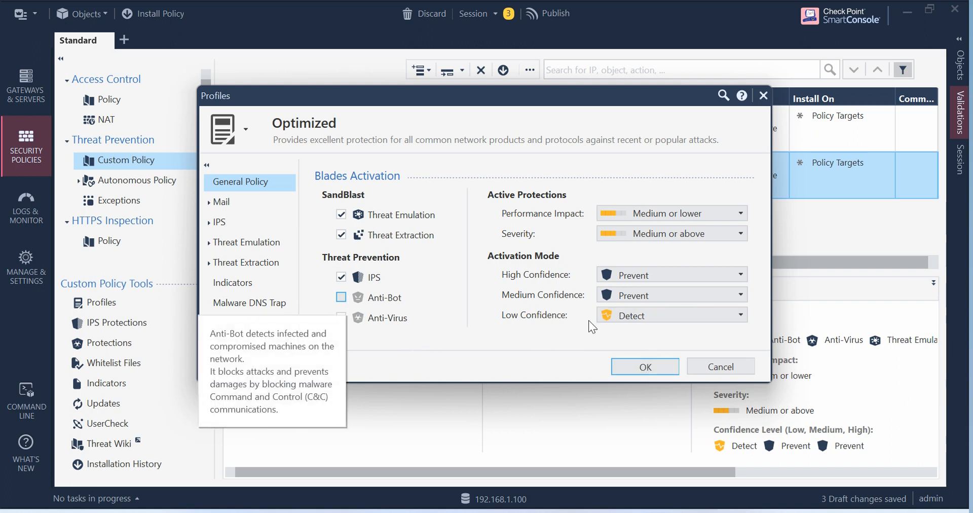
# Save the changes as a new cloned profile named 'Optimized (Clone)'
pyautogui.click(645, 367)
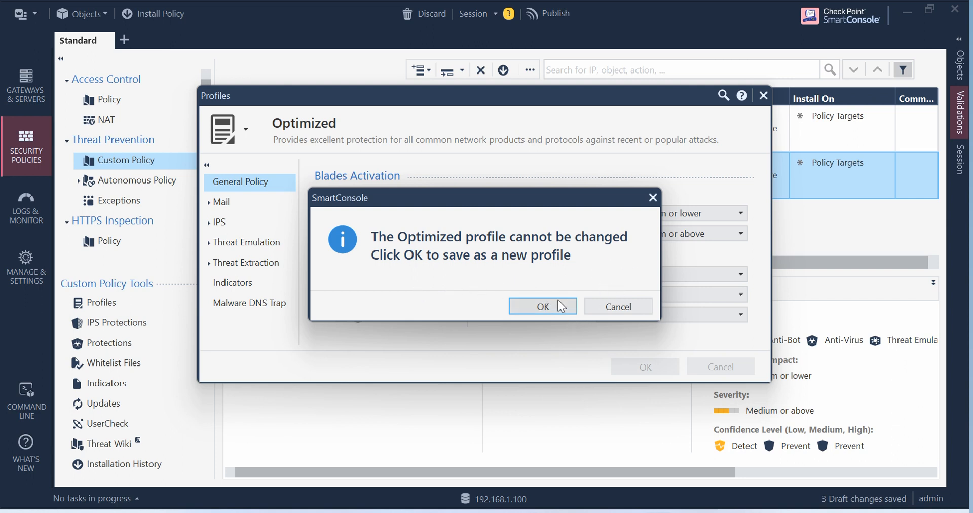
pyautogui.click(542, 307)
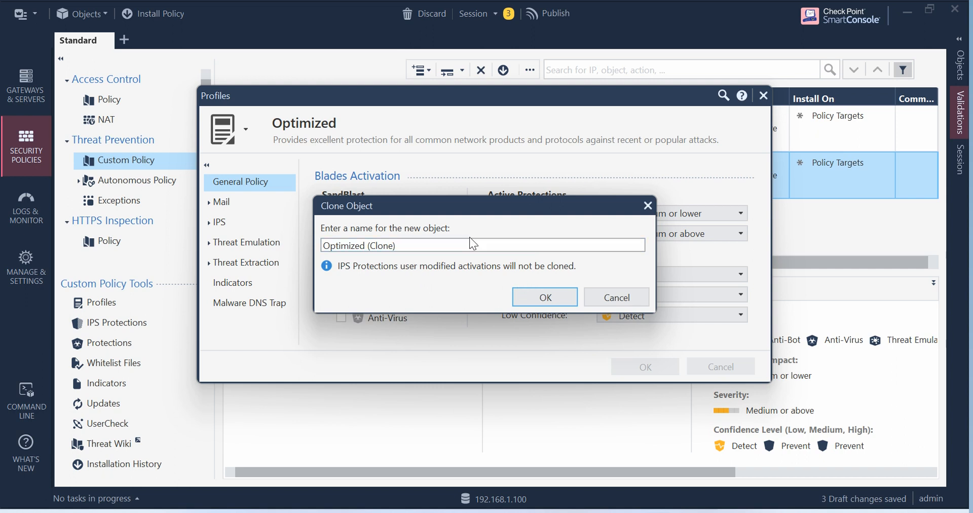
pyautogui.click(406, 246)
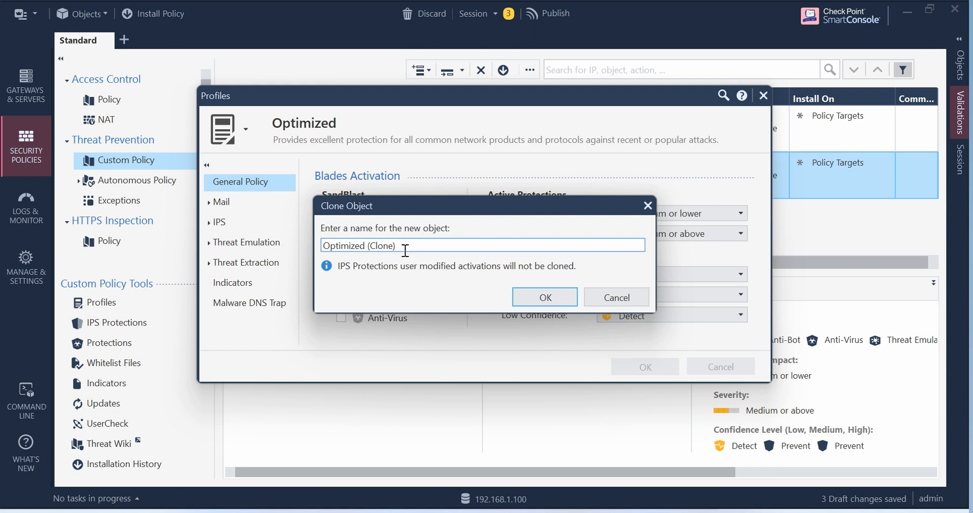
pyautogui.moveTo(555, 313)
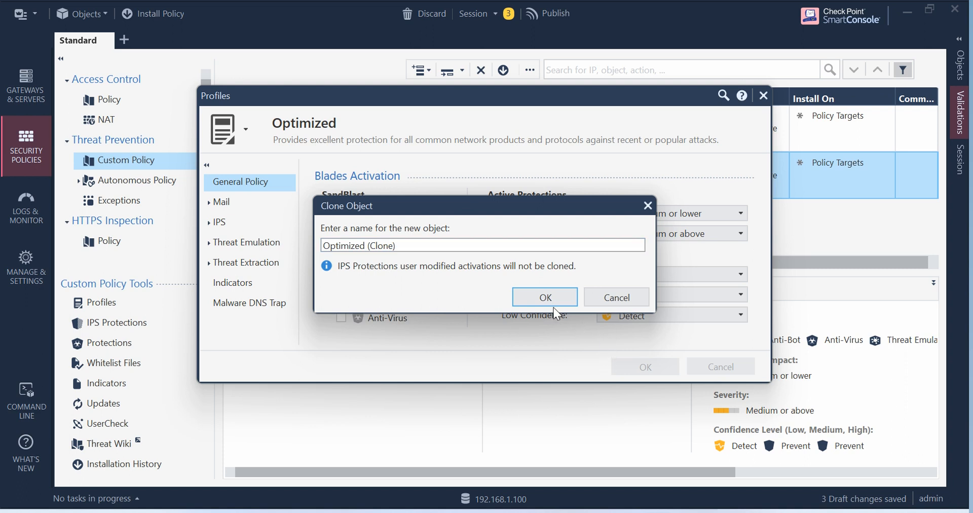
pyautogui.click(545, 297)
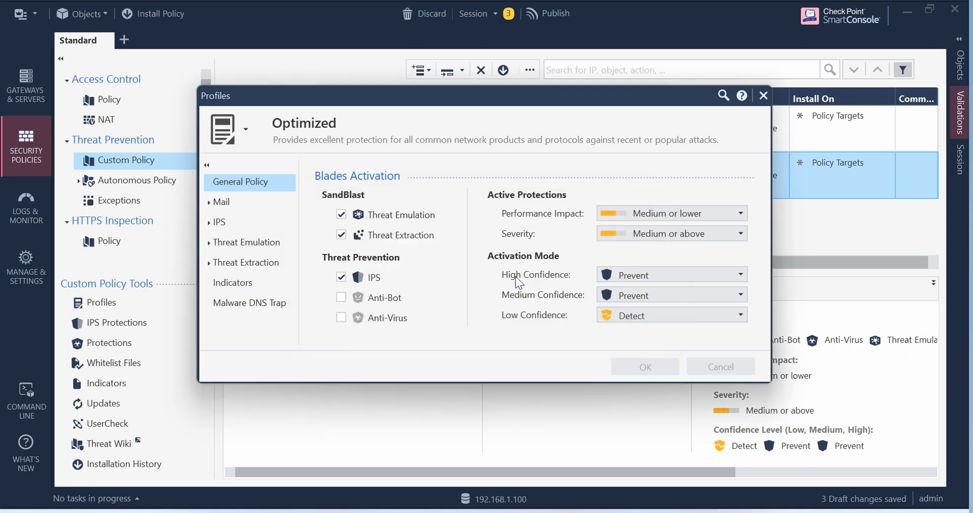
pyautogui.click(644, 367)
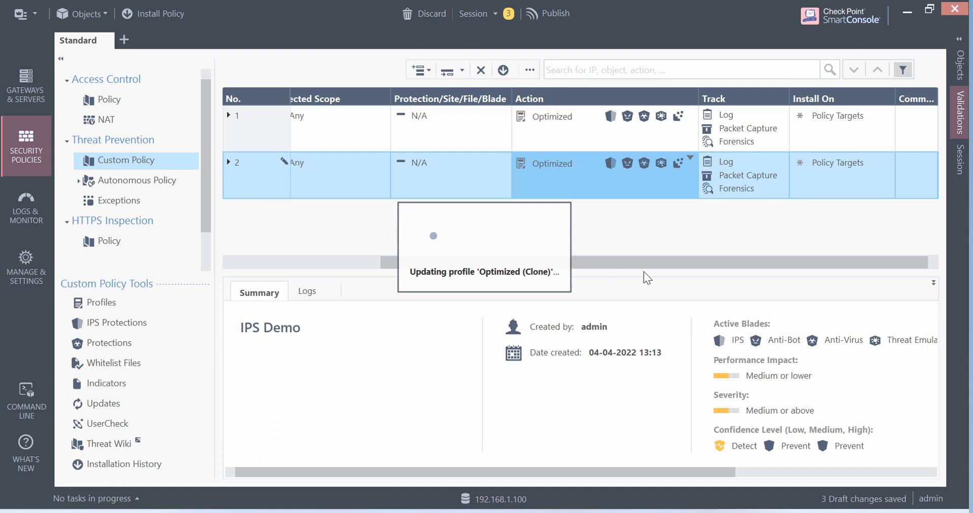
pyautogui.moveTo(671, 277)
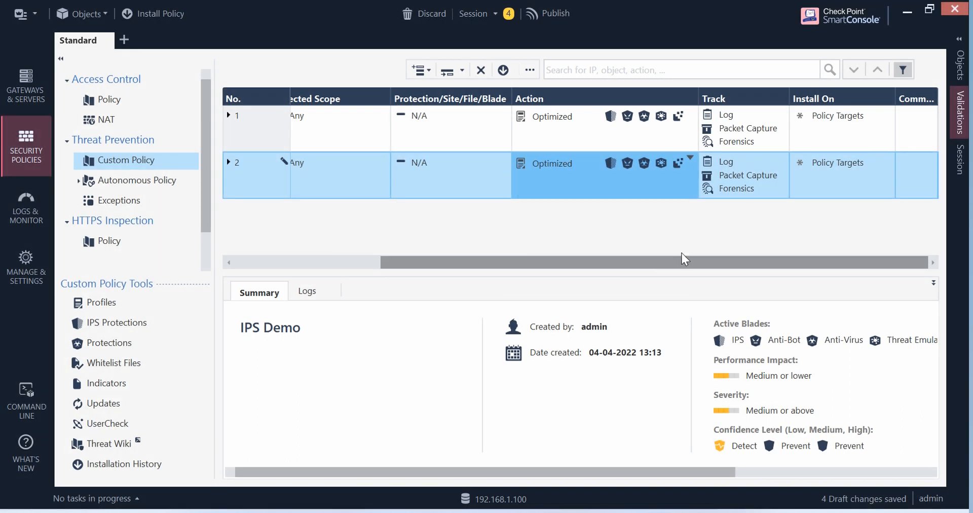
pyautogui.moveTo(625, 192)
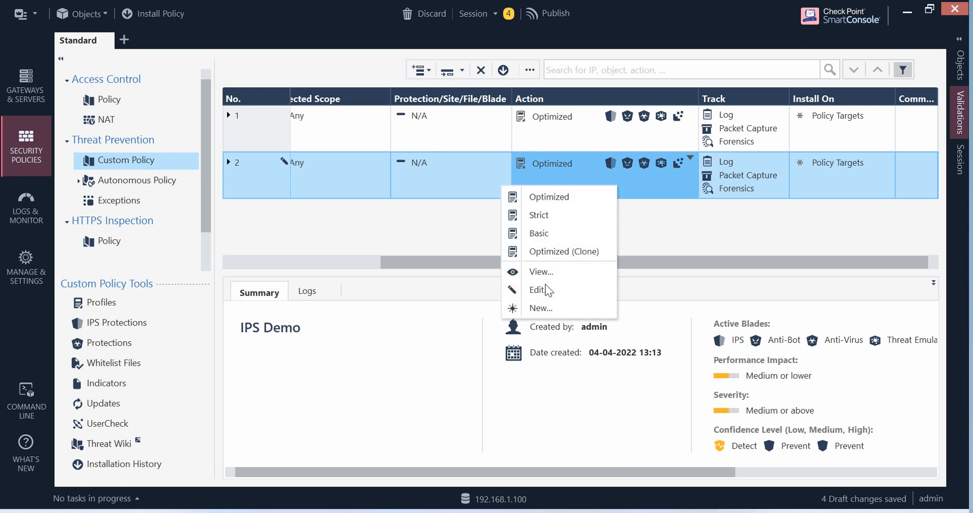
# Review the Optimized profile, then assign Optimized (Clone) as rule 2's action
pyautogui.click(538, 290)
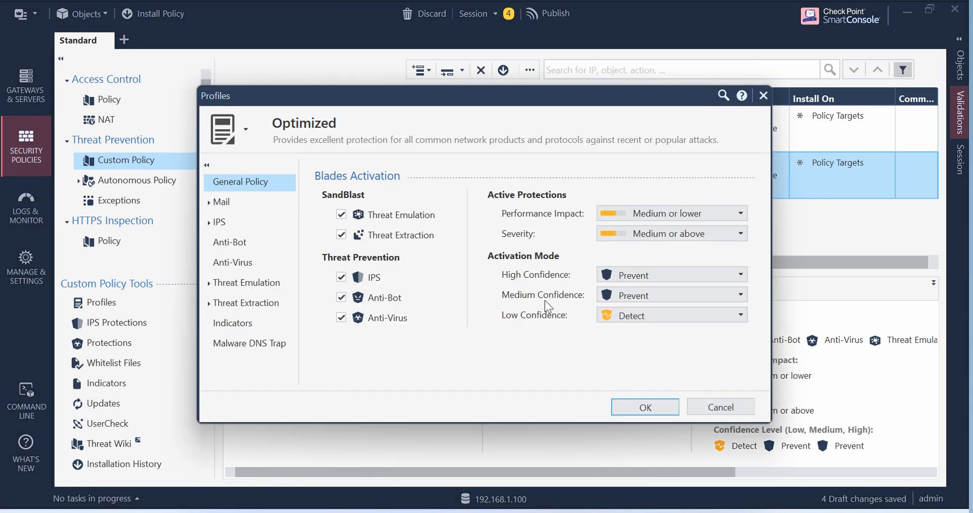
pyautogui.moveTo(625, 368)
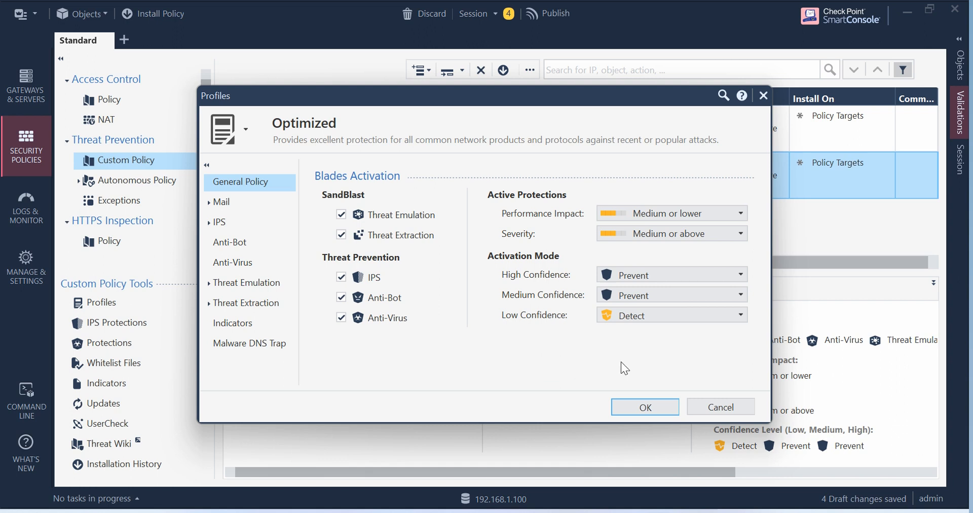
pyautogui.moveTo(656, 377)
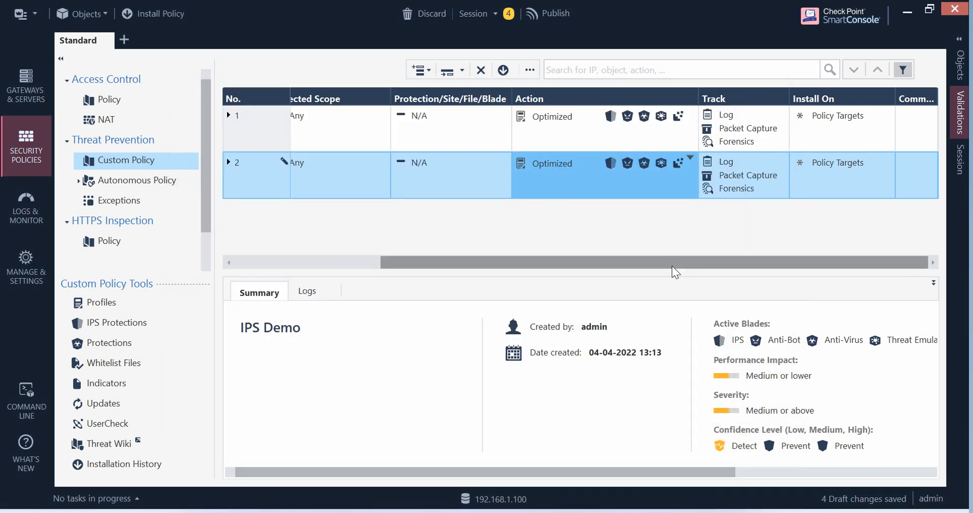
pyautogui.moveTo(908, 279)
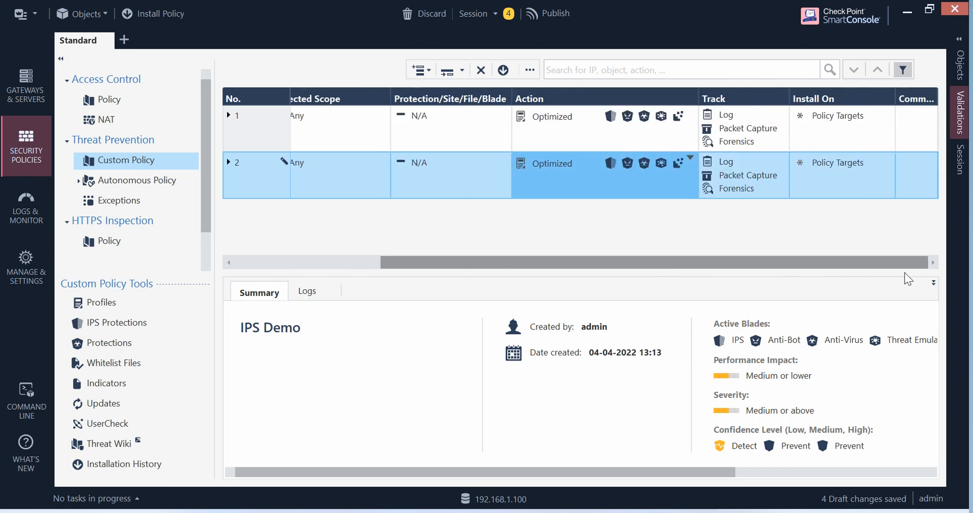
pyautogui.click(691, 164)
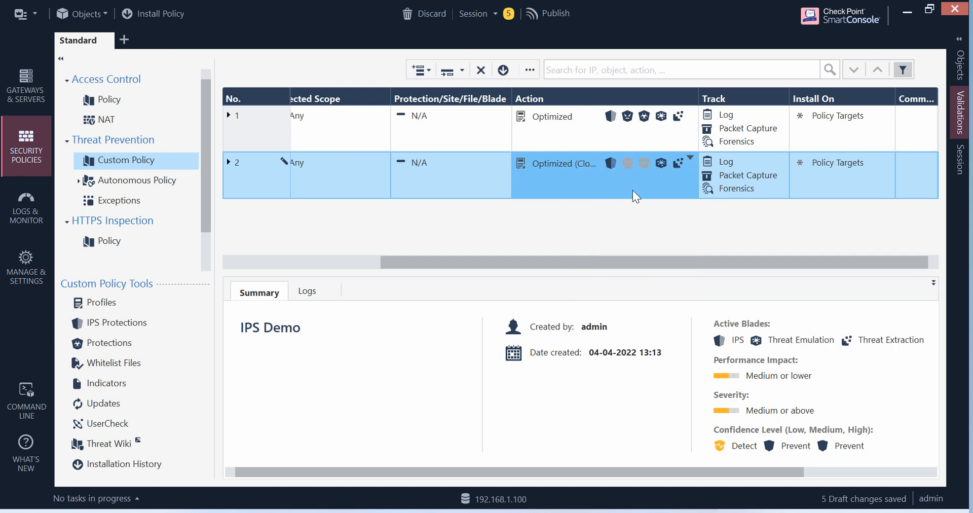
pyautogui.moveTo(577, 166)
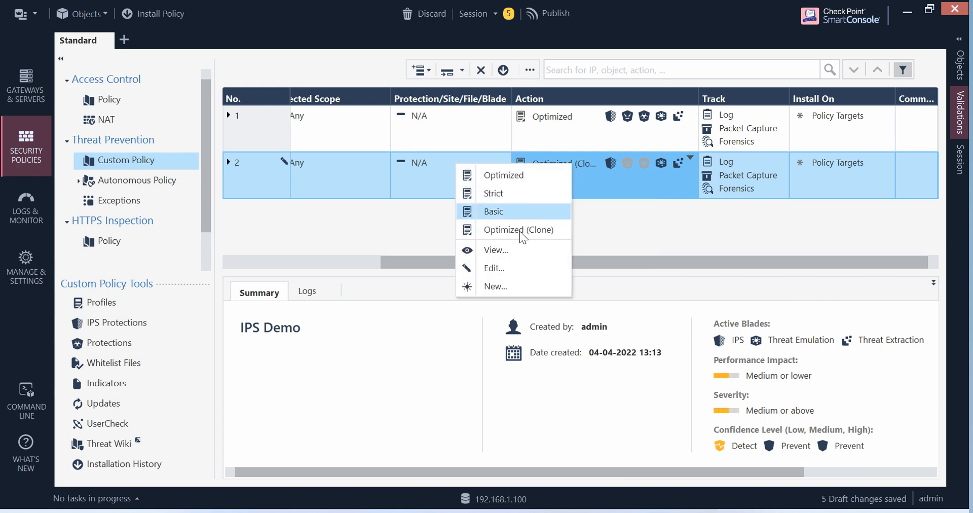
# Clear Threat Emulation and Threat Extraction in Optimized (Clone), keeping only IPS, and confirm
pyautogui.click(494, 268)
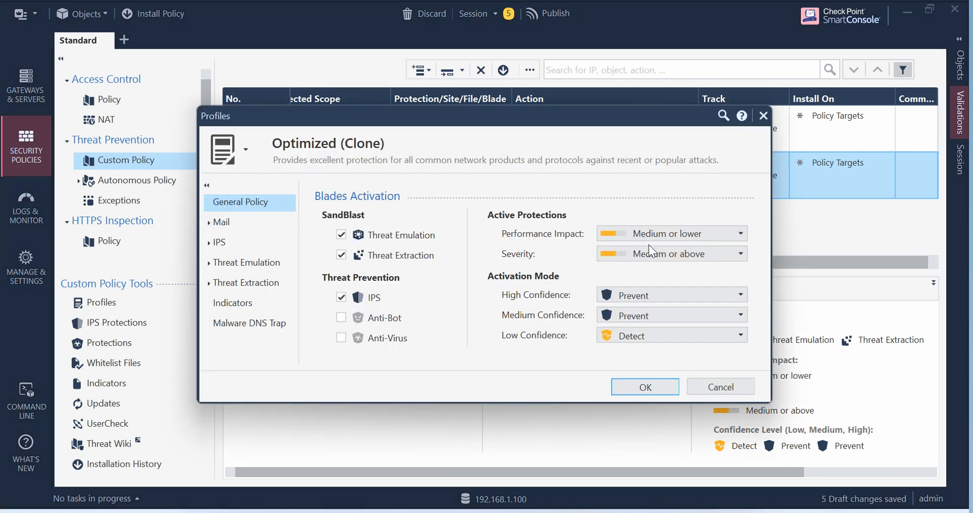
pyautogui.moveTo(459, 262)
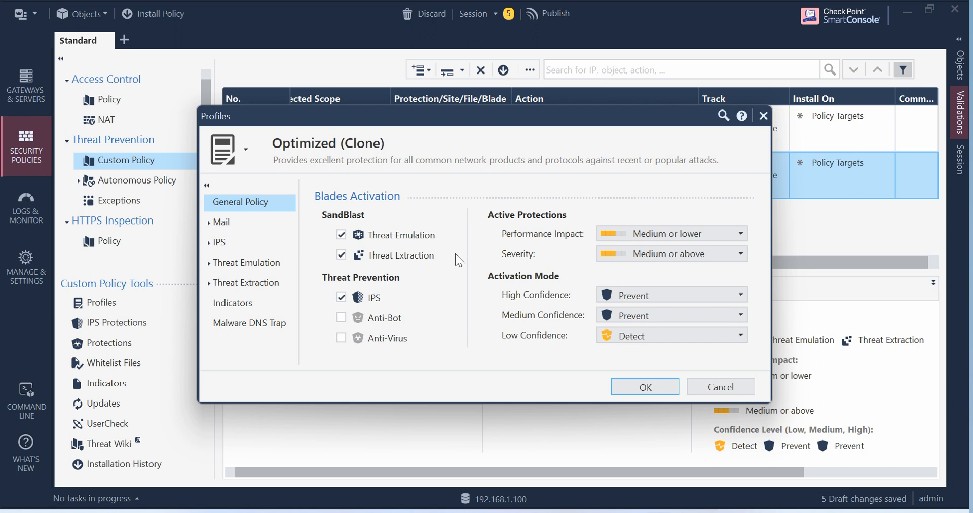
pyautogui.moveTo(359, 265)
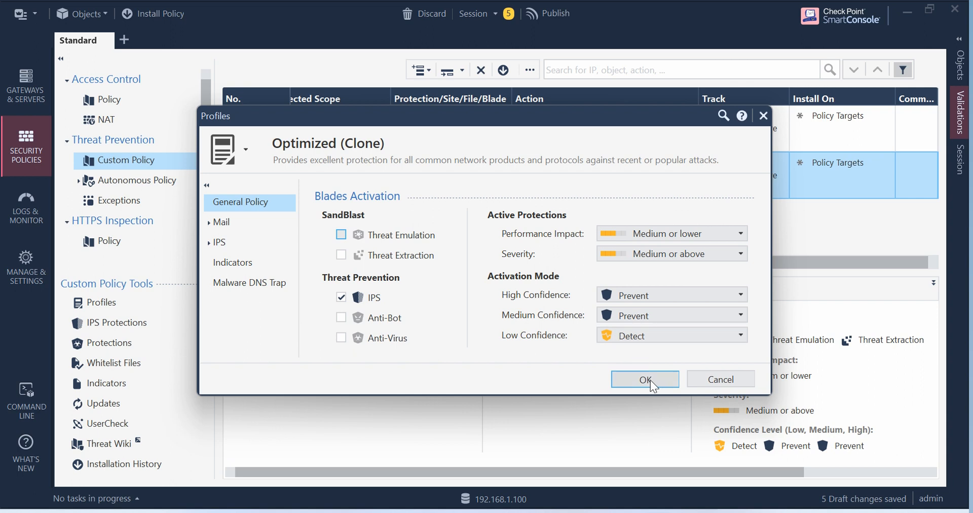
pyautogui.click(645, 380)
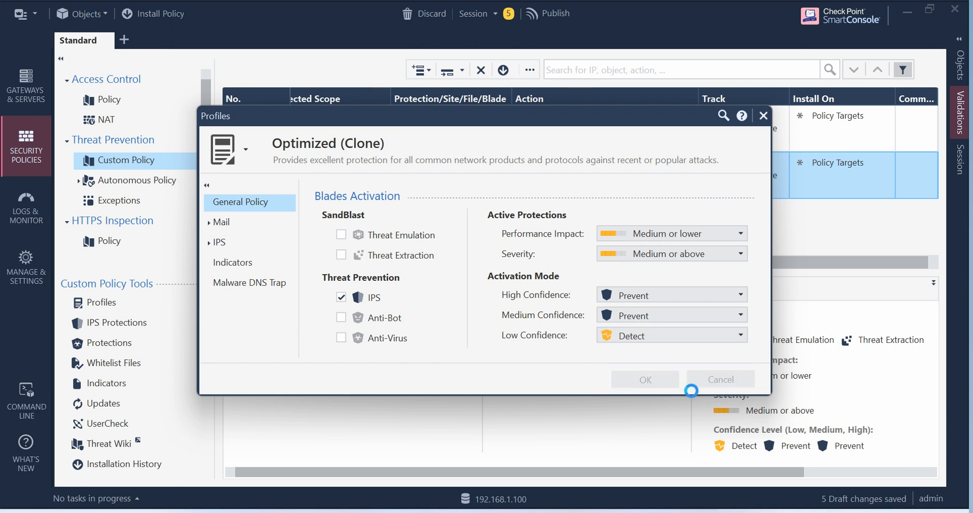
pyautogui.click(645, 379)
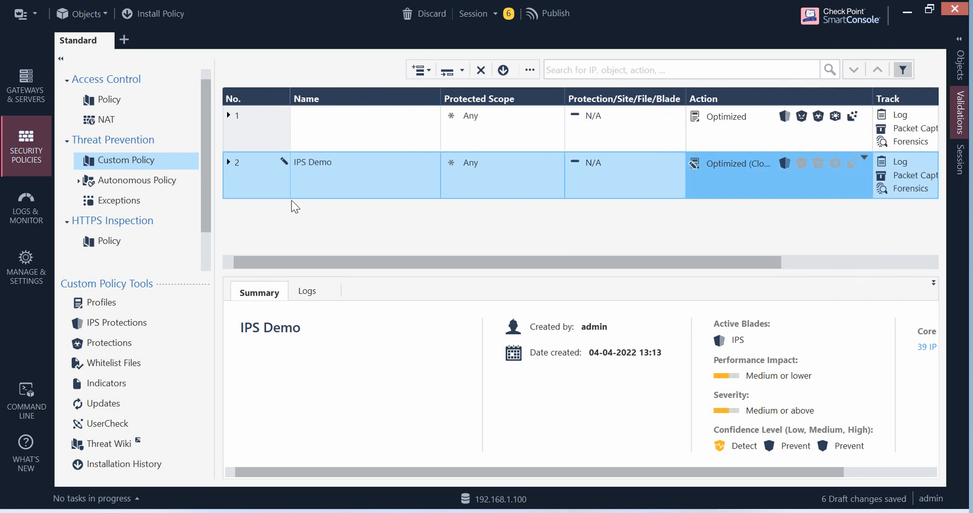
# Disable rule 1 and review the IPS Demo rule's Track options (Log, Packet Capture, Forensics)
pyautogui.rightClick(260, 116)
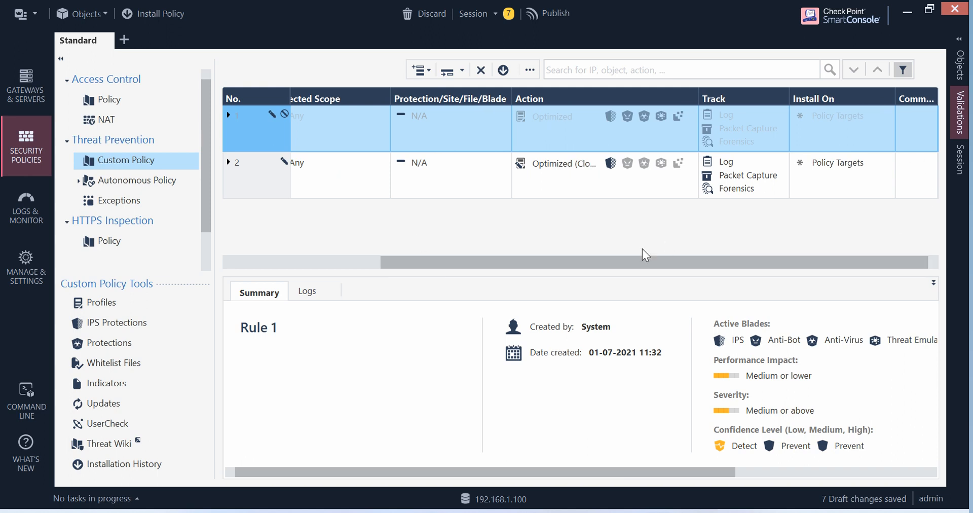
pyautogui.moveTo(797, 161)
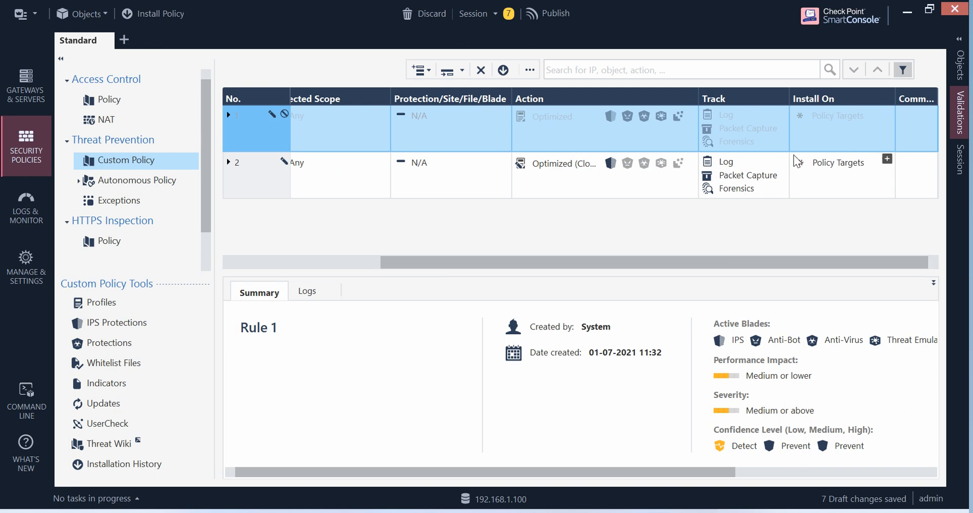
pyautogui.click(784, 161)
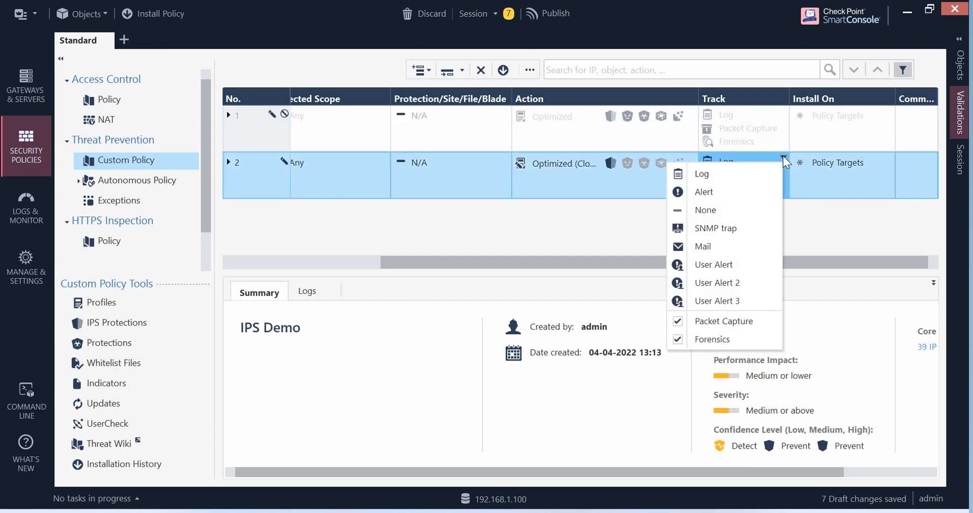
pyautogui.moveTo(739, 322)
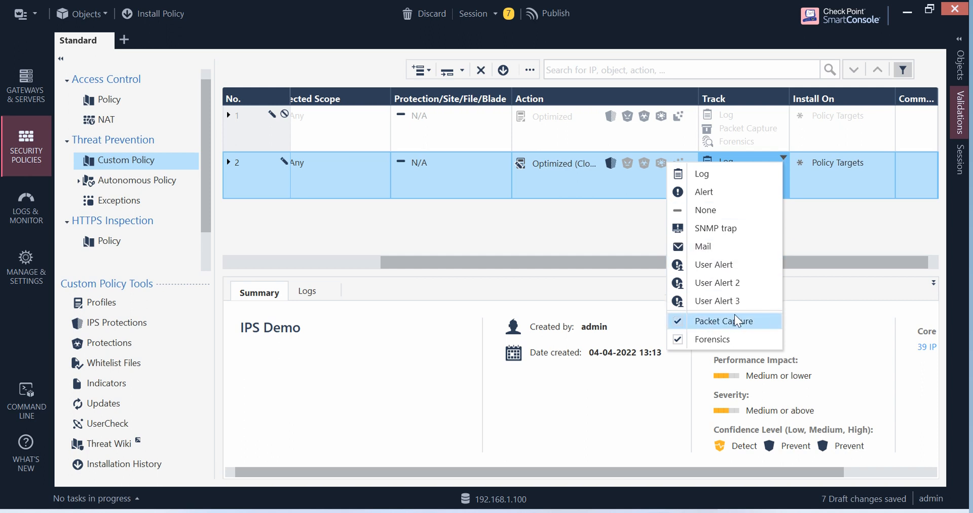
pyautogui.moveTo(726, 343)
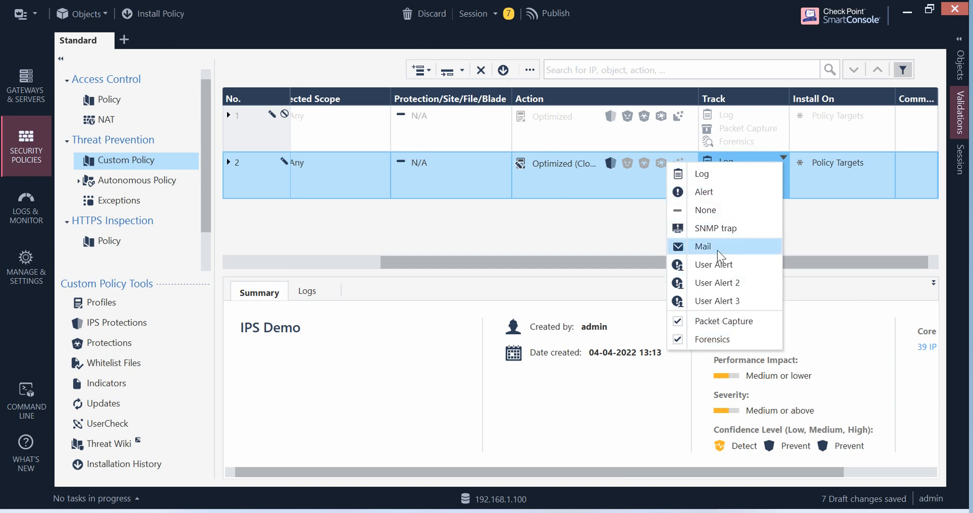
pyautogui.moveTo(515, 268)
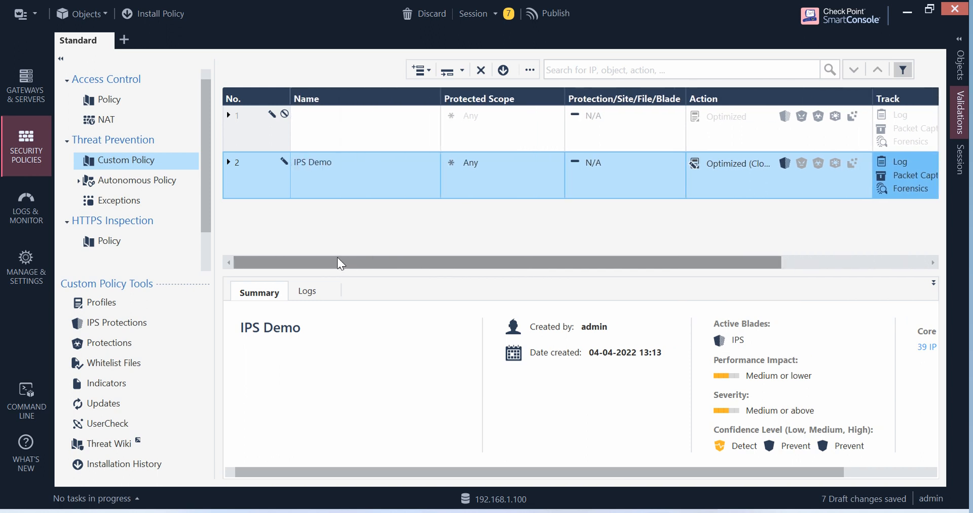
pyautogui.moveTo(355, 260)
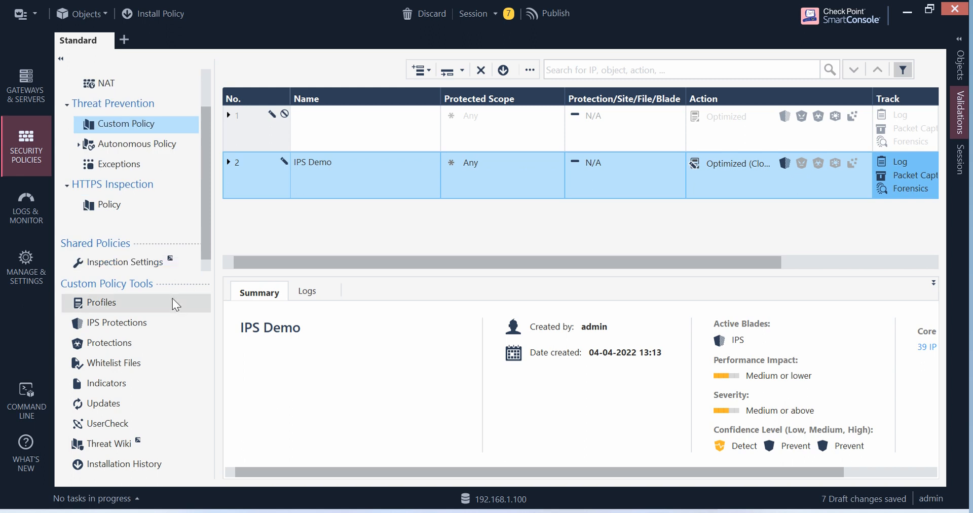
pyautogui.moveTo(116, 328)
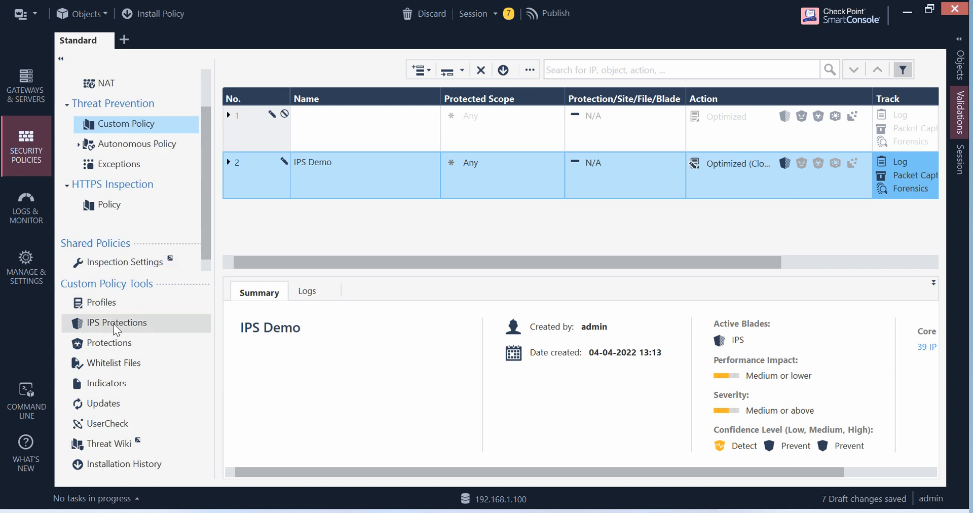
# Check the IPS update status, glance at Gateways & Servers, and return to Security Policies
pyautogui.click(116, 323)
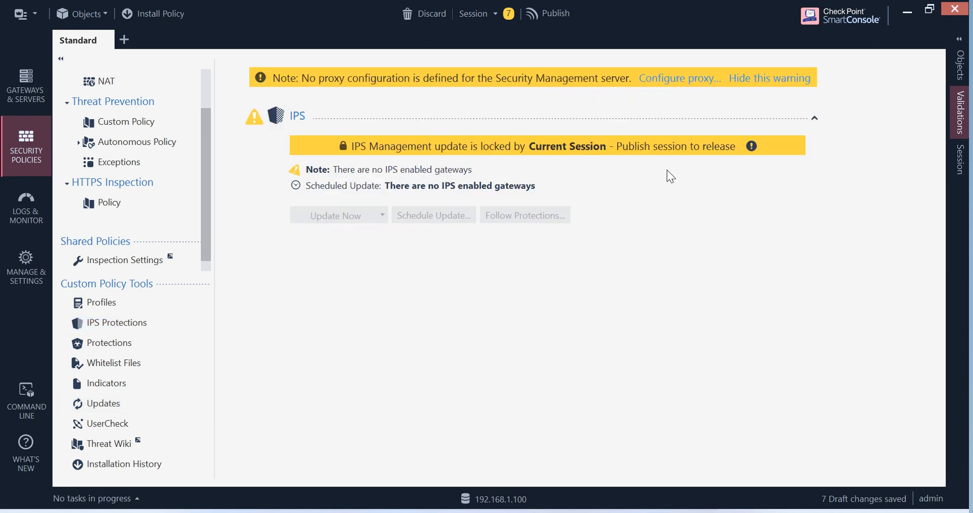
pyautogui.moveTo(385, 201)
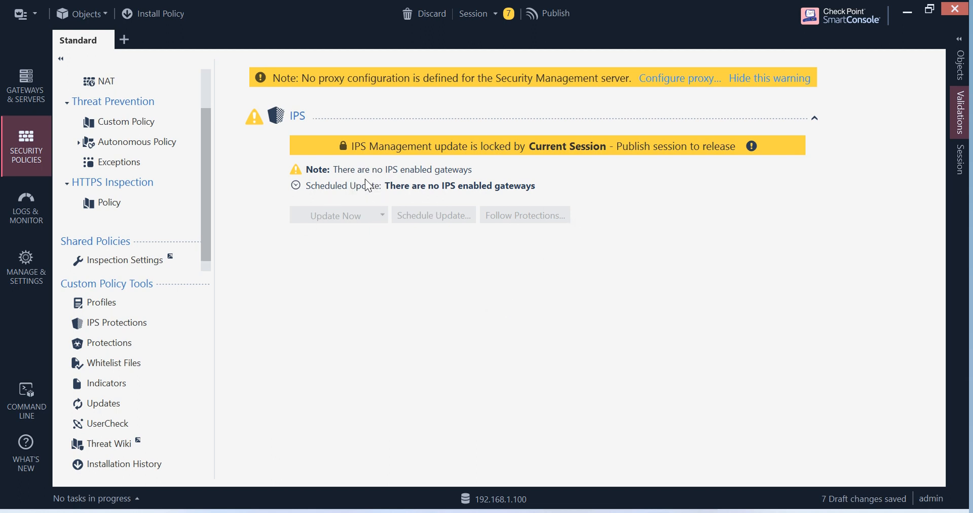
pyautogui.moveTo(380, 181)
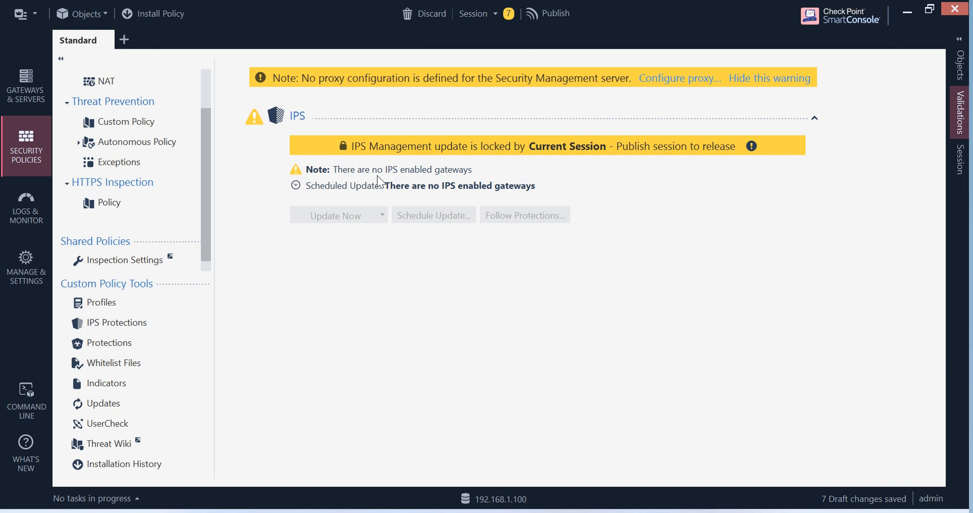
pyautogui.moveTo(458, 183)
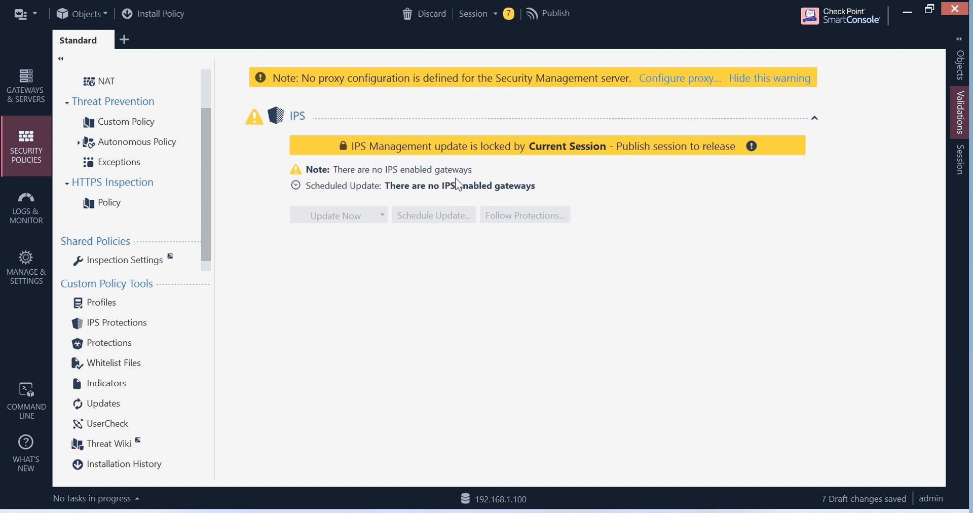
pyautogui.moveTo(399, 315)
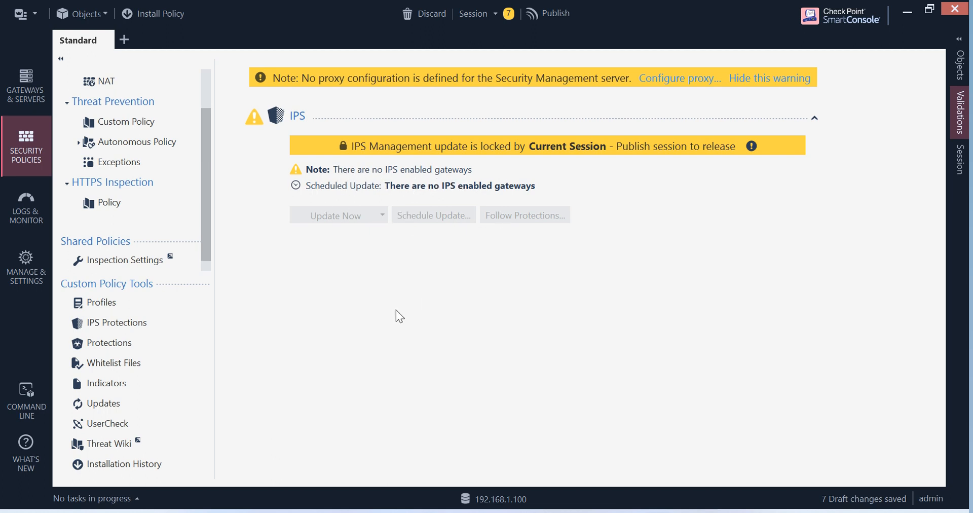
pyautogui.moveTo(130, 303)
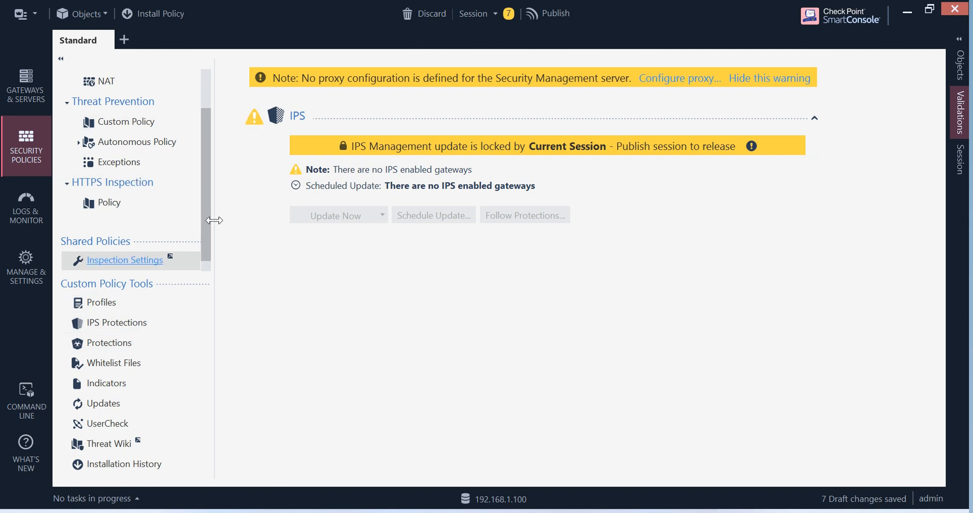
pyautogui.click(27, 85)
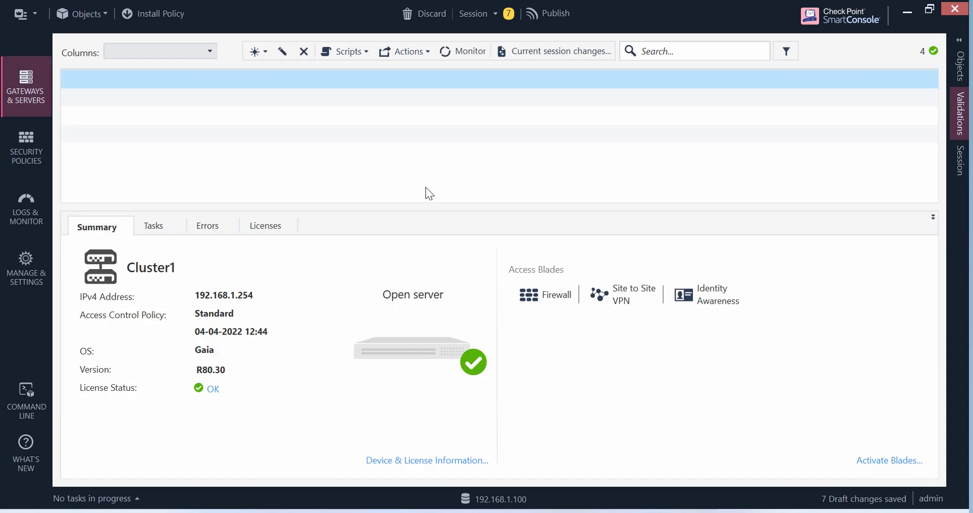
pyautogui.click(25, 151)
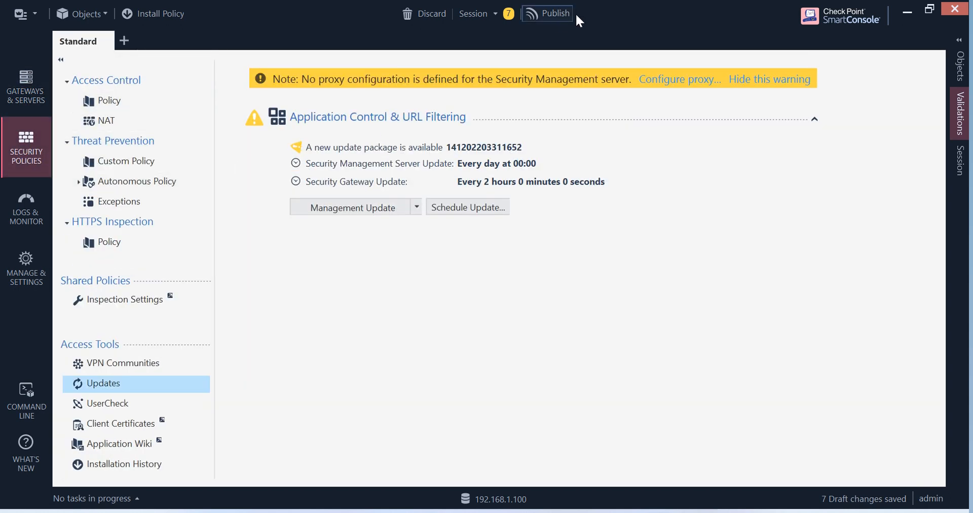
# Publish the seven draft changes and confirm
pyautogui.click(554, 13)
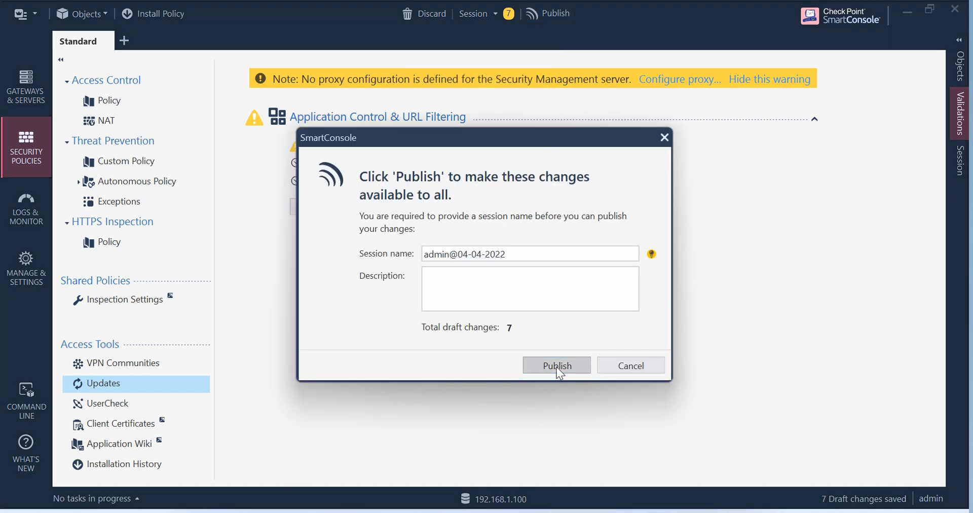
pyautogui.click(557, 366)
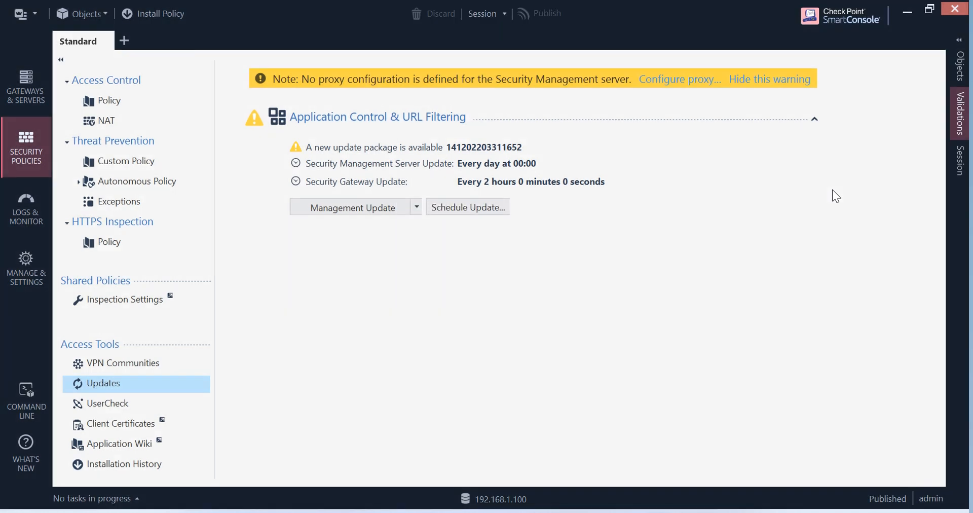
pyautogui.moveTo(168, 19)
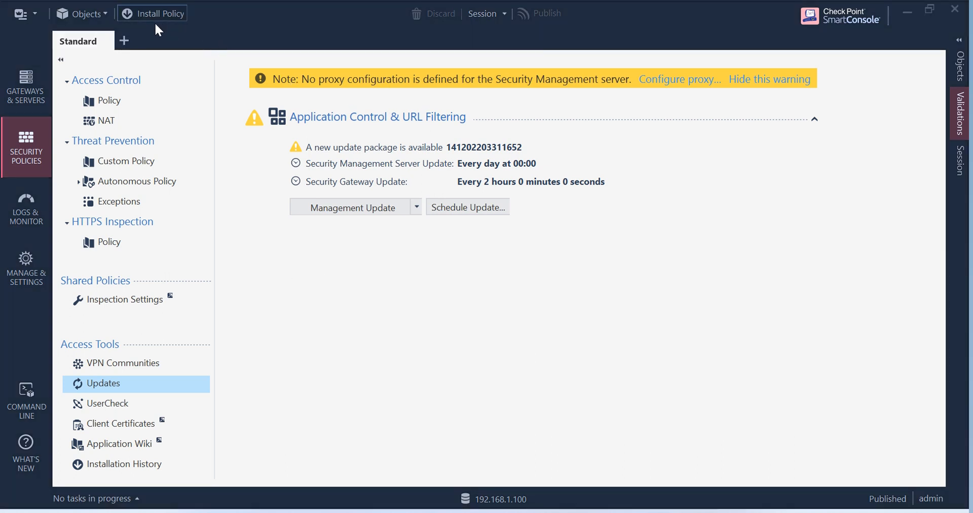
# Start Install Policy on Cluster1 with Threat Prevention added and review the 7 changes from 1 session
pyautogui.click(158, 13)
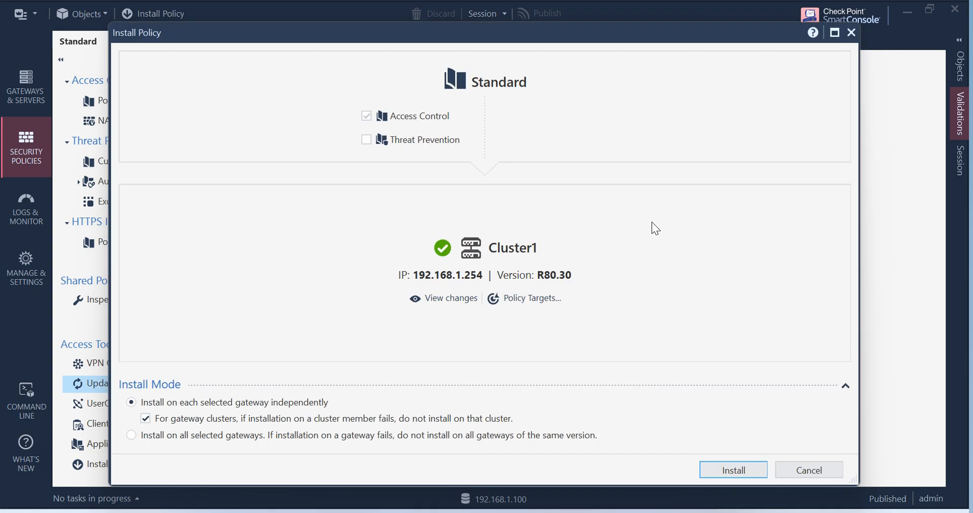
pyautogui.click(366, 140)
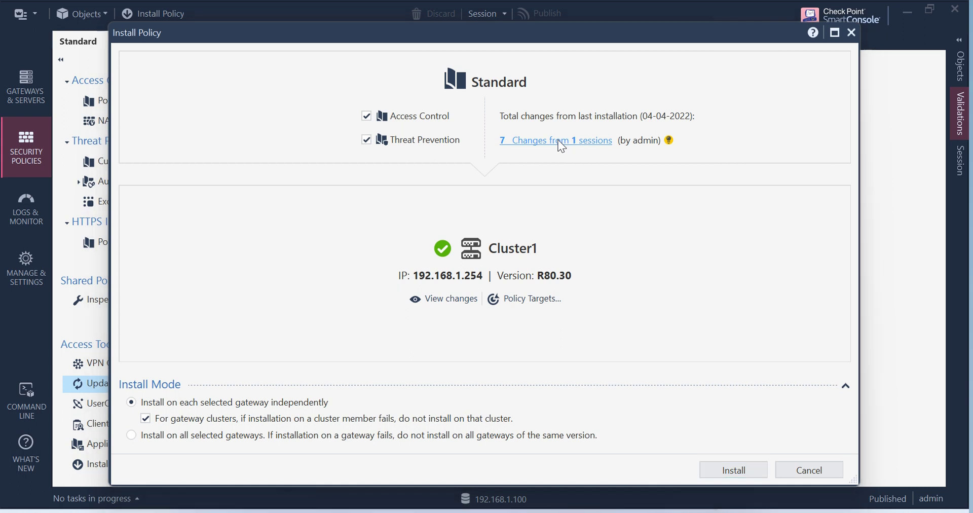
pyautogui.click(556, 141)
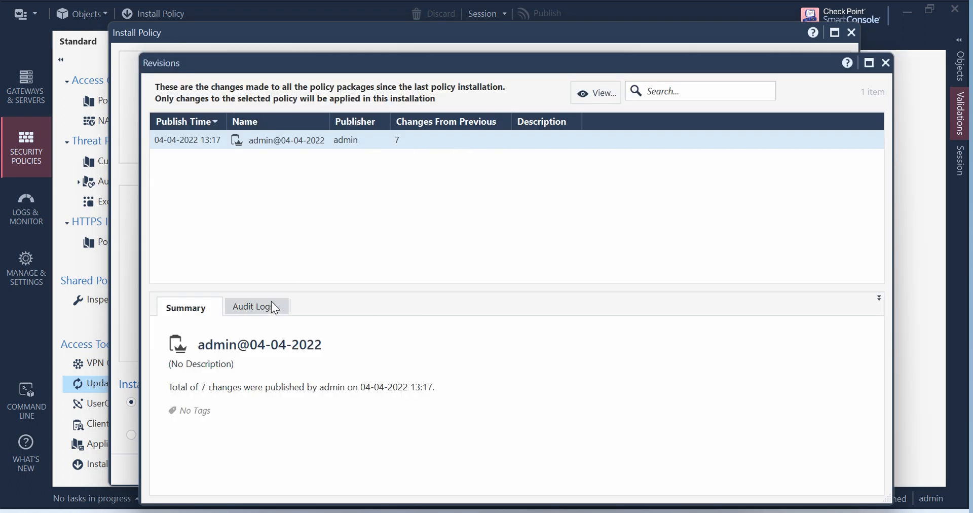
# View the Audit Logs of the published changes, close Revisions and show Recent Tasks
pyautogui.click(252, 307)
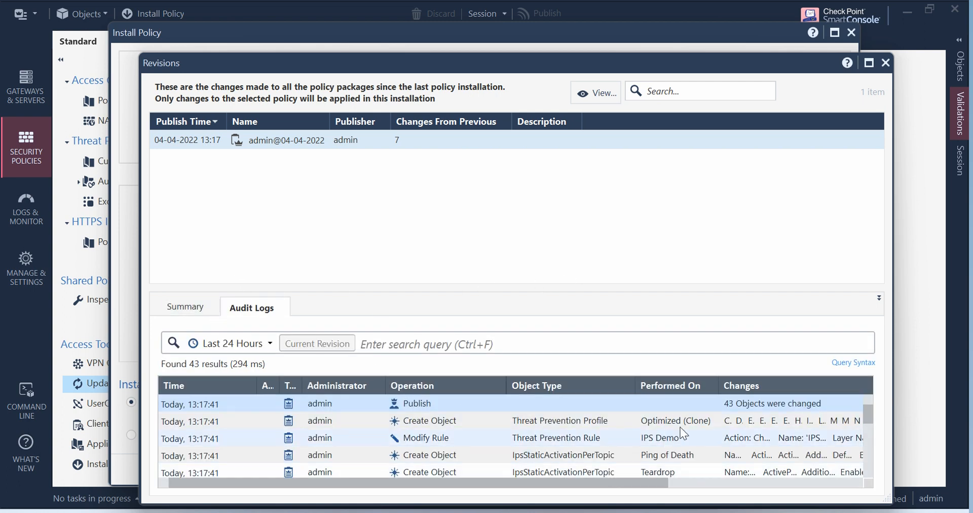
pyautogui.moveTo(701, 453)
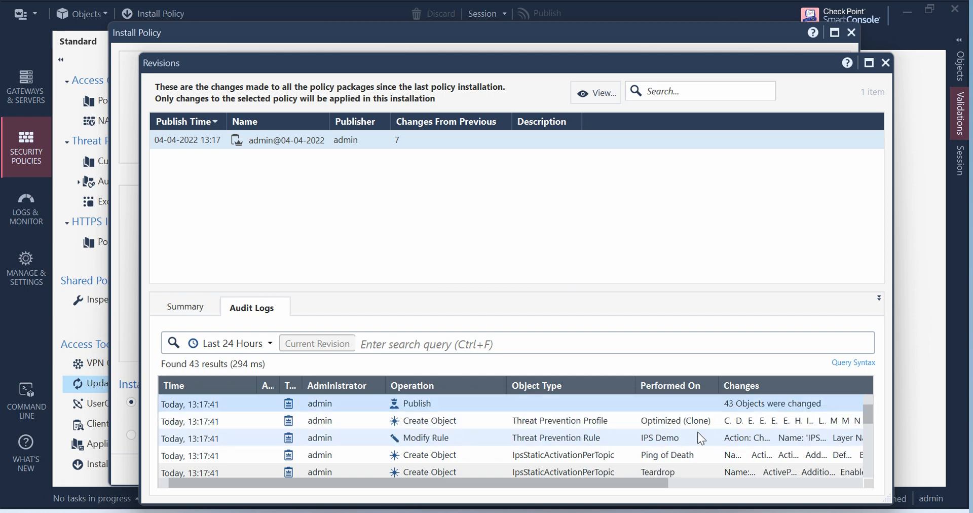
pyautogui.click(886, 63)
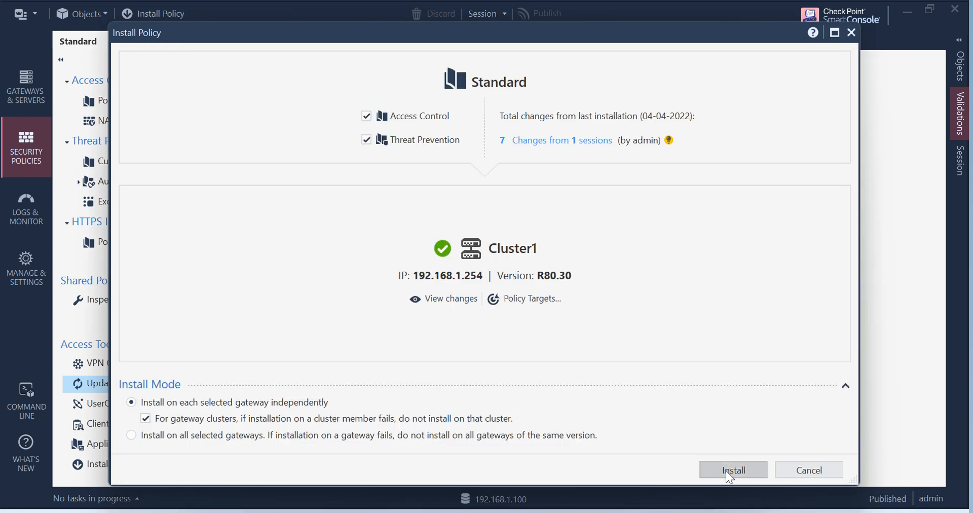
pyautogui.click(734, 471)
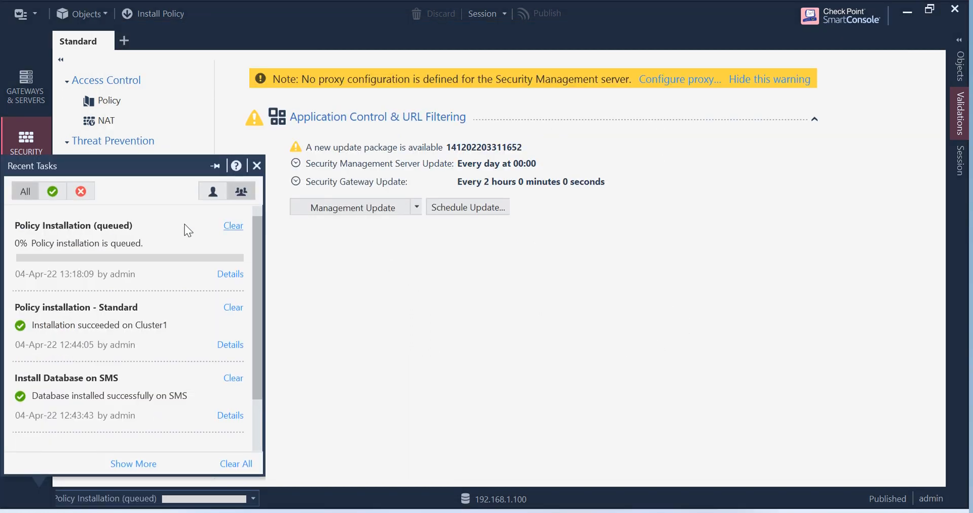
# Watch the Standard policy installation progress from queued toward 50%
pyautogui.click(257, 166)
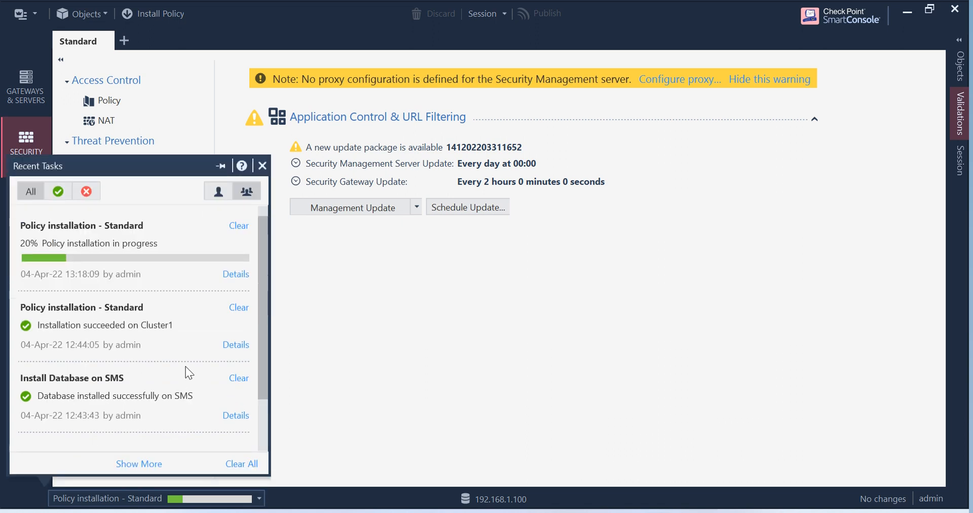
pyautogui.moveTo(186, 355)
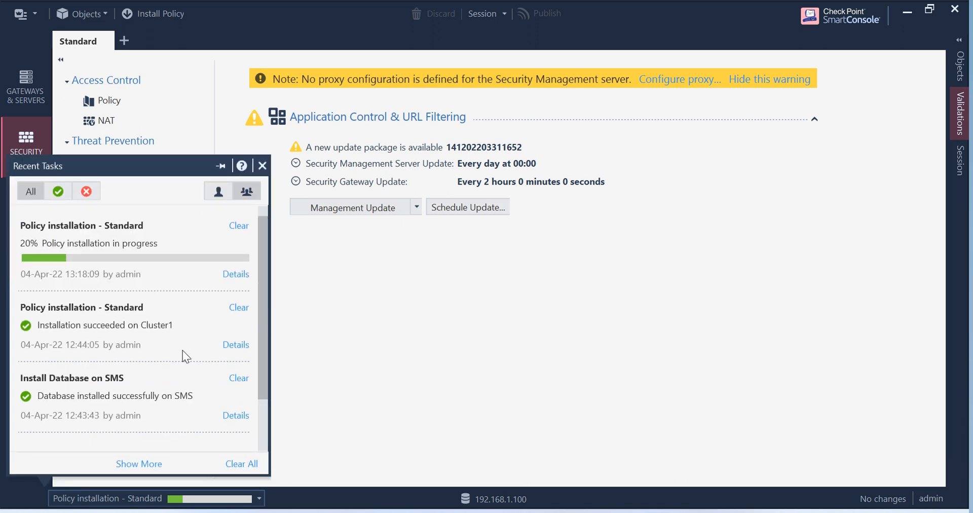
pyautogui.moveTo(328, 392)
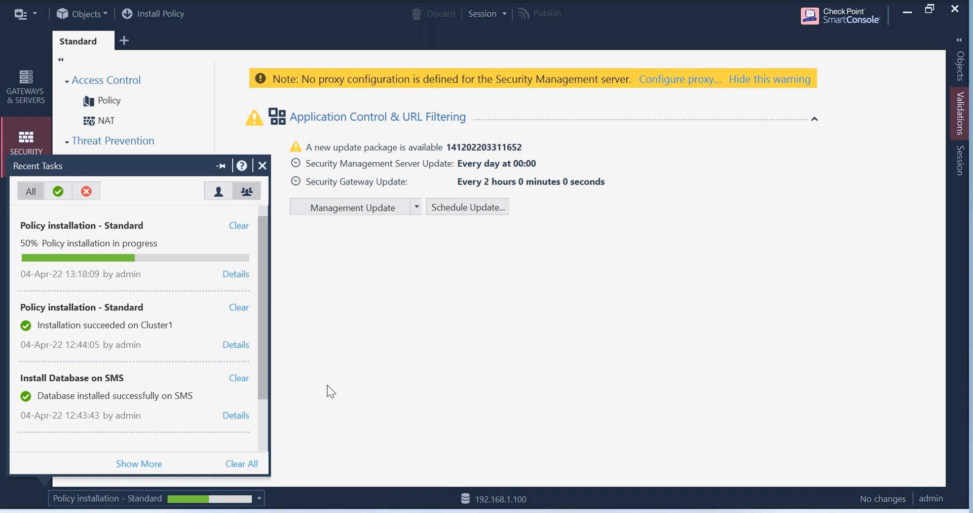
pyautogui.moveTo(332, 387)
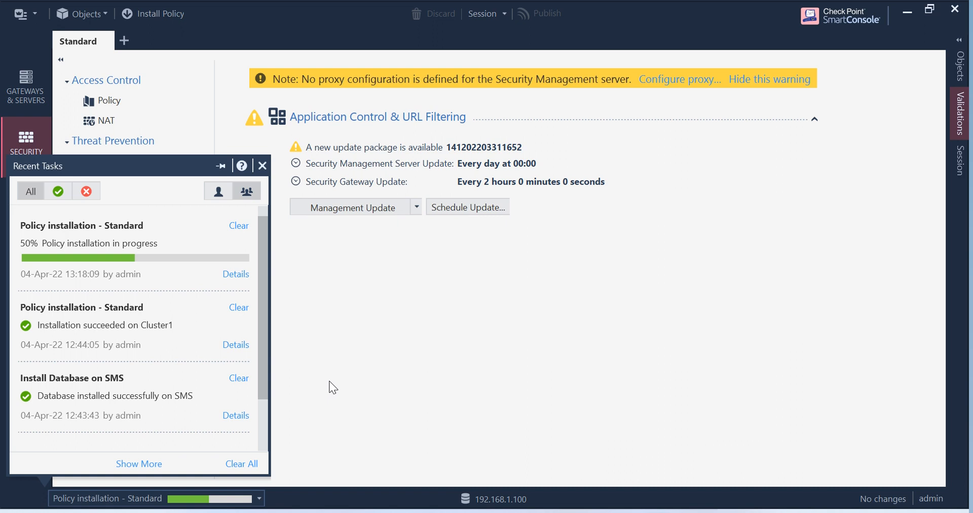
pyautogui.moveTo(329, 392)
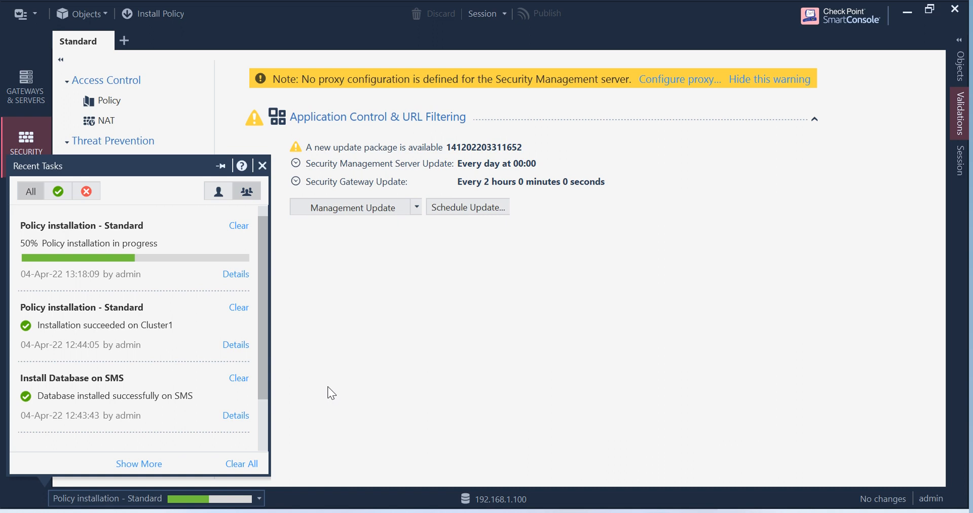
pyautogui.moveTo(395, 400)
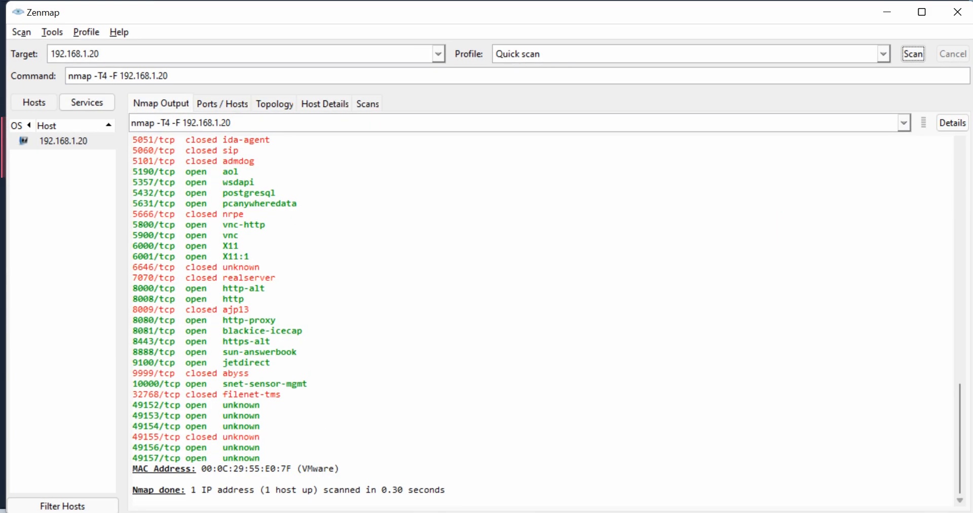
pyautogui.moveTo(518, 71)
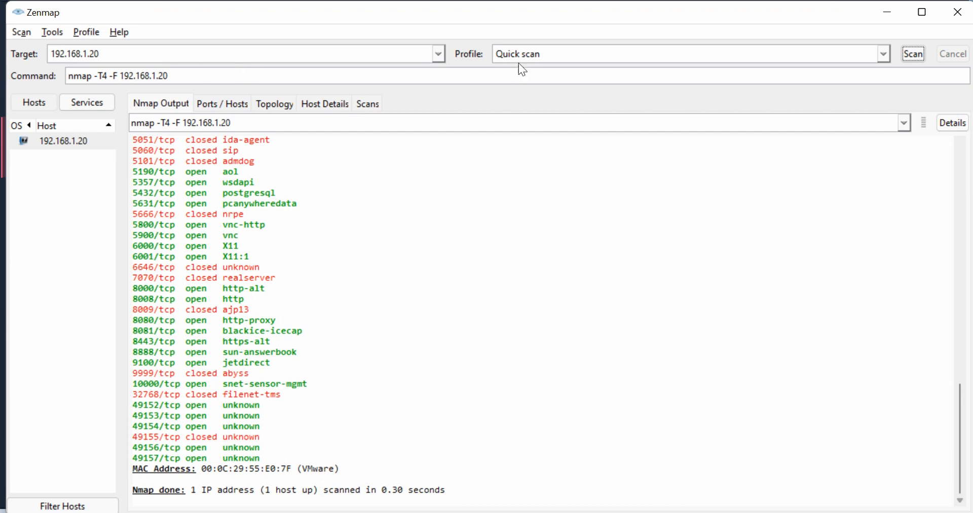
pyautogui.moveTo(916, 55)
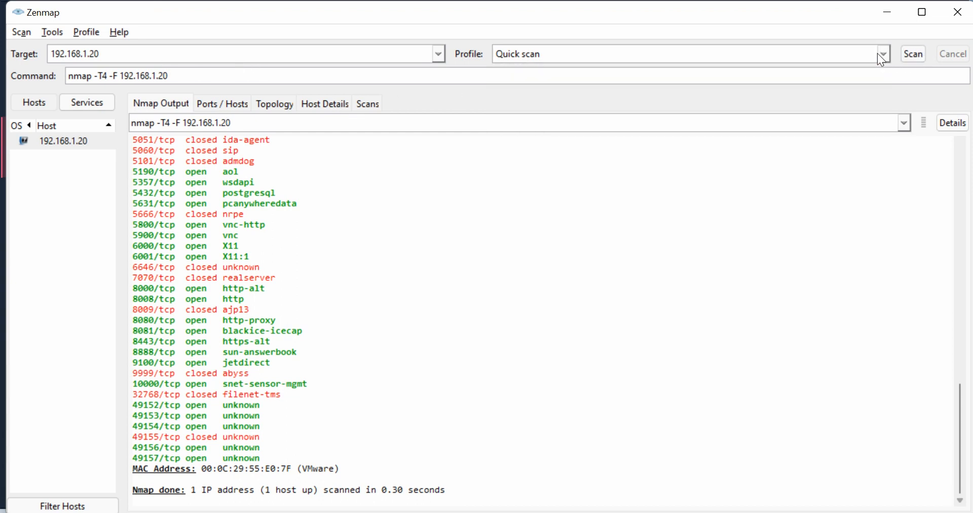
# Rerun the Quick scan (nmap -T4 -F) of 192.168.1.20
pyautogui.click(883, 54)
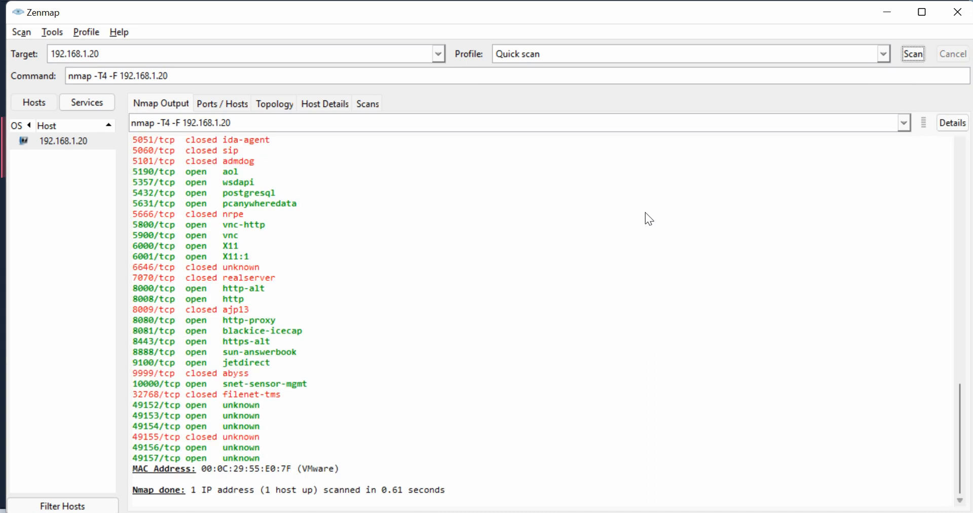
pyautogui.moveTo(284, 419)
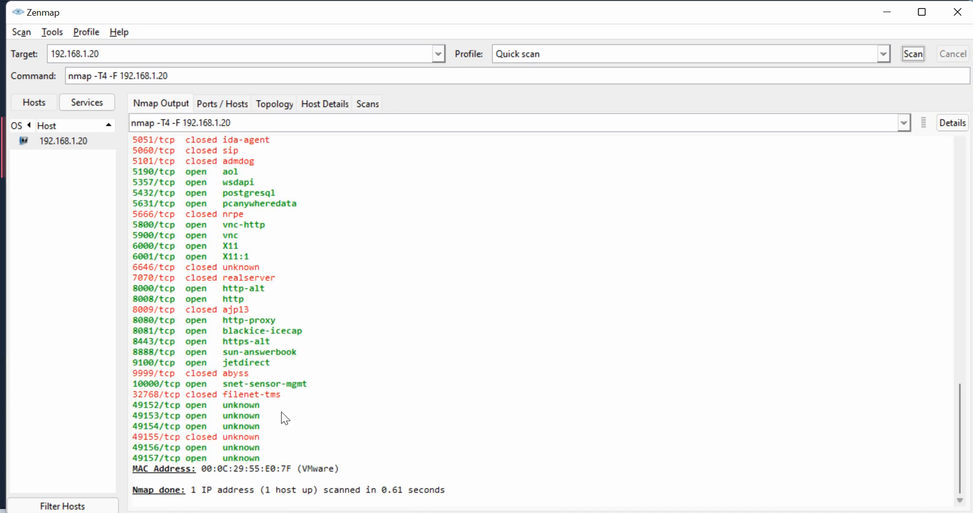
pyautogui.moveTo(885, 14)
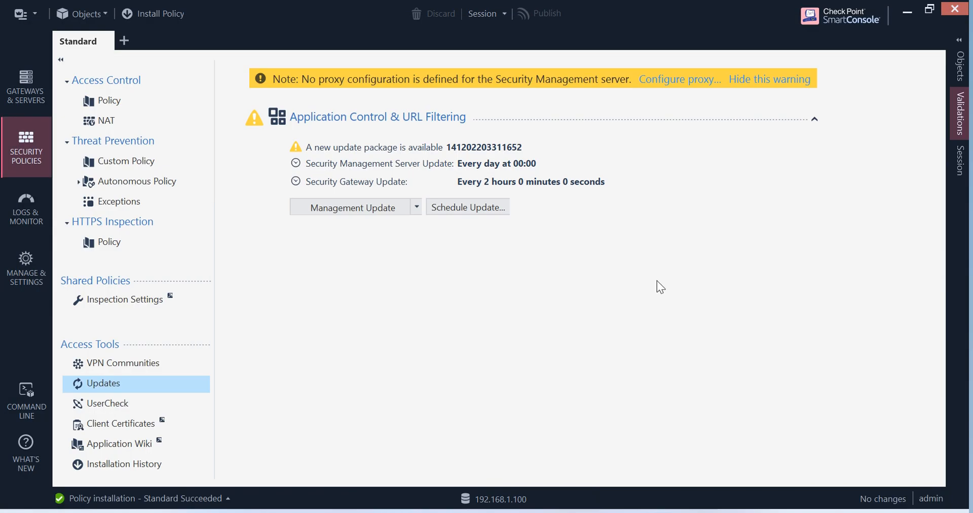
# Confirm the Standard policy installation succeeded on Cluster1 and dismiss the task summary
pyautogui.click(227, 499)
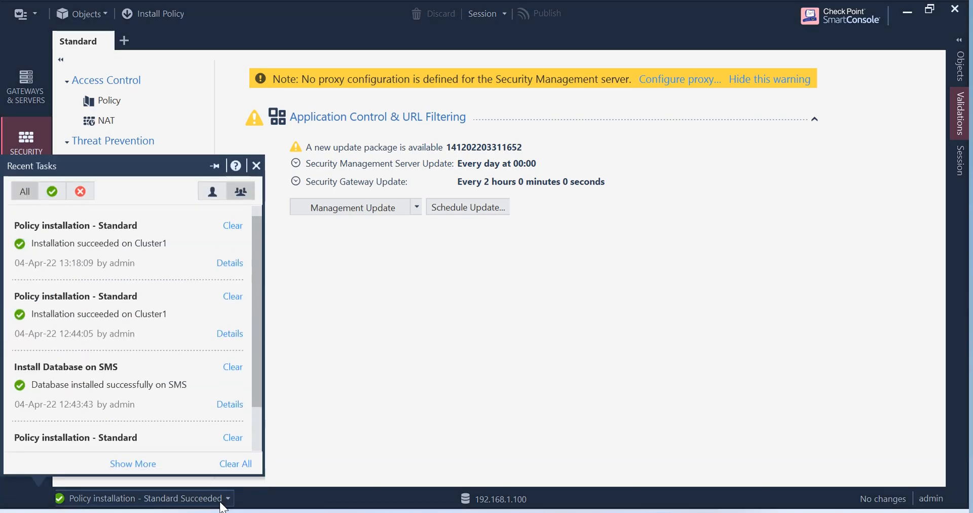
pyautogui.click(256, 166)
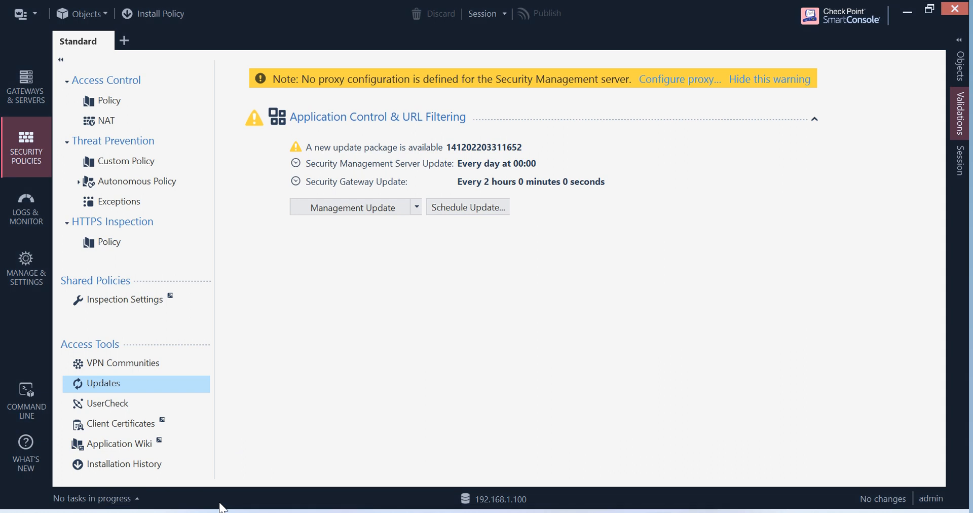
pyautogui.moveTo(120, 145)
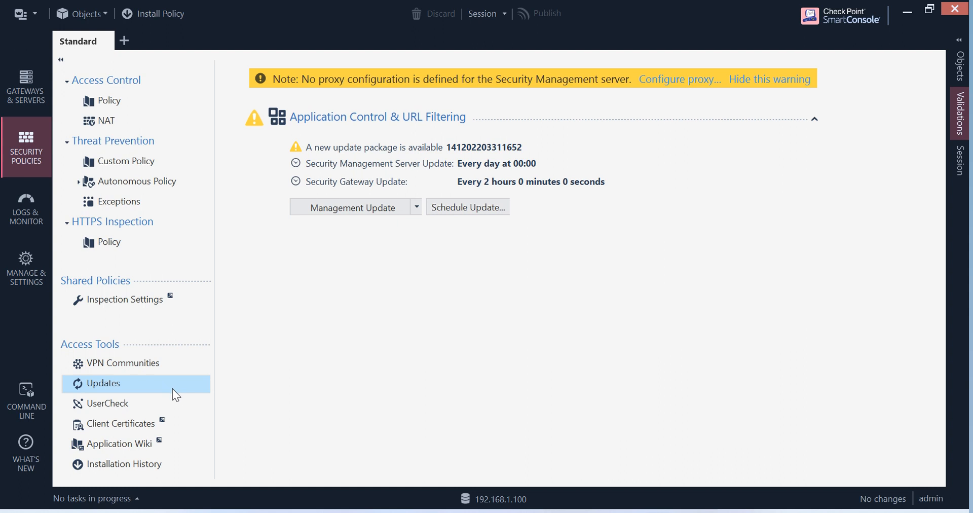
pyautogui.moveTo(101, 150)
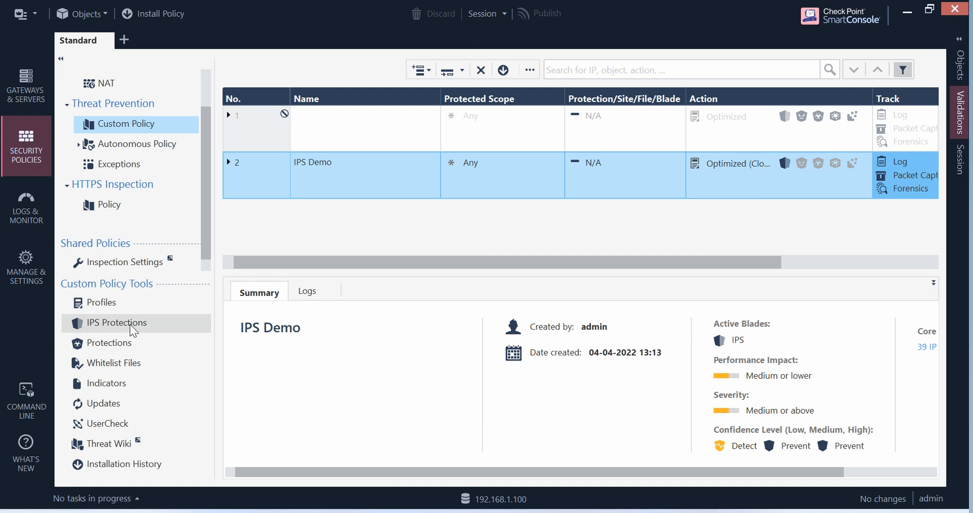
# Look over IPS Protections, then start Update Now with Download using SmartConsole
pyautogui.click(116, 323)
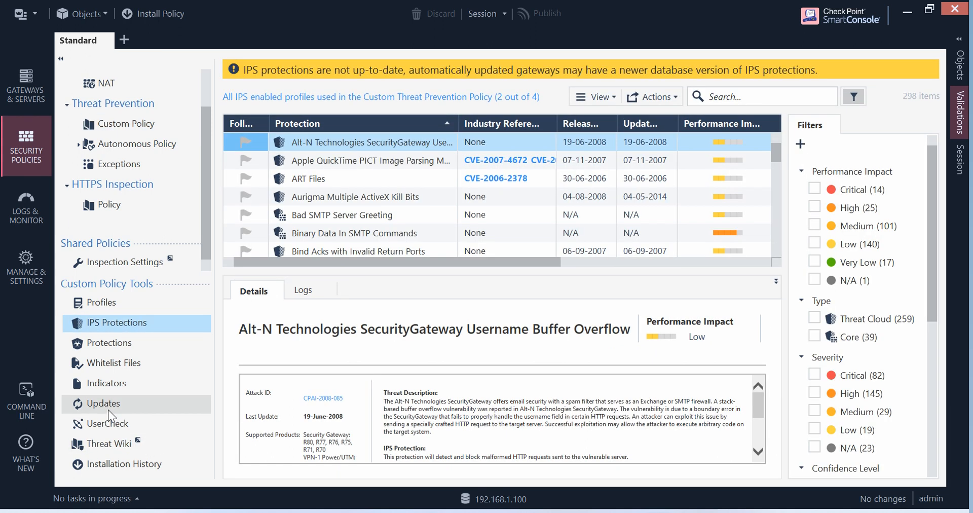
pyautogui.click(103, 403)
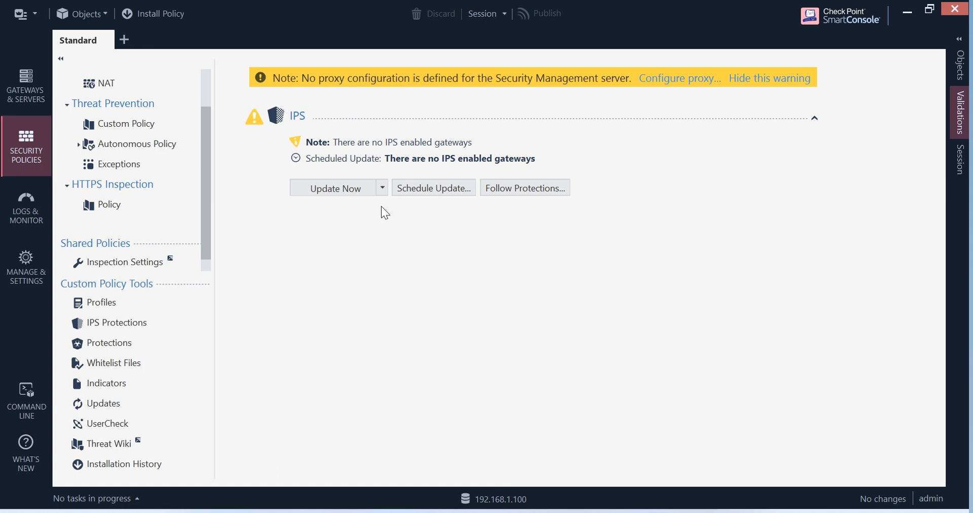
pyautogui.click(382, 187)
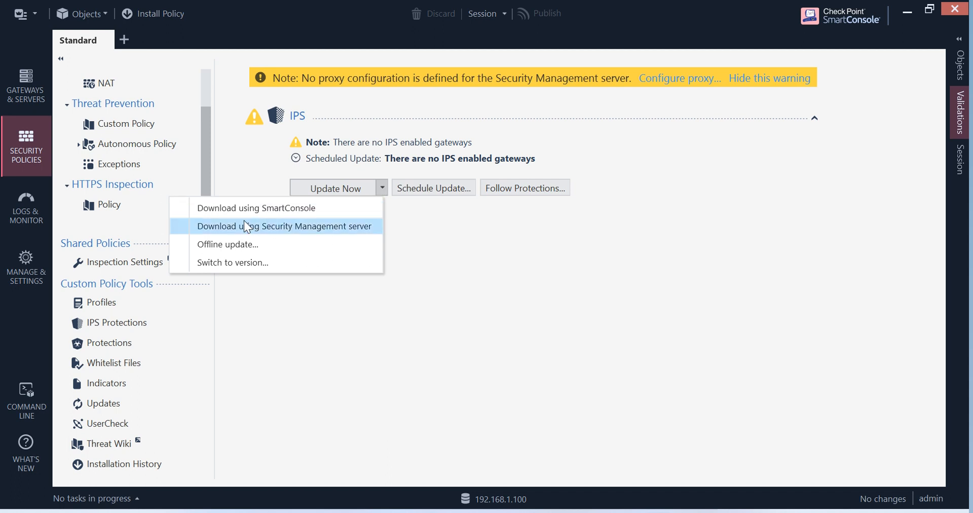
pyautogui.moveTo(264, 208)
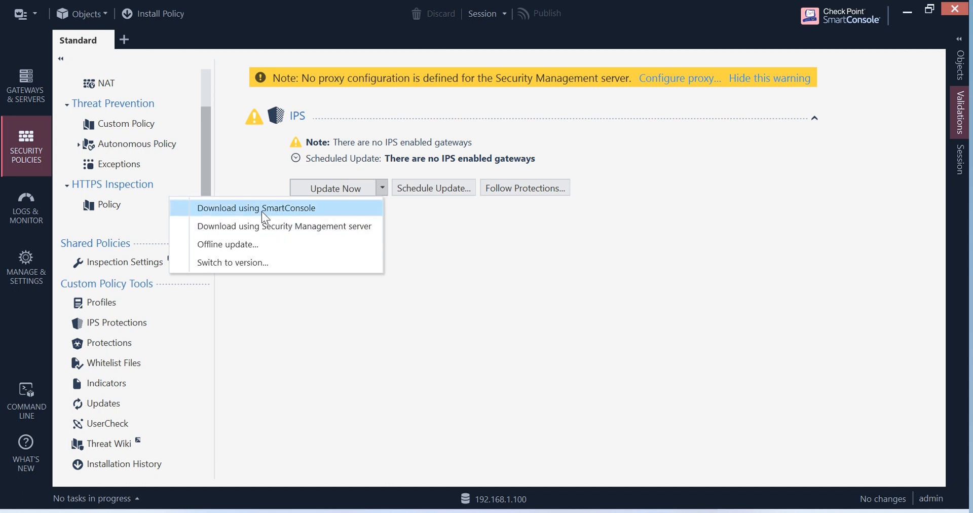
pyautogui.click(256, 208)
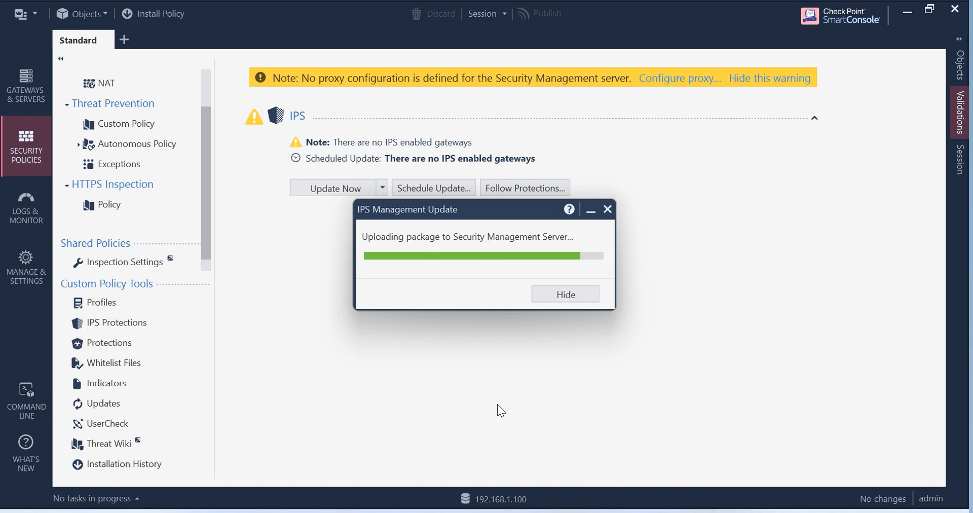
pyautogui.moveTo(505, 413)
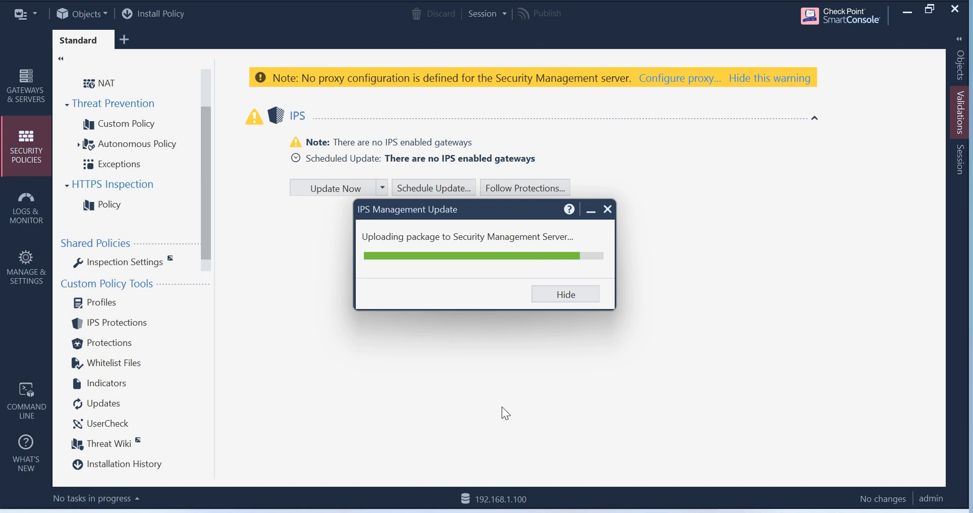
pyautogui.moveTo(502, 420)
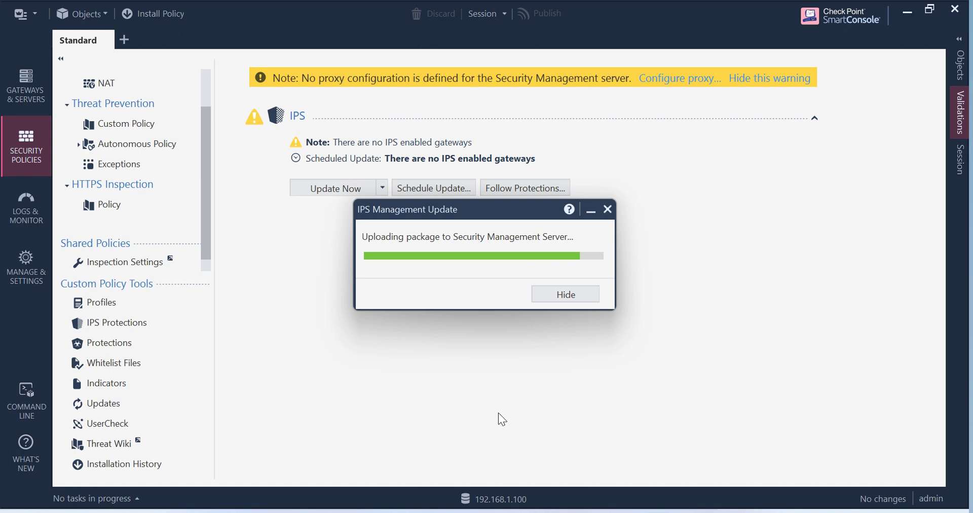
pyautogui.moveTo(507, 411)
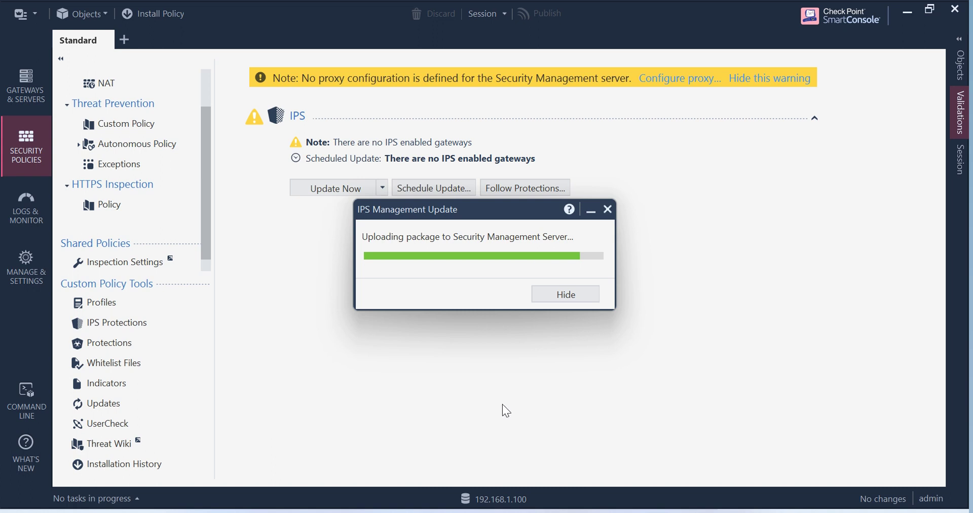
pyautogui.moveTo(511, 446)
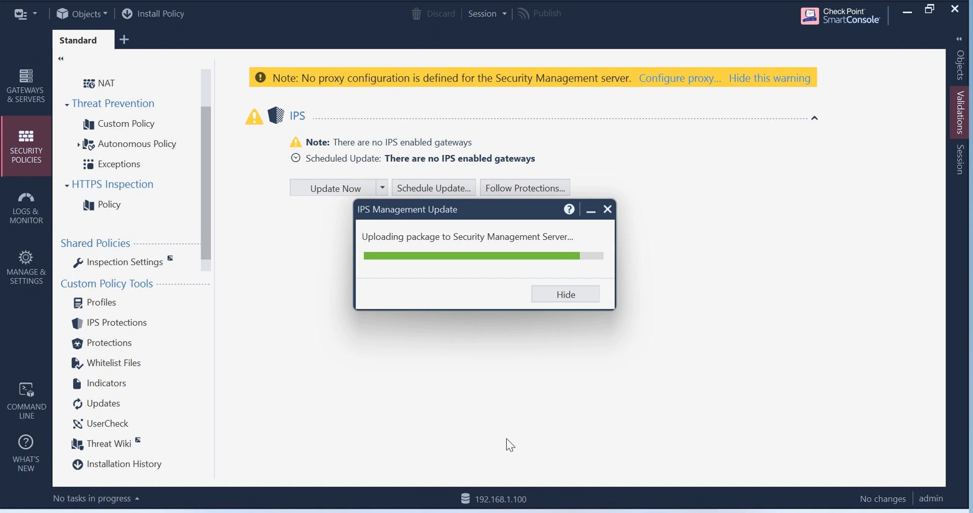
pyautogui.moveTo(525, 434)
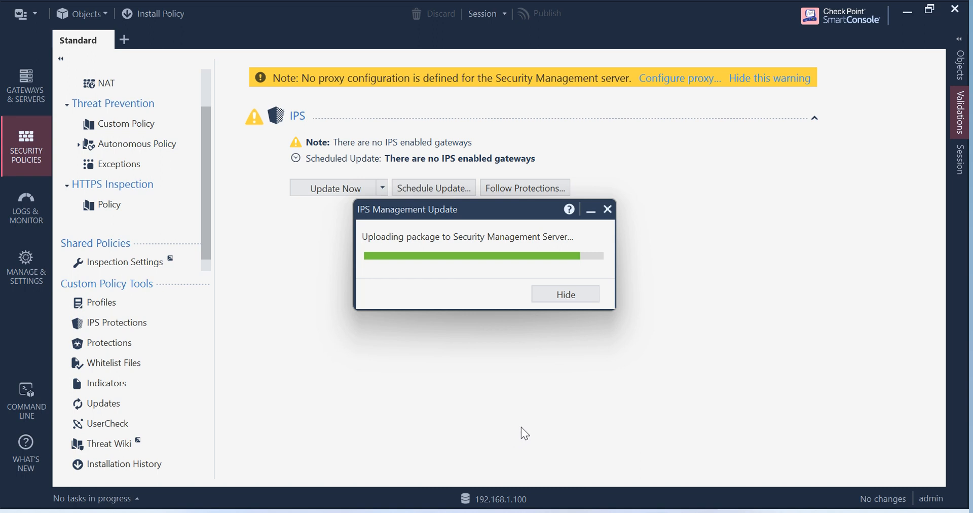
# Hide the IPS update progress and keep working in the background
pyautogui.click(565, 294)
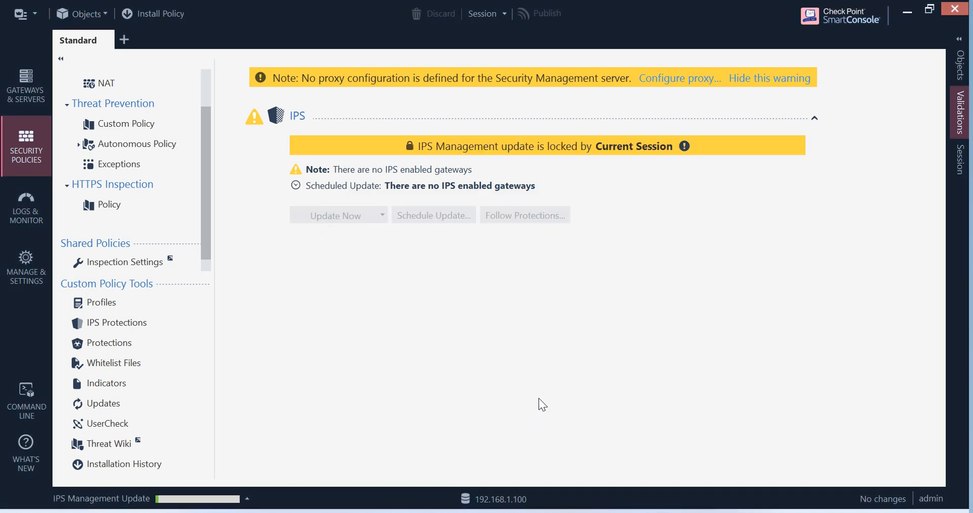
pyautogui.moveTo(527, 93)
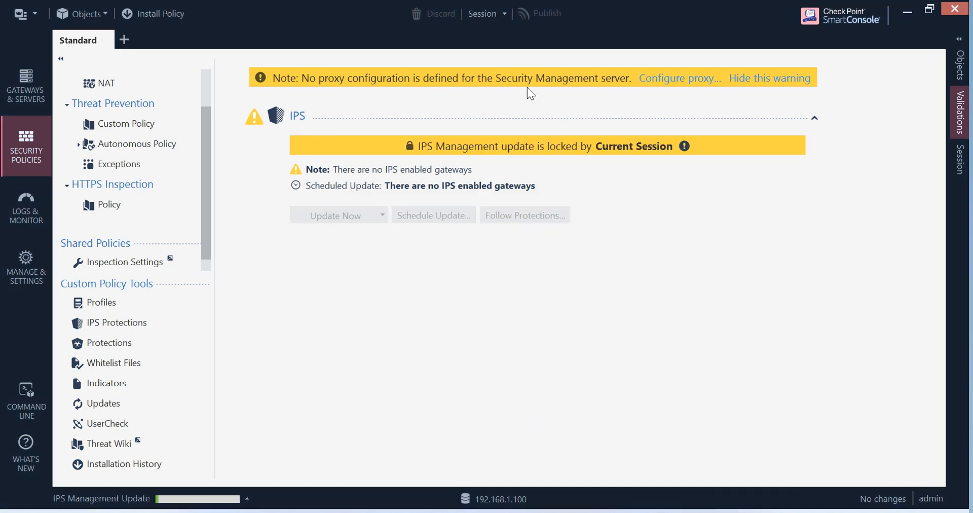
pyautogui.moveTo(558, 161)
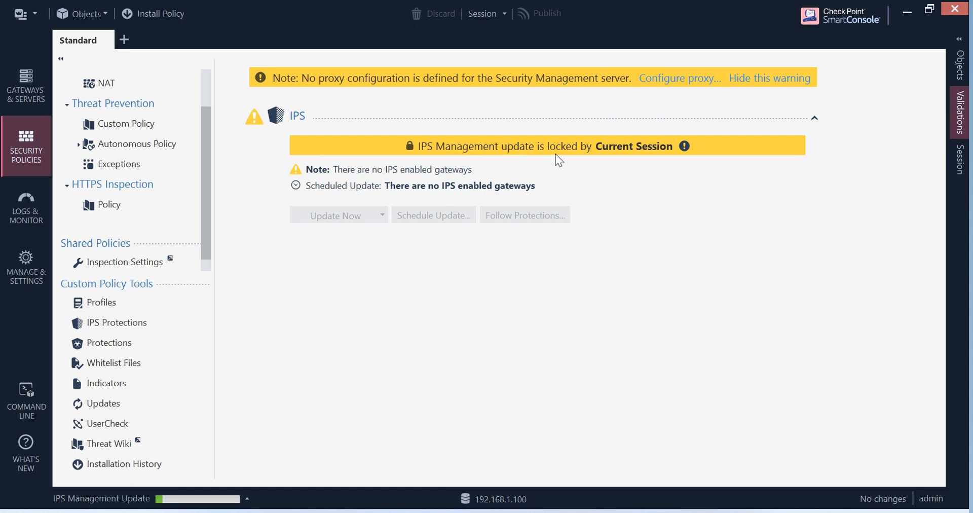
pyautogui.moveTo(682, 162)
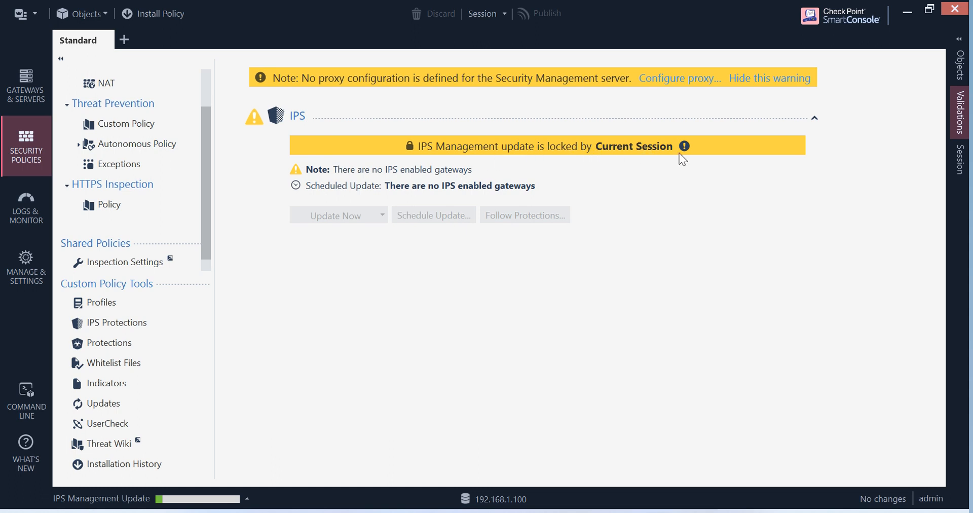
pyautogui.moveTo(399, 191)
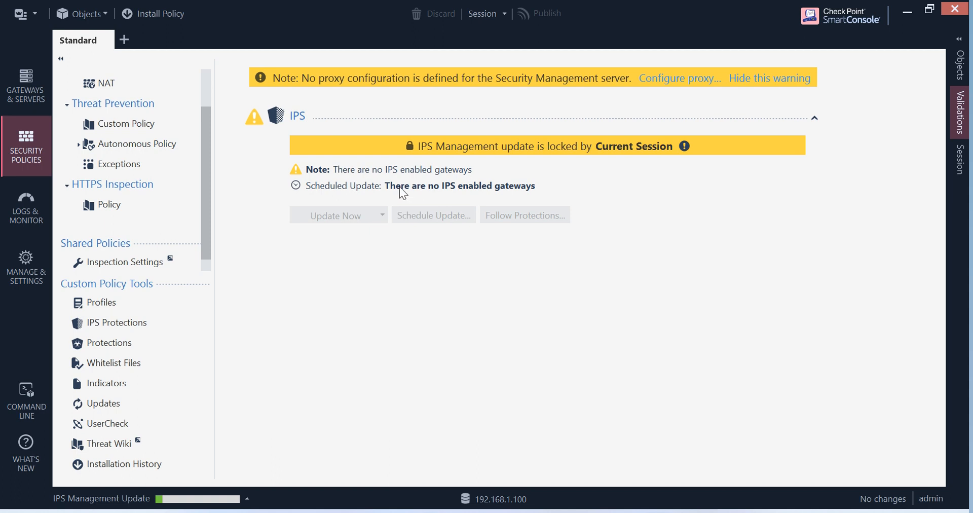
pyautogui.moveTo(140, 317)
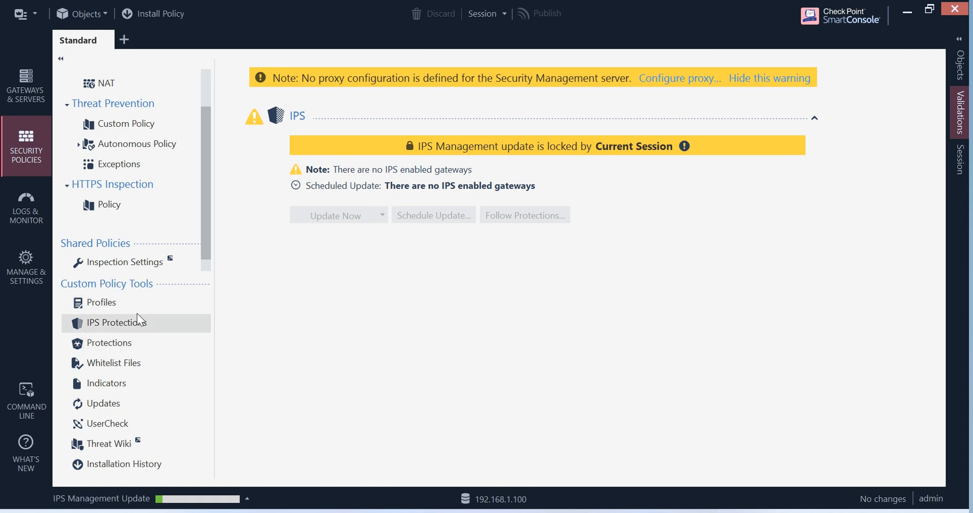
# Filter the IPS Protections list by 'port' to seven entries and select Host Port Scan
pyautogui.click(102, 302)
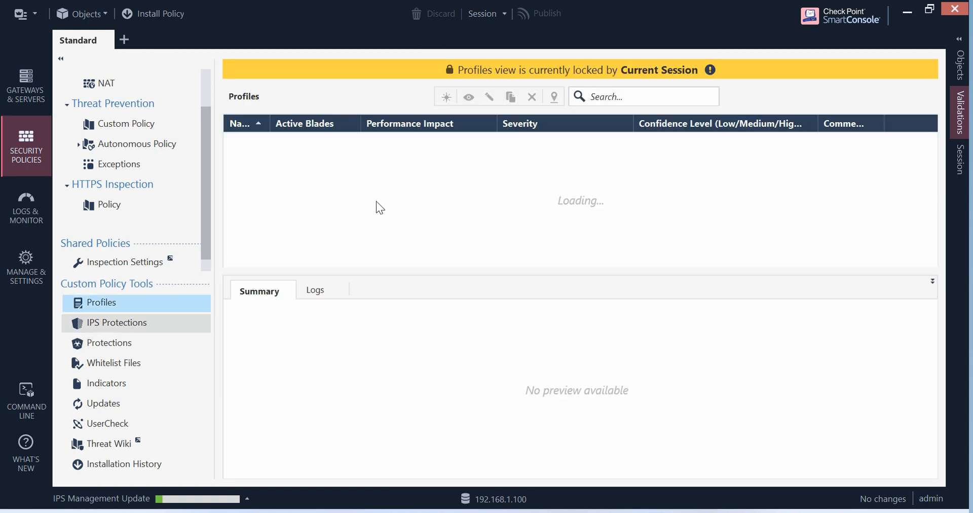
pyautogui.click(117, 323)
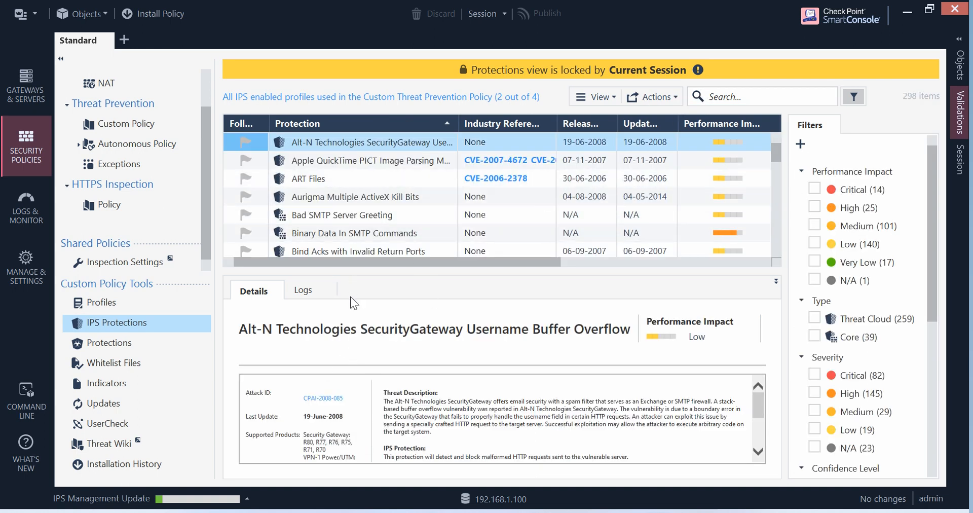
pyautogui.moveTo(379, 216)
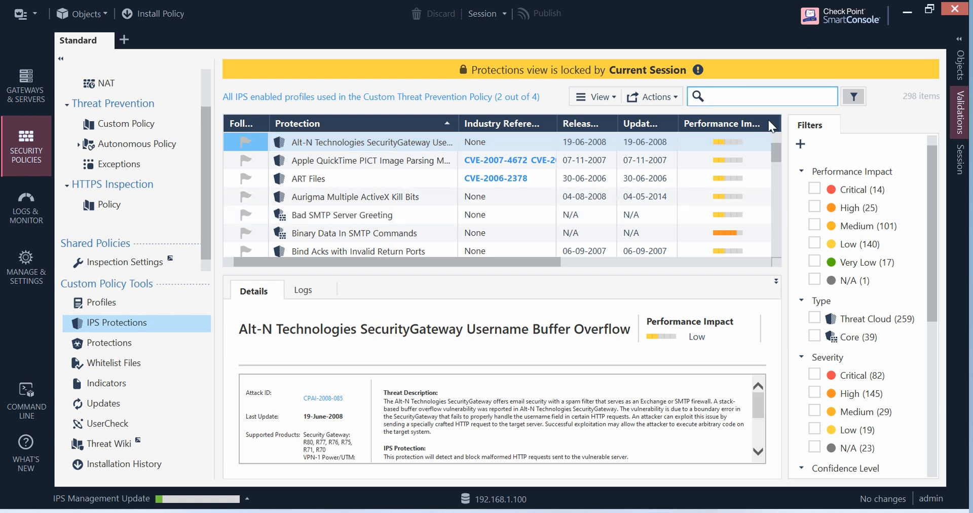
pyautogui.write('port')
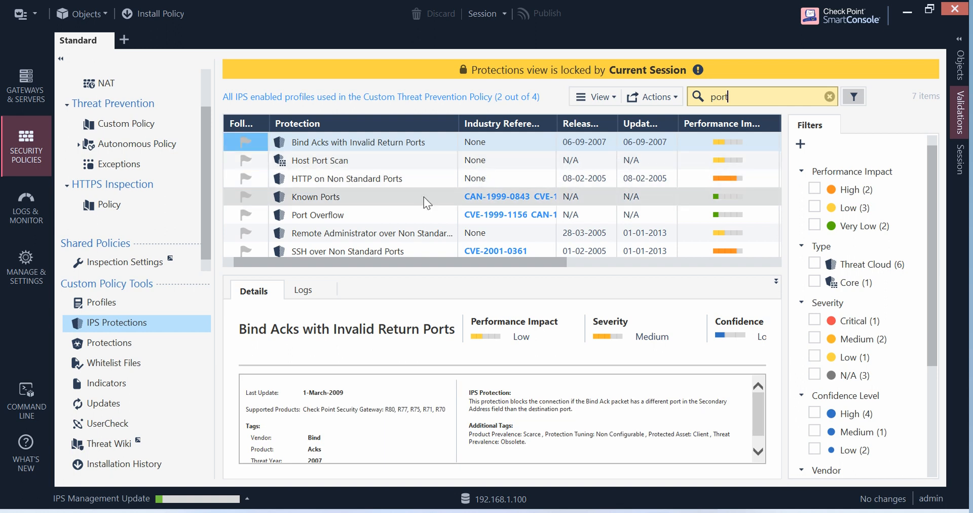
pyautogui.moveTo(331, 167)
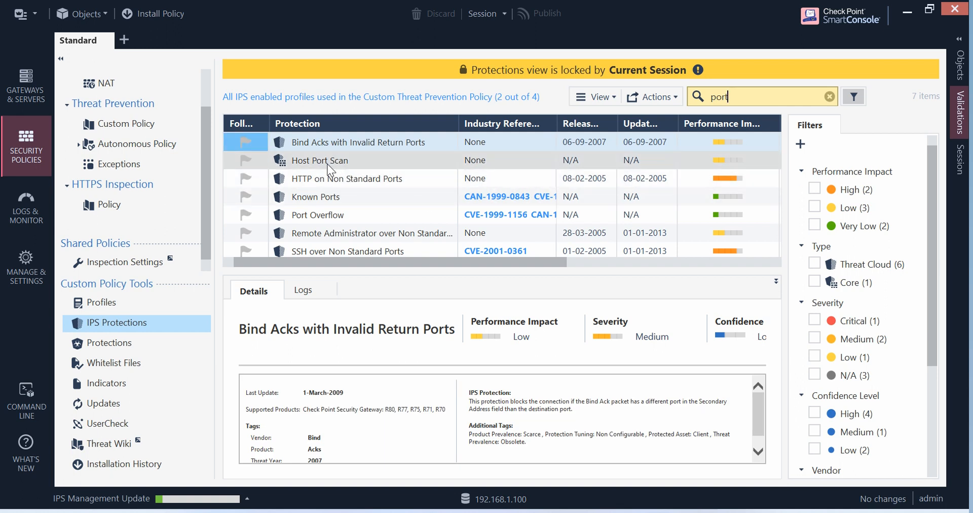
pyautogui.rightClick(329, 160)
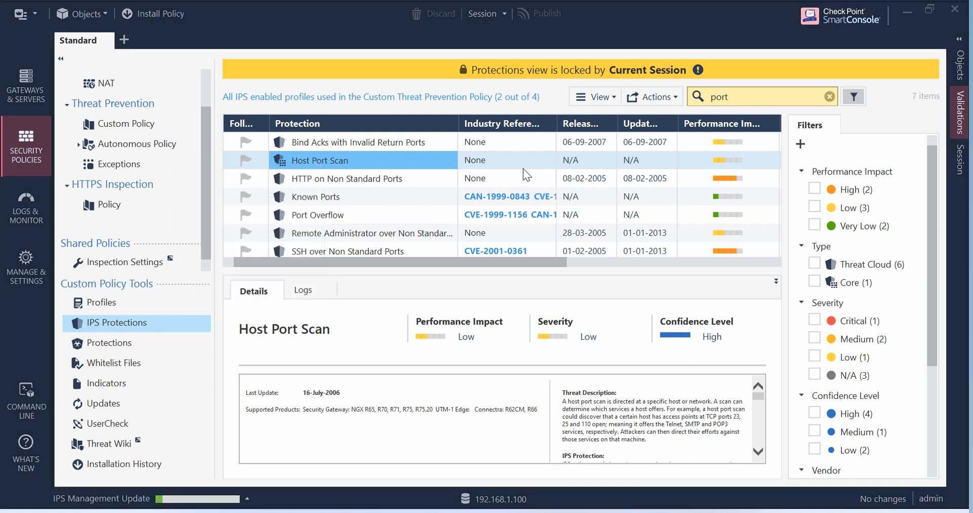
pyautogui.doubleClick(319, 160)
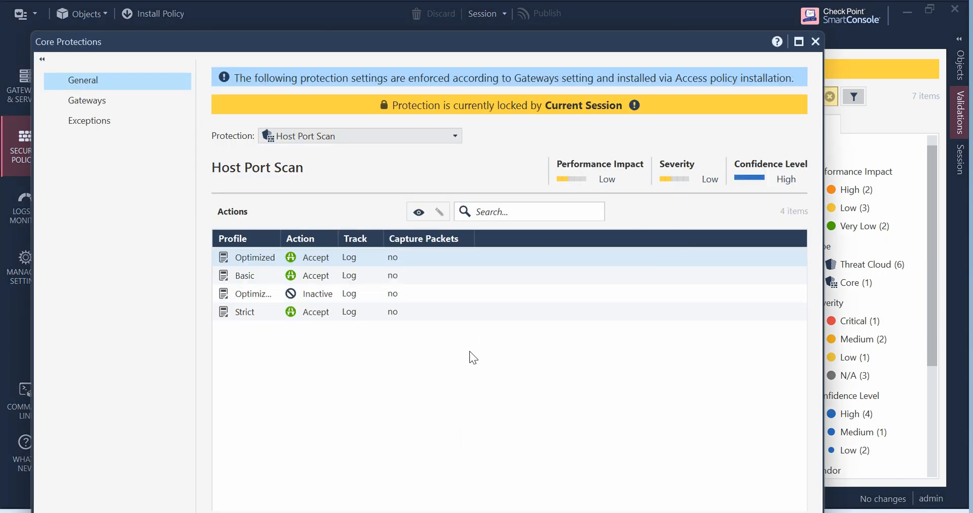
pyautogui.moveTo(114, 142)
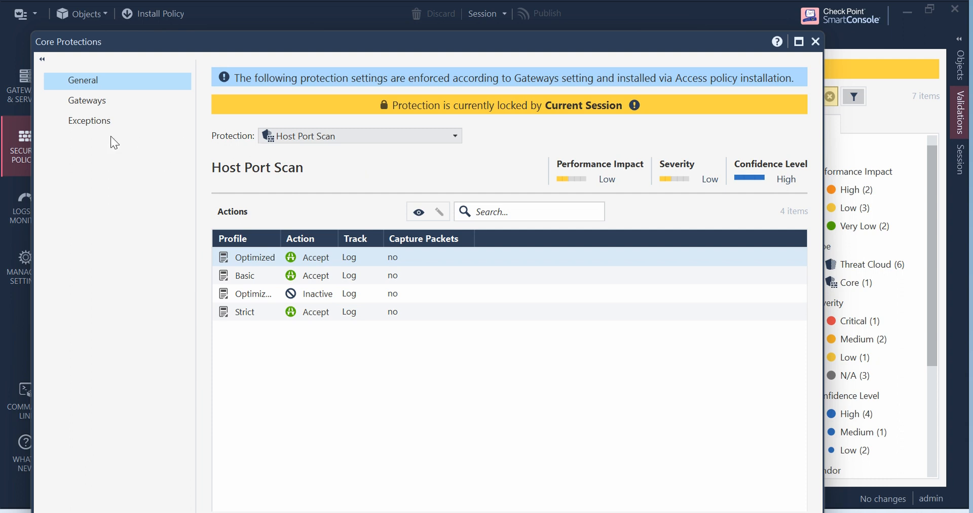
pyautogui.click(87, 100)
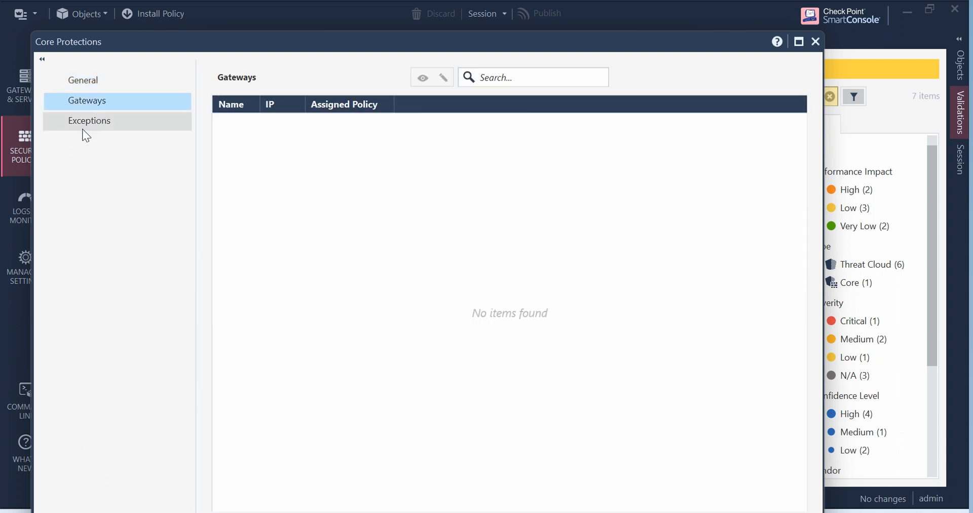
pyautogui.click(89, 121)
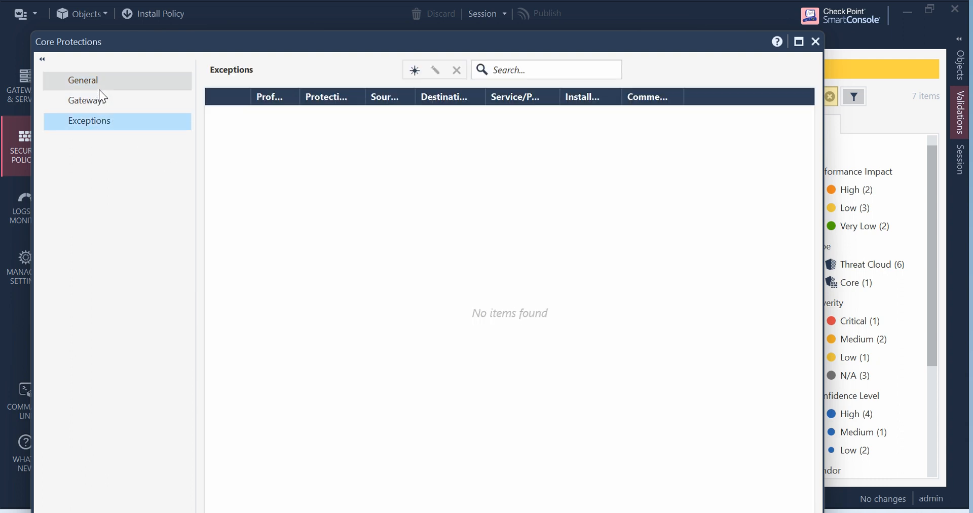
pyautogui.click(83, 80)
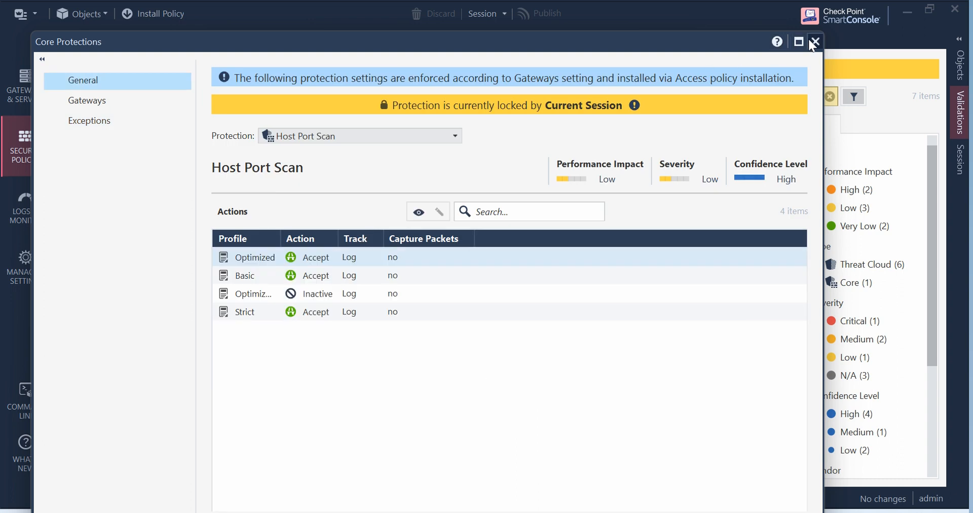
pyautogui.moveTo(38, 60)
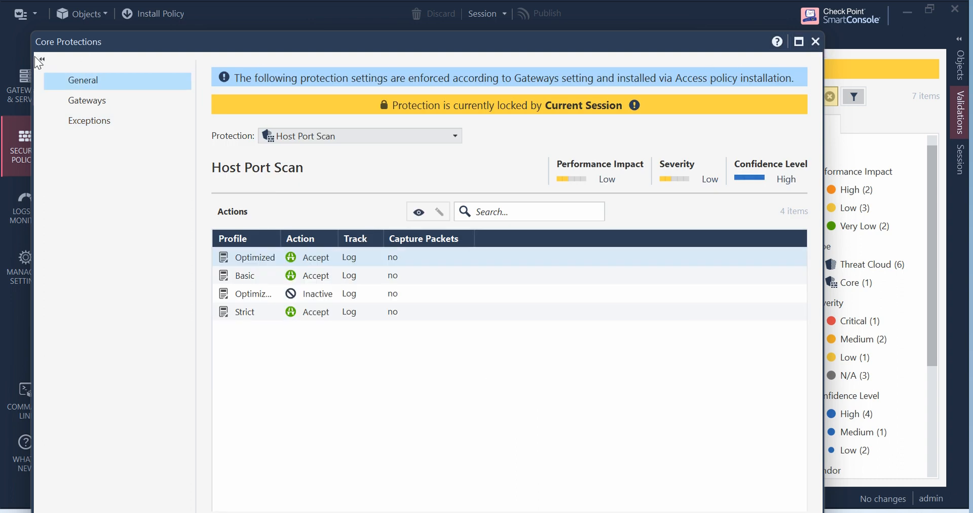
pyautogui.click(43, 61)
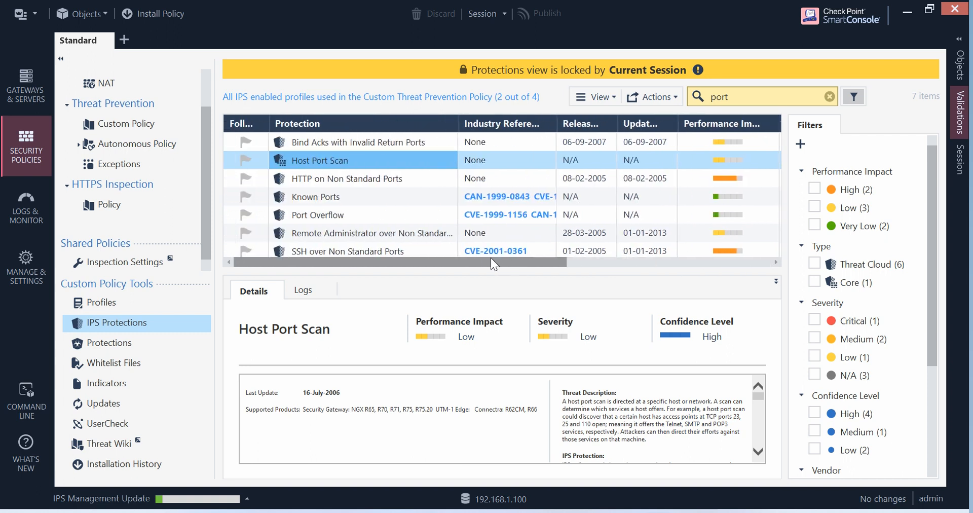
pyautogui.moveTo(740, 164)
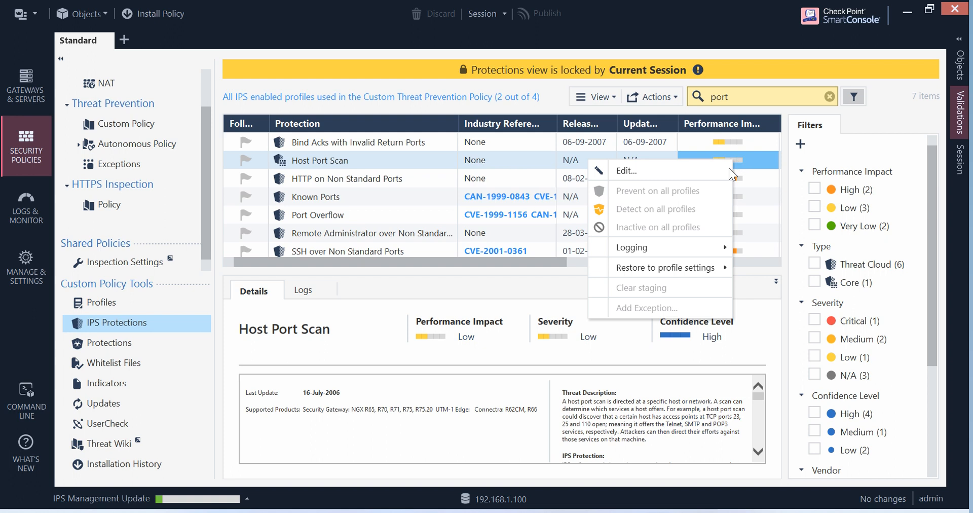
pyautogui.moveTo(653, 247)
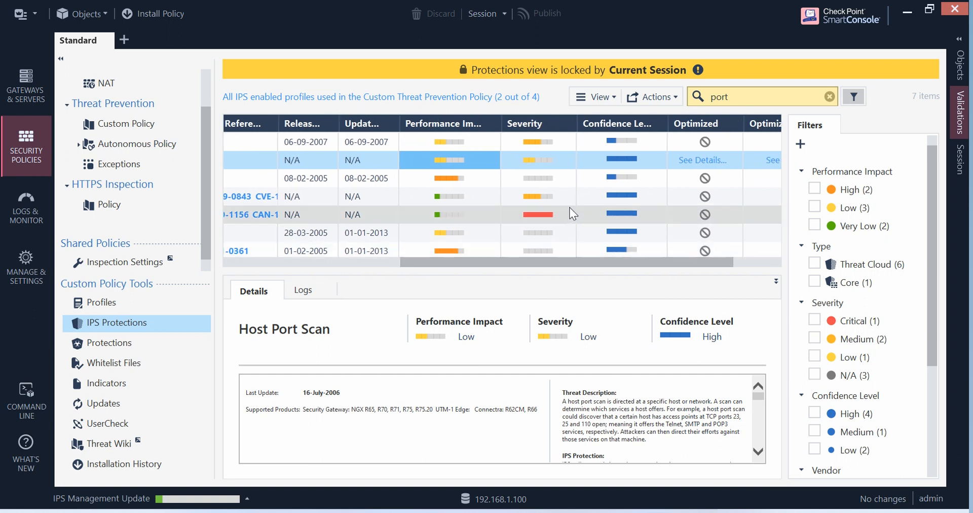
pyautogui.moveTo(651, 204)
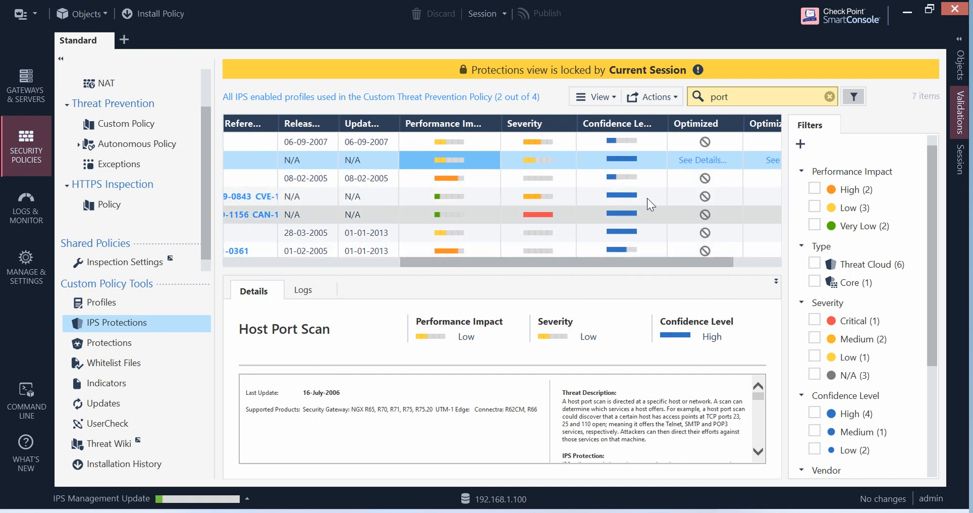
pyautogui.rightClick(643, 163)
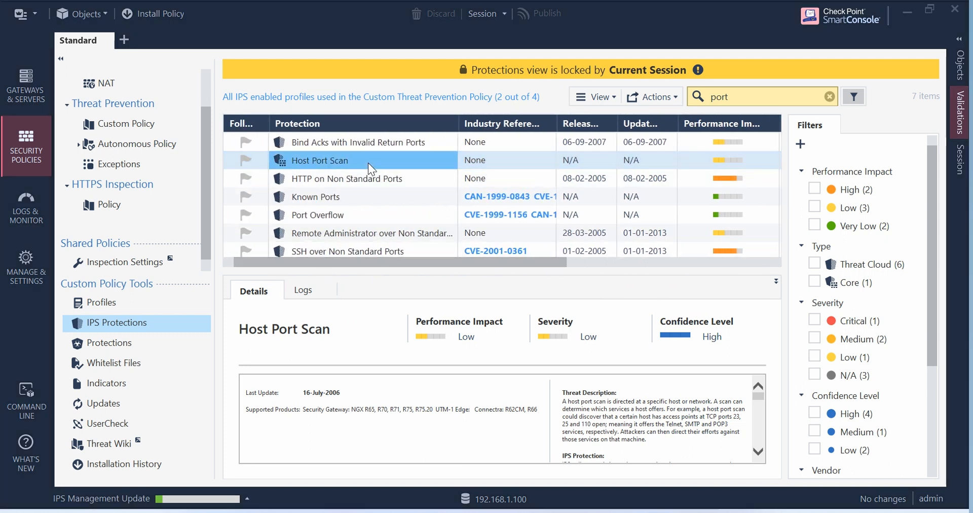
pyautogui.doubleClick(319, 160)
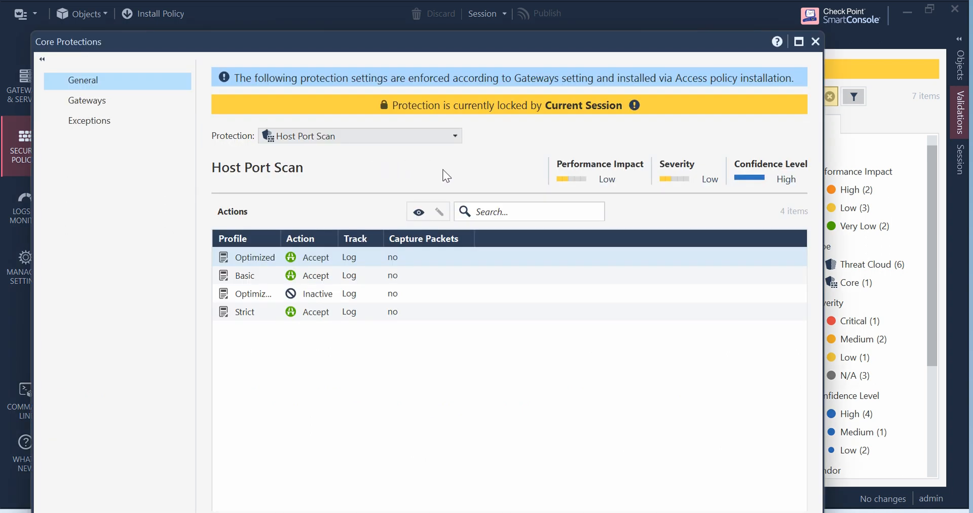
pyautogui.moveTo(482, 131)
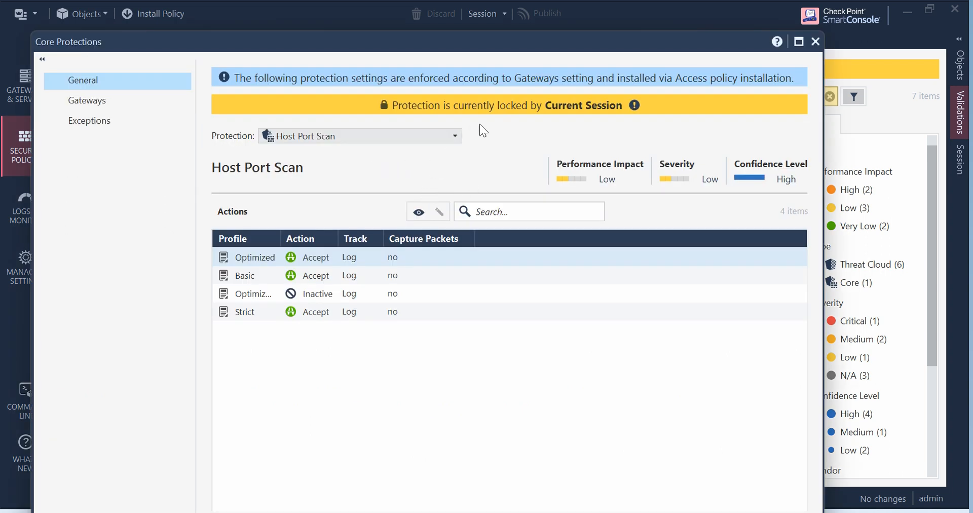
pyautogui.moveTo(483, 117)
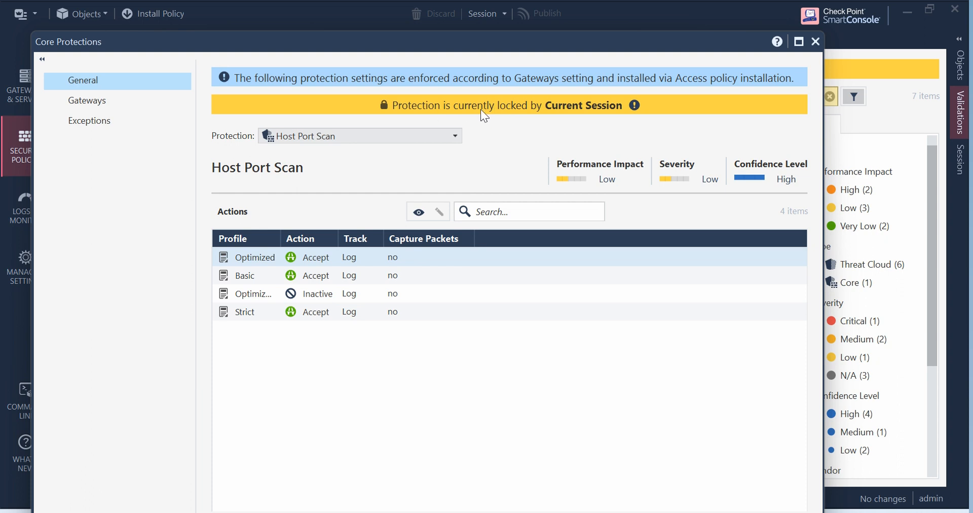
pyautogui.moveTo(710, 81)
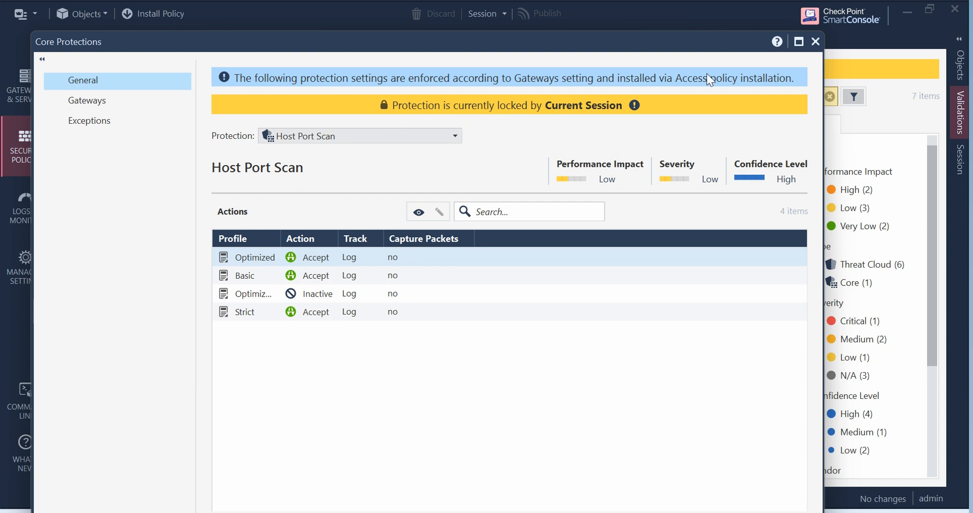
pyautogui.click(815, 43)
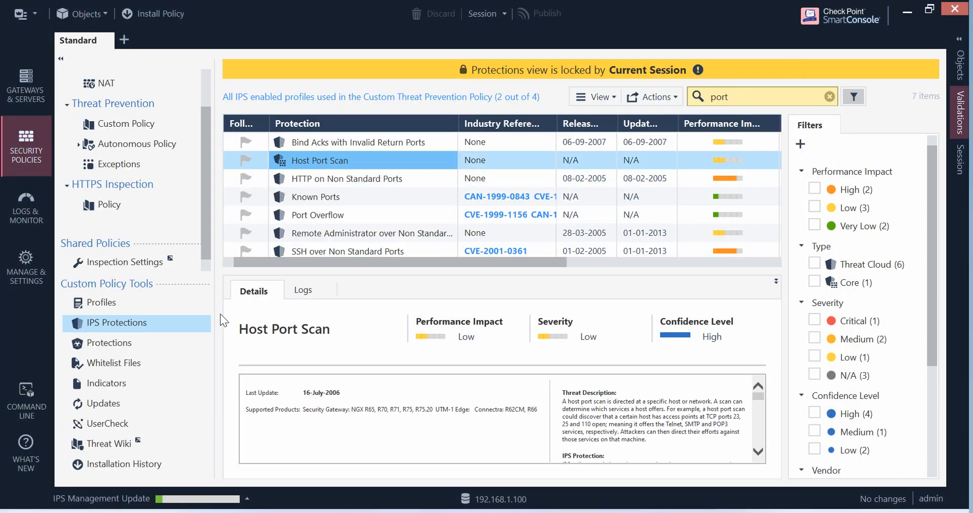
pyautogui.moveTo(142, 350)
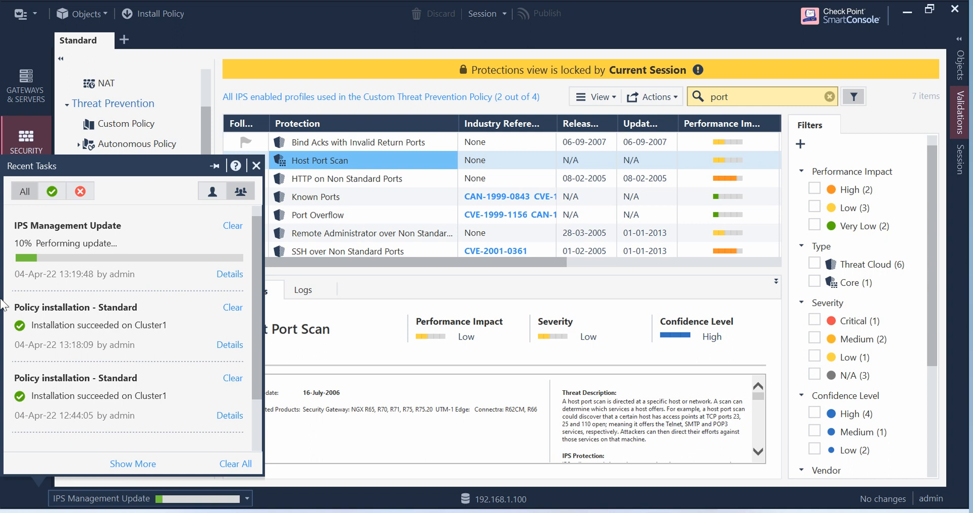
pyautogui.moveTo(96, 281)
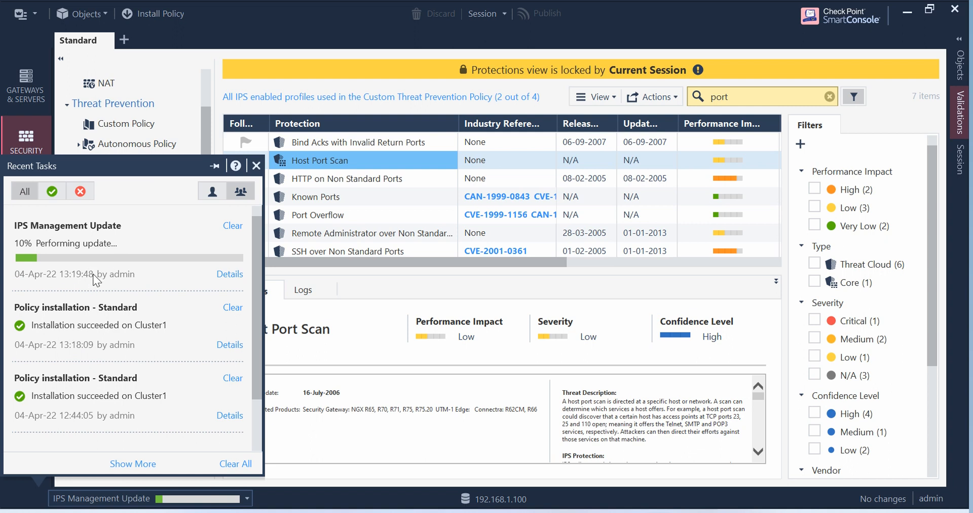
pyautogui.moveTo(105, 267)
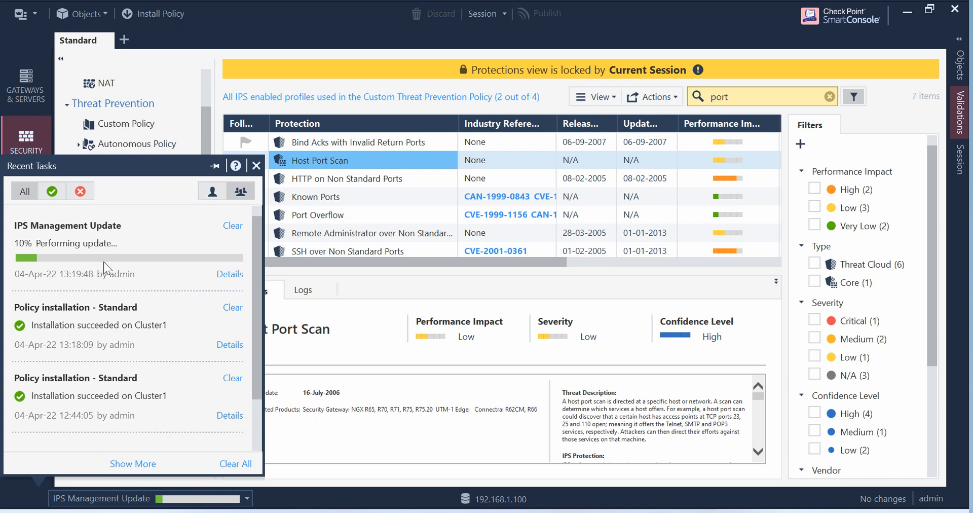
pyautogui.moveTo(106, 271)
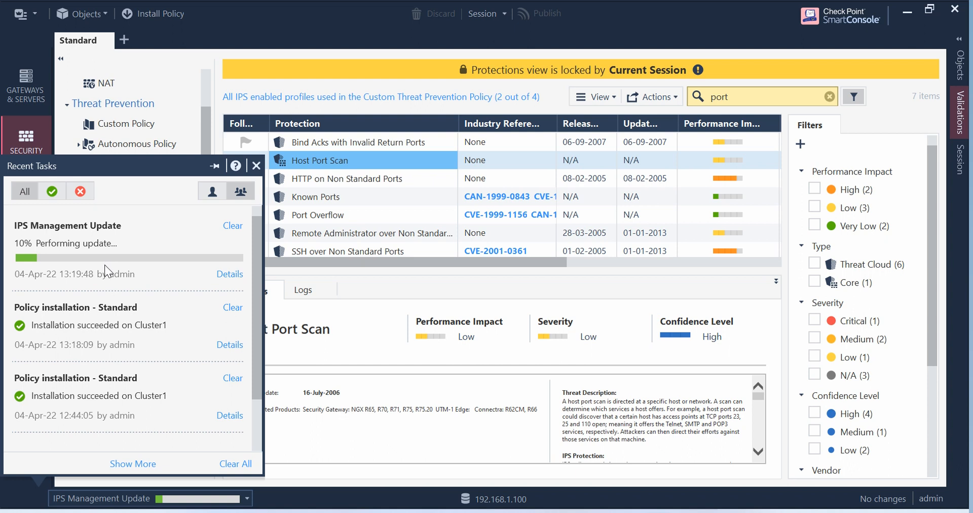
pyautogui.moveTo(612, 472)
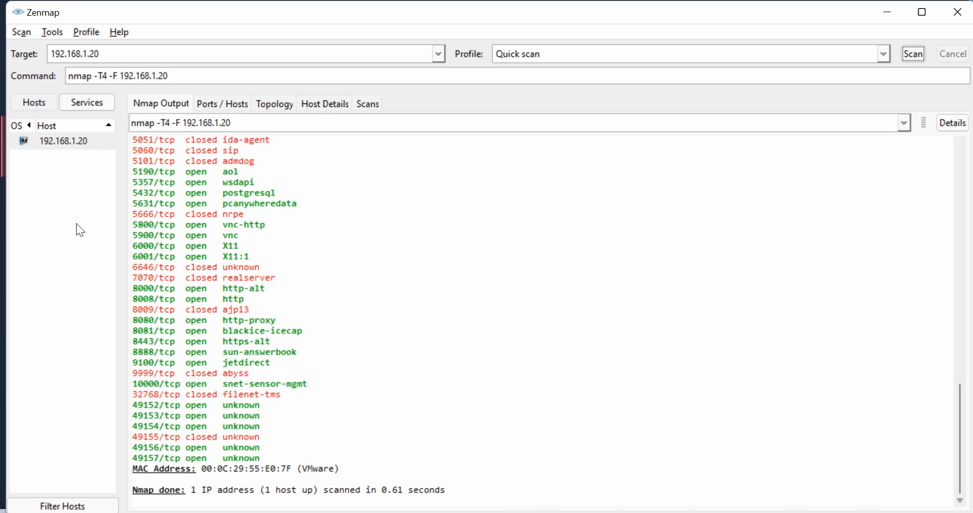
pyautogui.moveTo(186, 52)
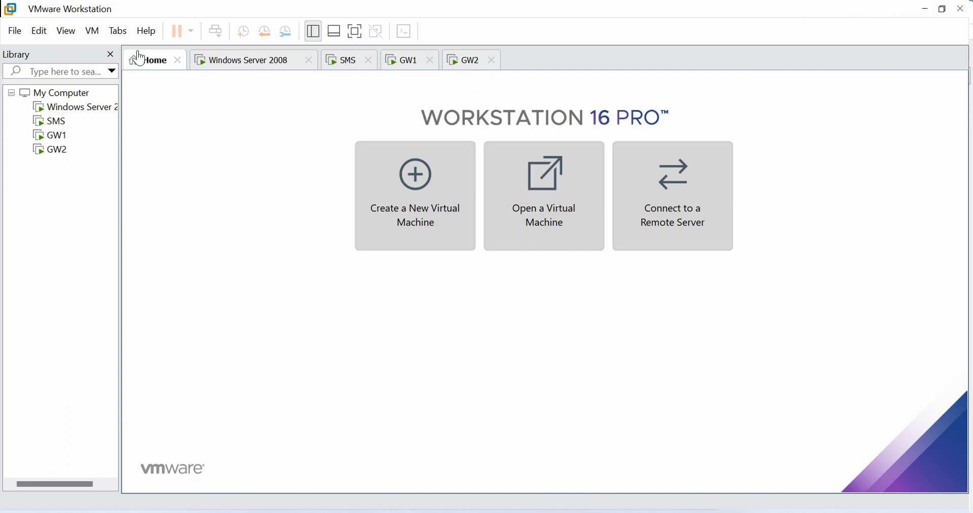
# Select the previous Nmap output and rerun the Quick scan of 192.168.1.20
pyautogui.click(254, 60)
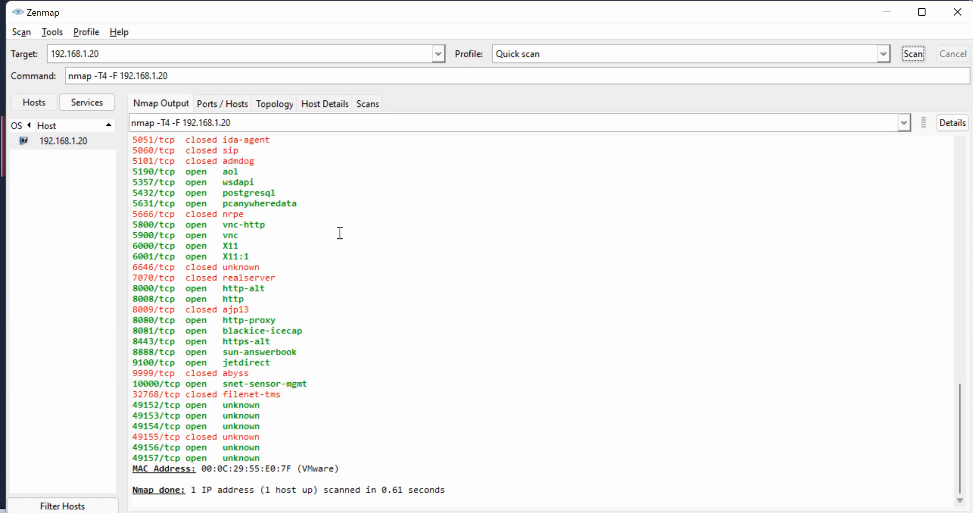
pyautogui.moveTo(470, 217)
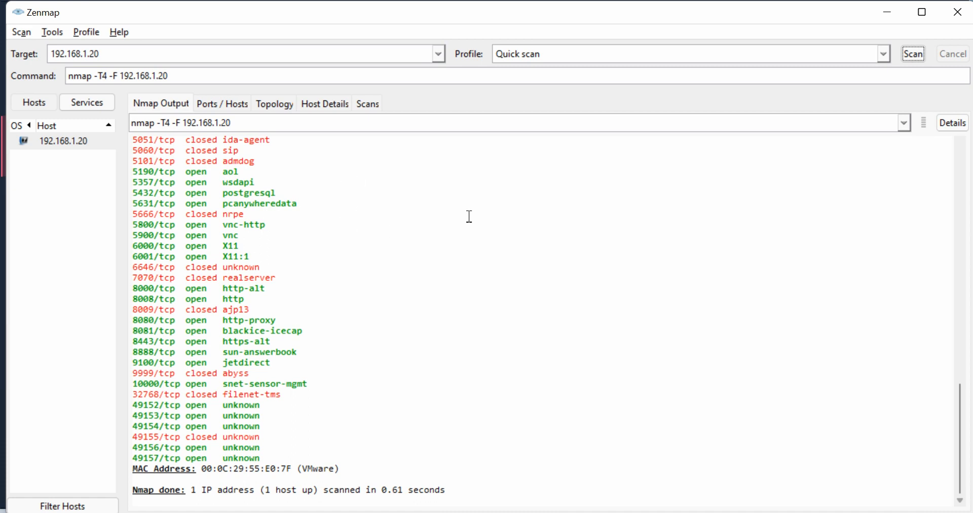
pyautogui.moveTo(293, 321)
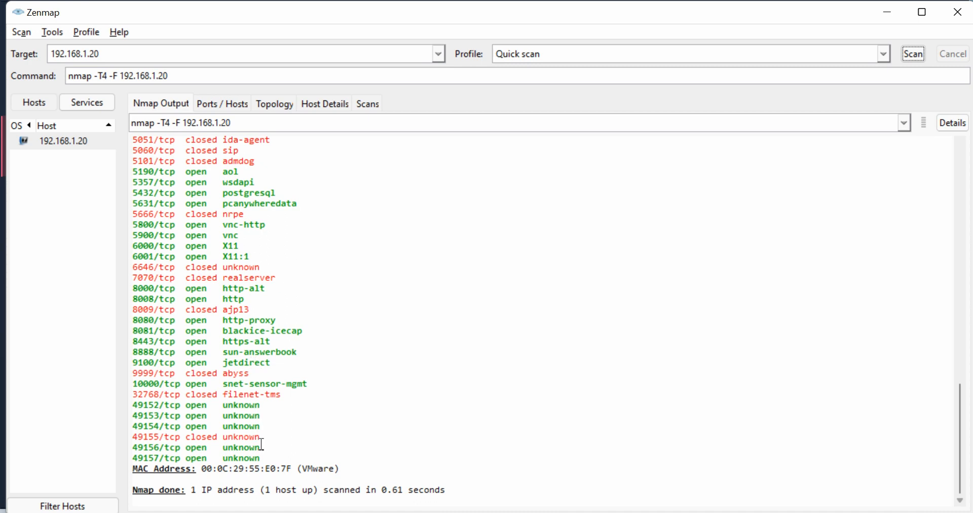
pyautogui.moveTo(135, 150); pyautogui.dragTo(260, 460)
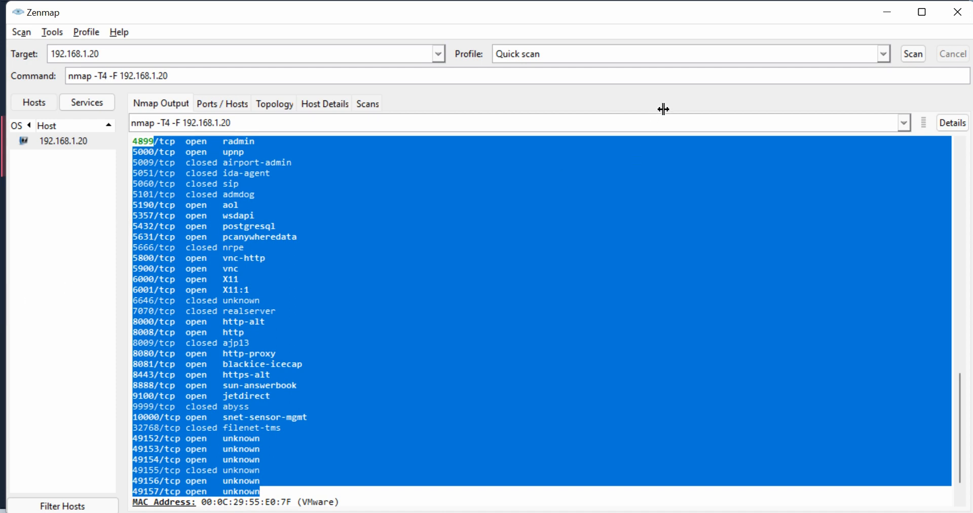
pyautogui.moveTo(449, 97)
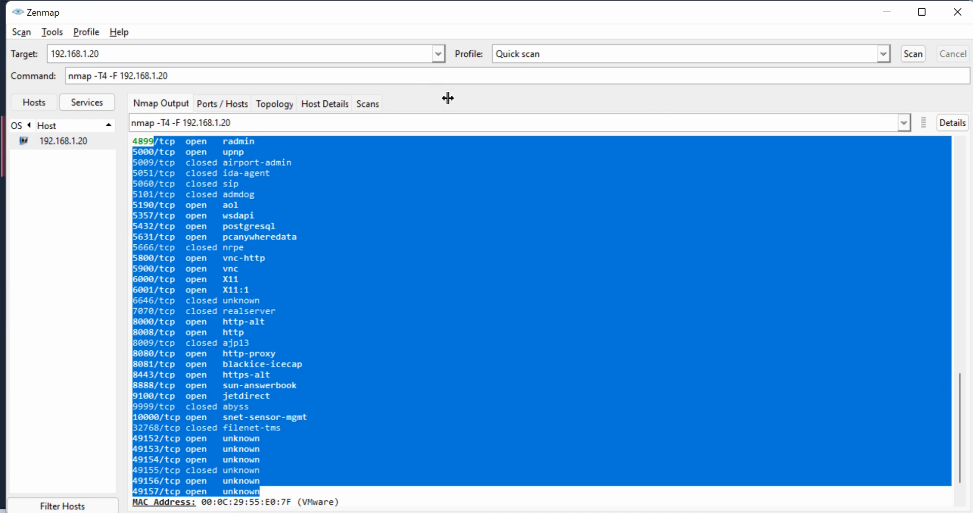
pyautogui.moveTo(280, 116)
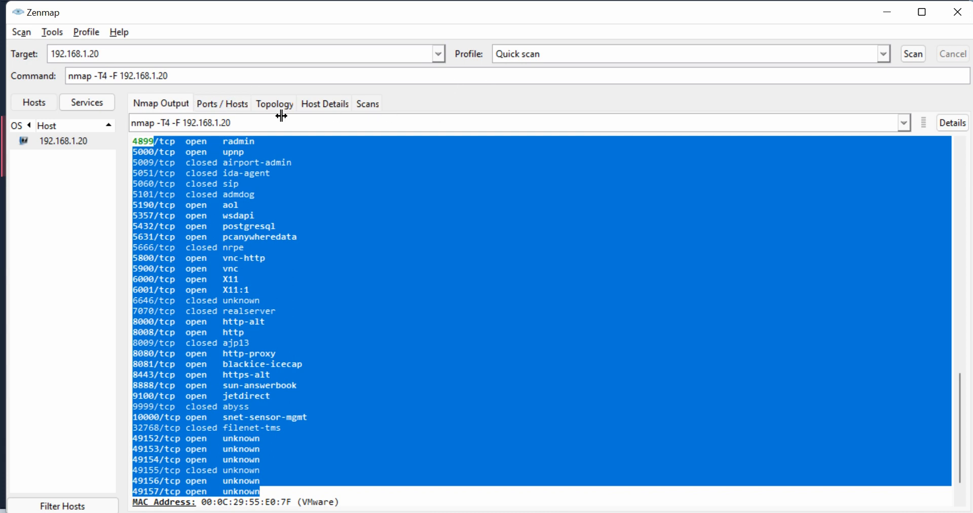
pyautogui.moveTo(840, 48)
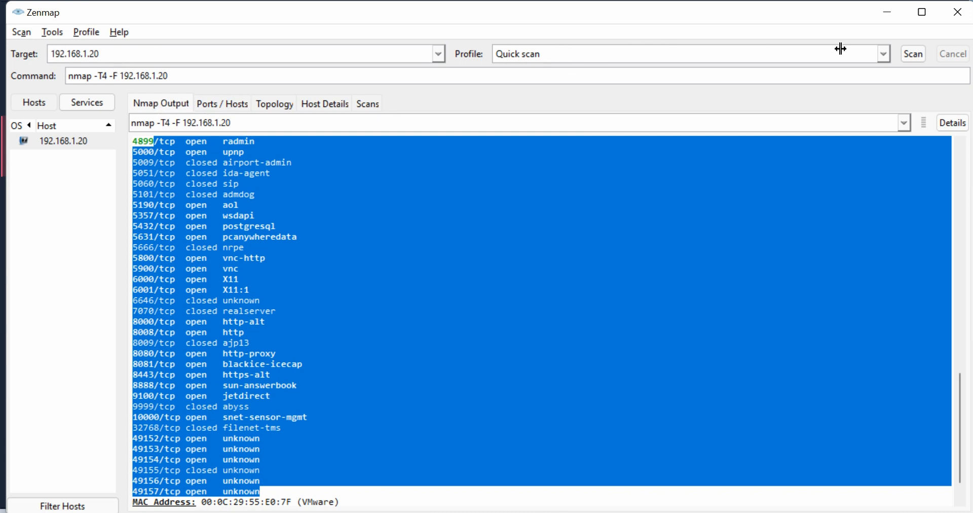
pyautogui.click(883, 54)
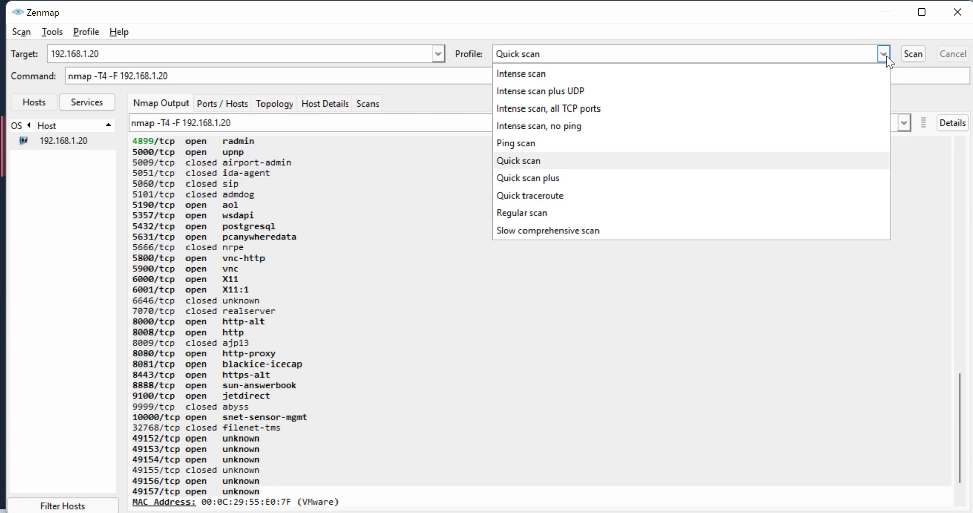
pyautogui.click(520, 161)
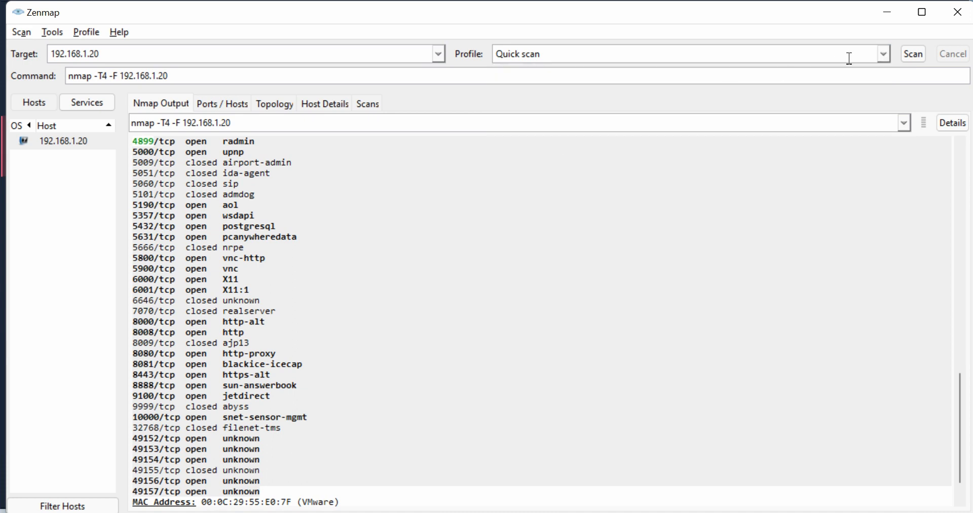
pyautogui.click(915, 55)
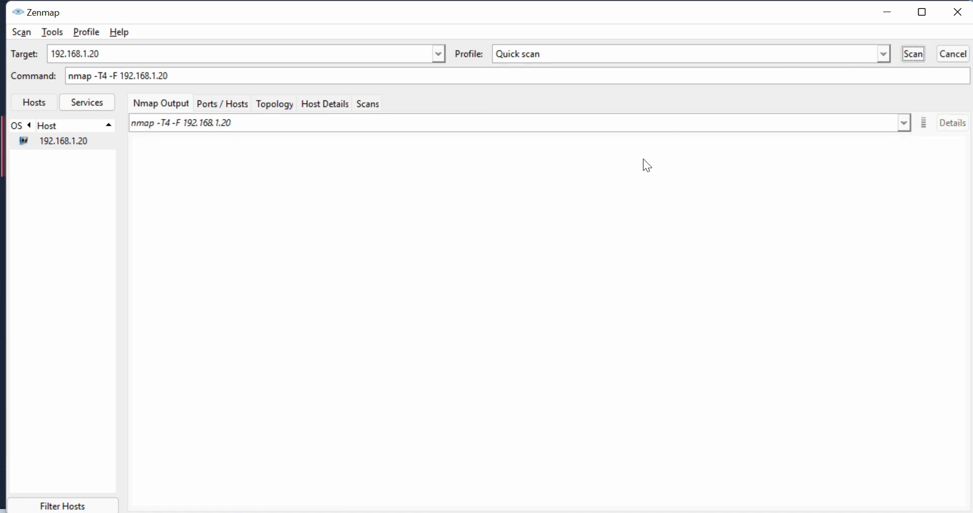
# Leave the quick scan running and bring SmartConsole back to the front
pyautogui.click(915, 54)
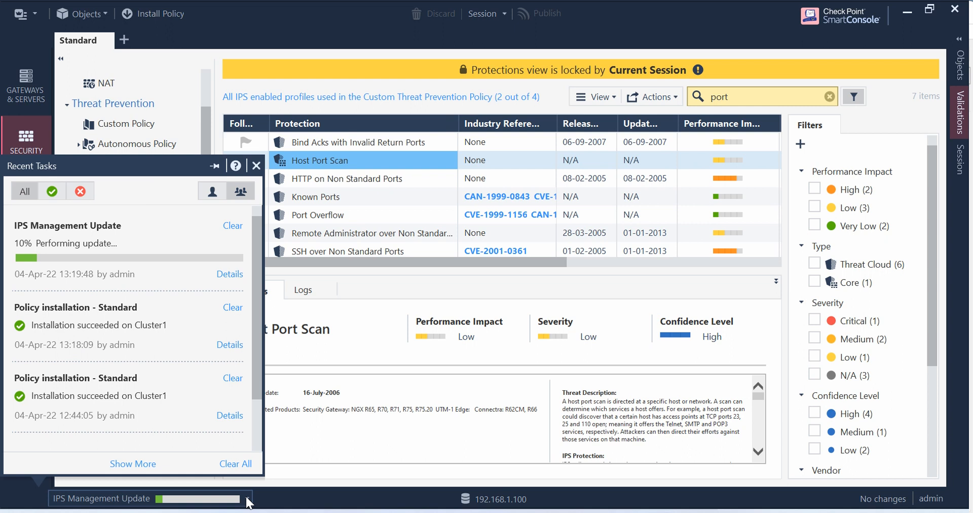
pyautogui.moveTo(141, 387)
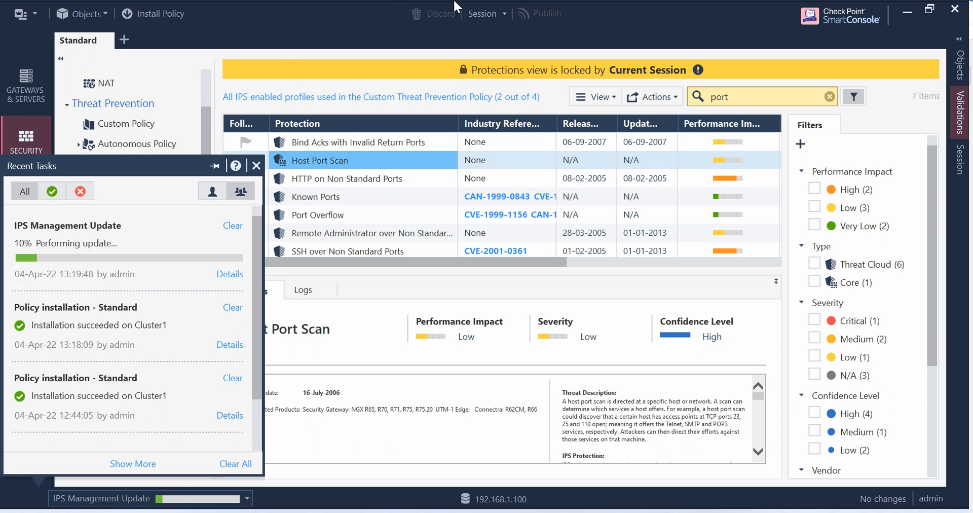
# In Logs & Monitor, add a Blade column filter for IPS on today's logs
pyautogui.click(256, 166)
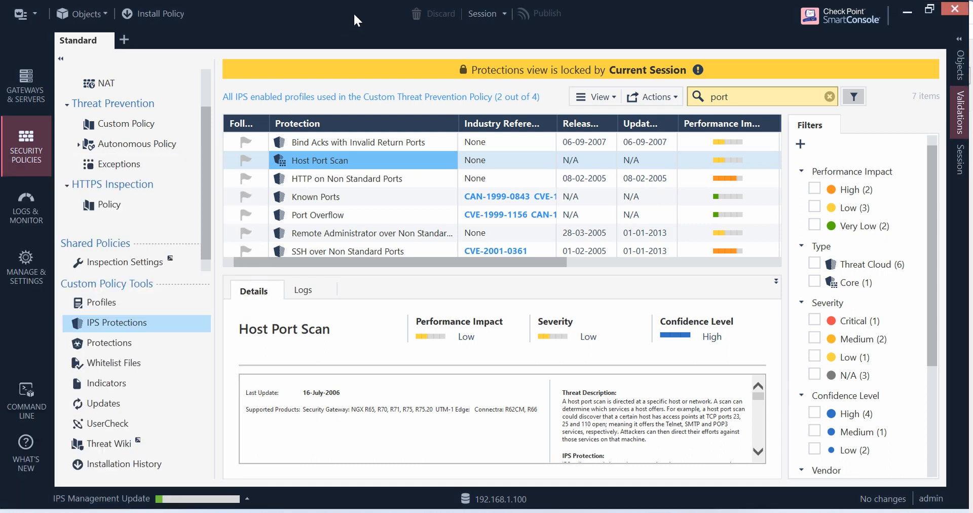
pyautogui.moveTo(212, 250)
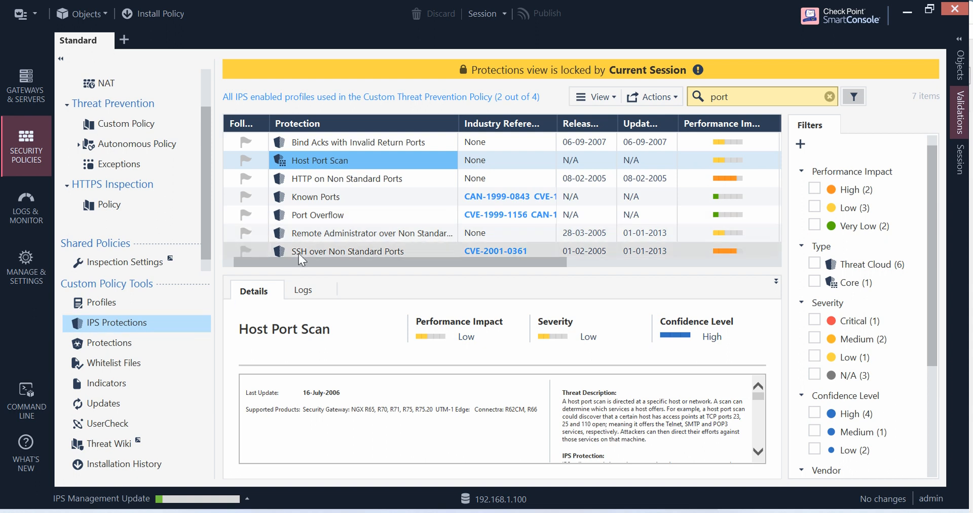
pyautogui.moveTo(474, 194)
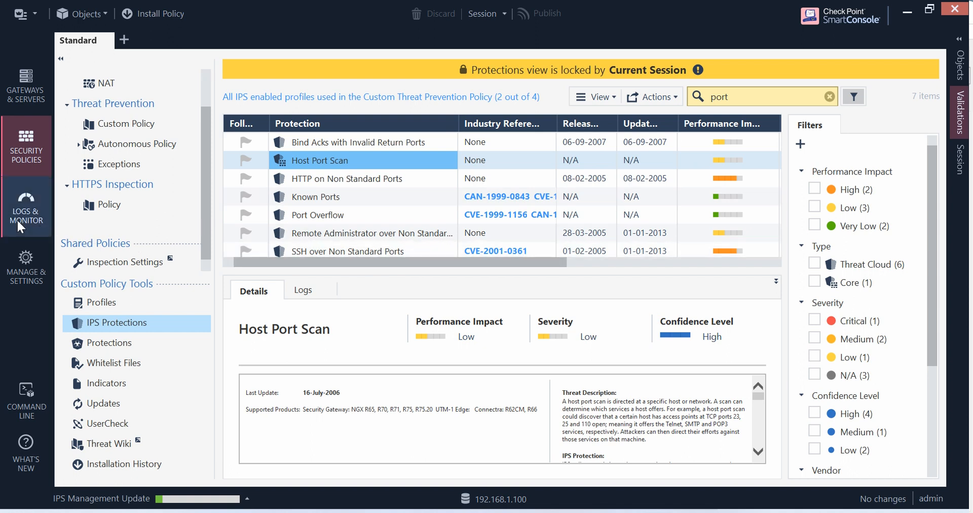
pyautogui.click(26, 208)
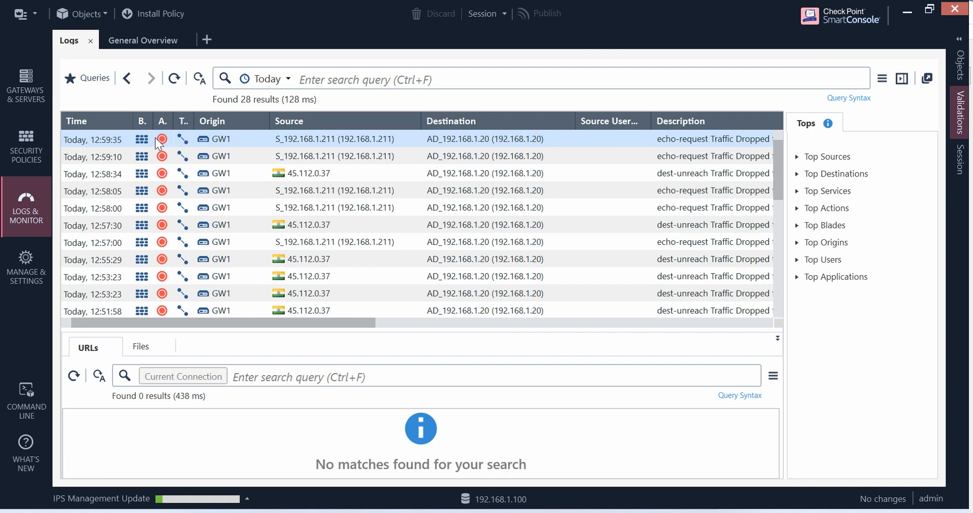
pyautogui.moveTo(146, 144)
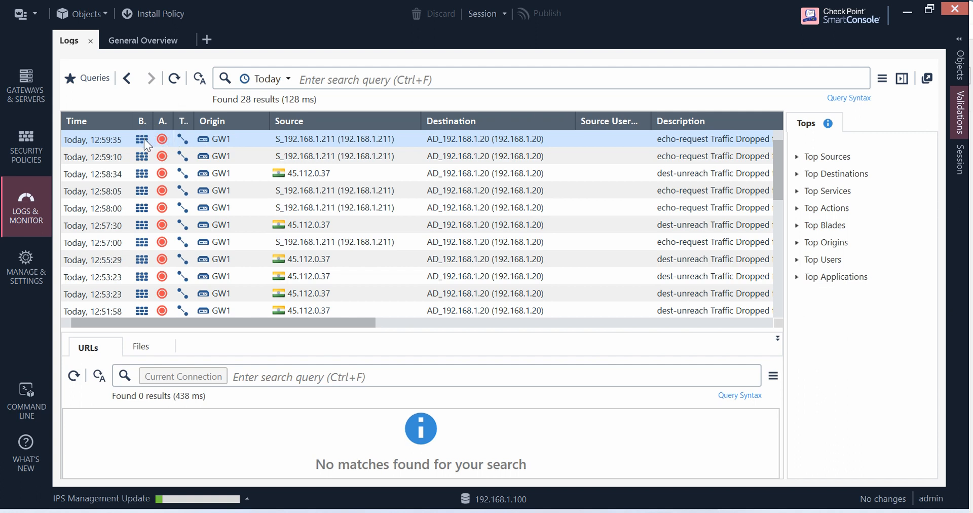
pyautogui.rightClick(143, 121)
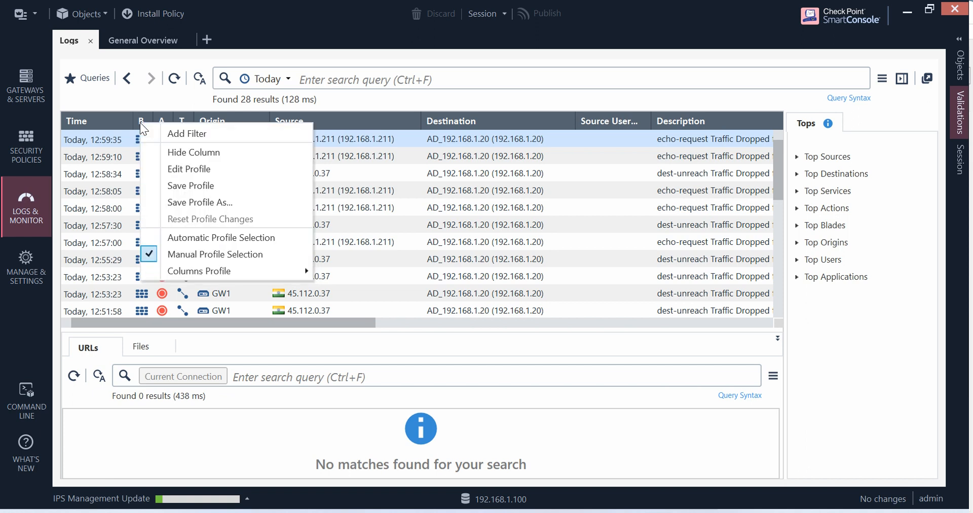
pyautogui.click(209, 138)
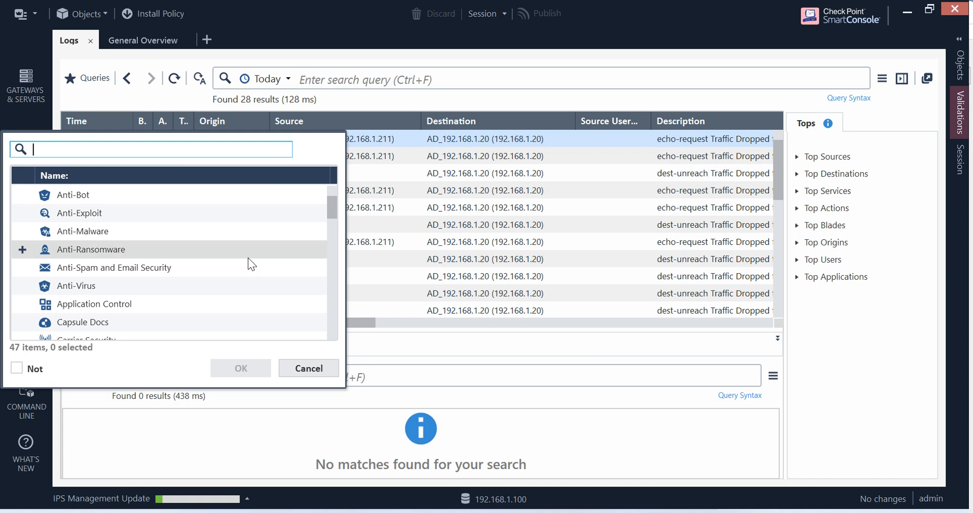
pyautogui.scroll(-3)
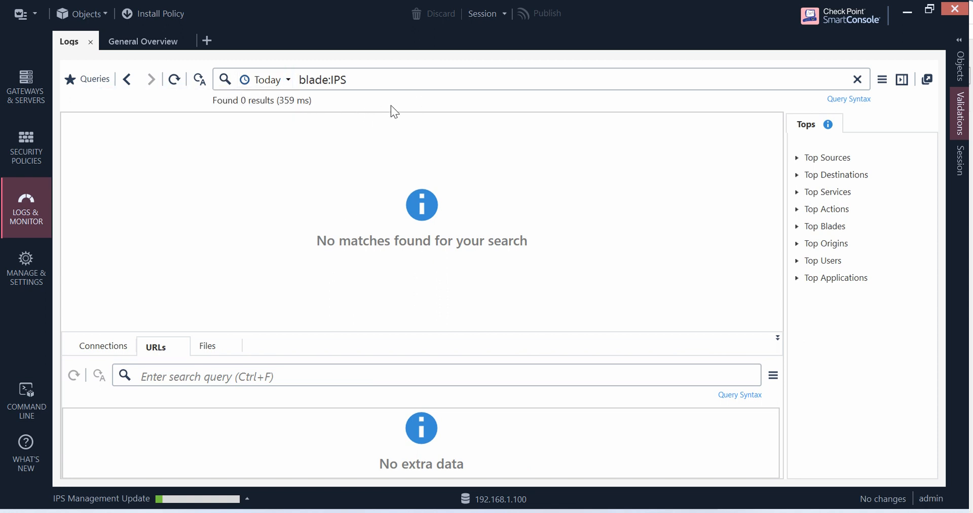
pyautogui.moveTo(313, 151)
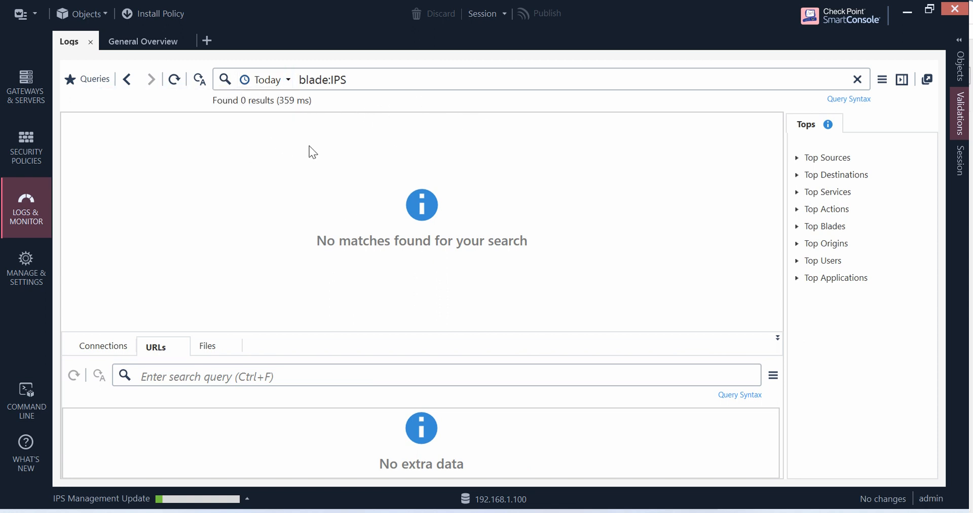
pyautogui.moveTo(387, 245)
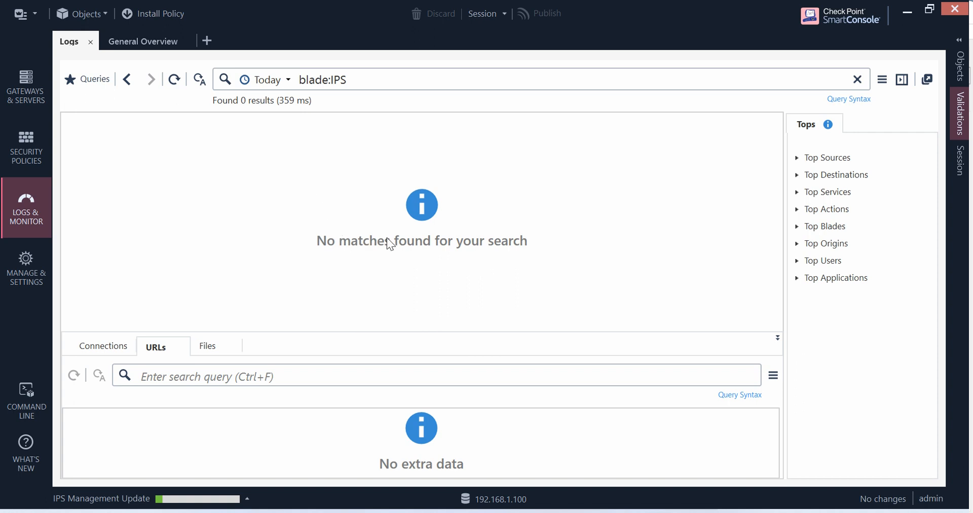
pyautogui.moveTo(516, 319)
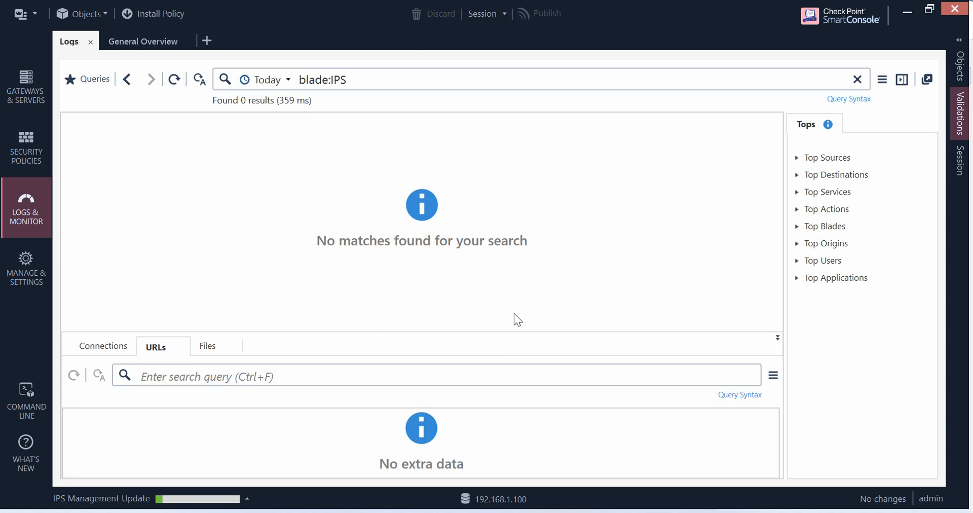
pyautogui.moveTo(463, 237)
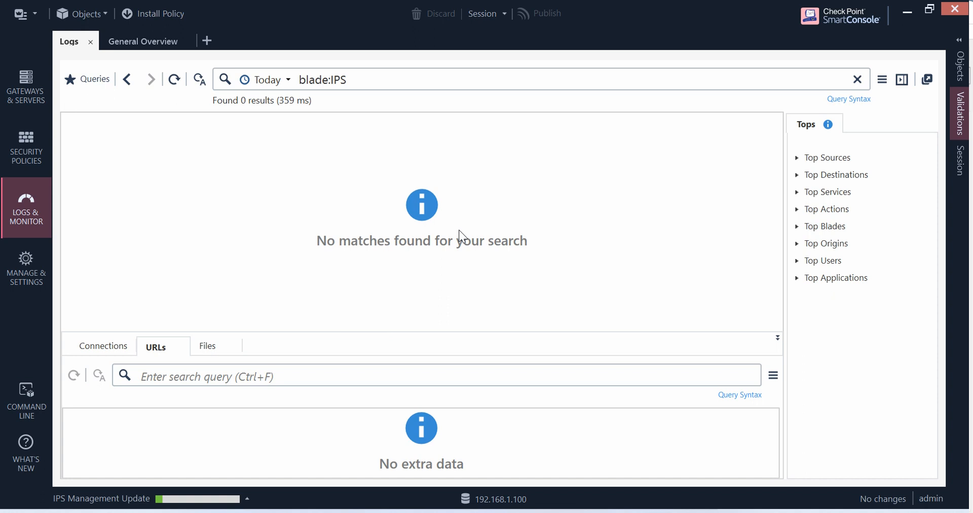
pyautogui.moveTo(49, 408)
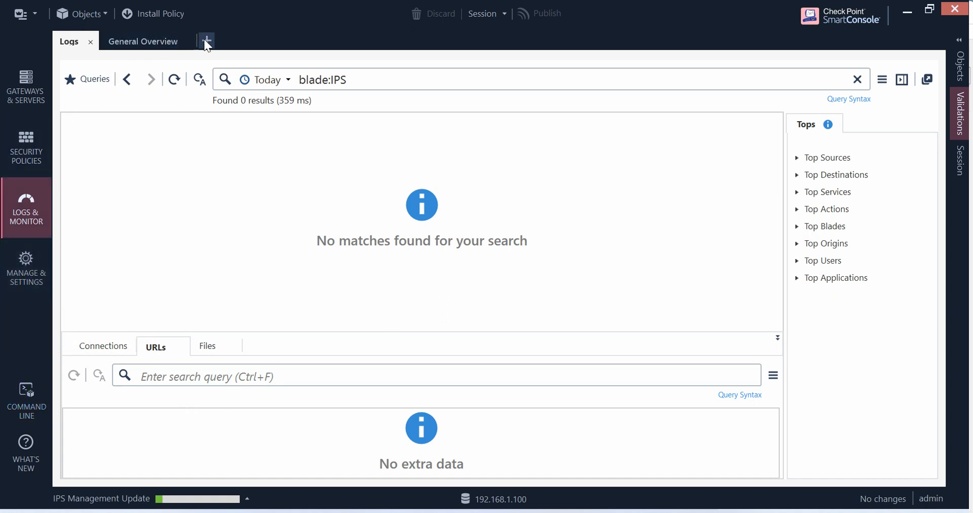
# List the available Views in a new tab and preview Security Incidents
pyautogui.click(205, 42)
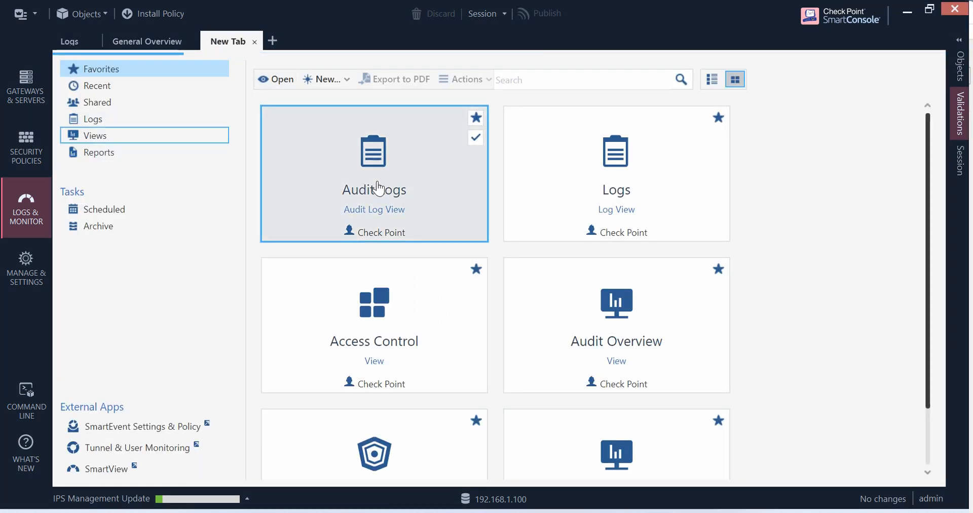
pyautogui.click(712, 79)
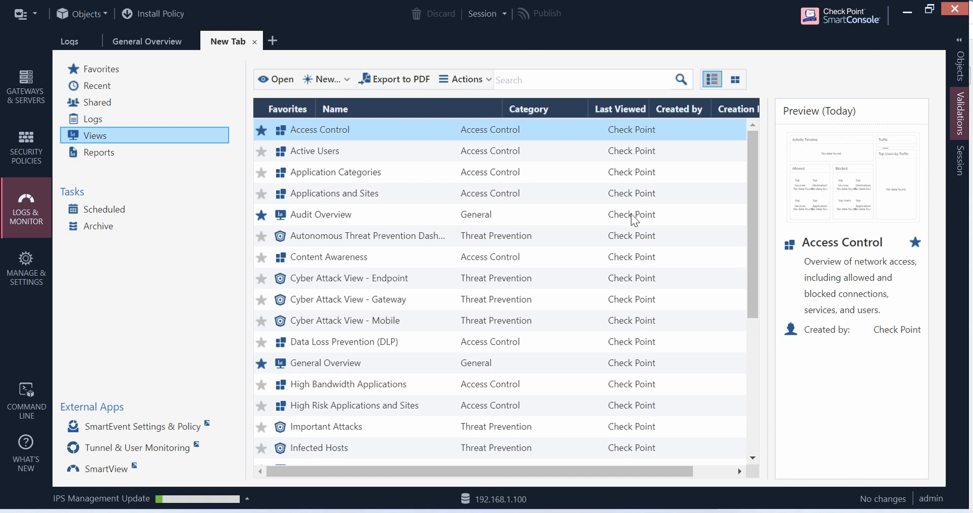
pyautogui.moveTo(569, 264)
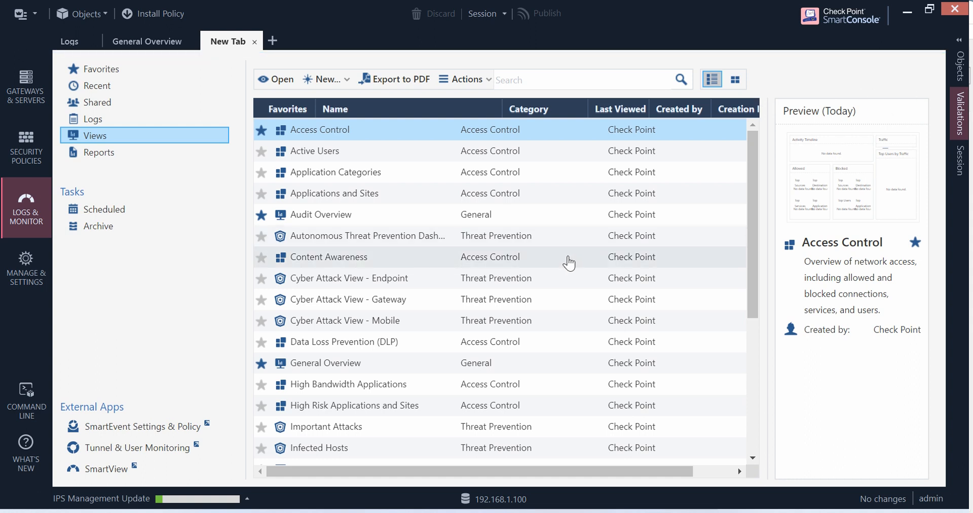
pyautogui.moveTo(387, 364)
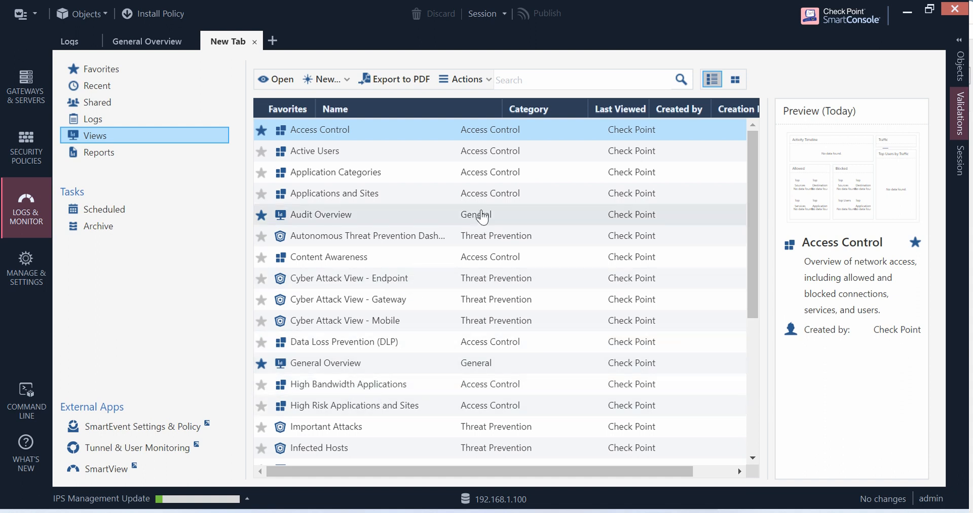
pyautogui.moveTo(549, 226)
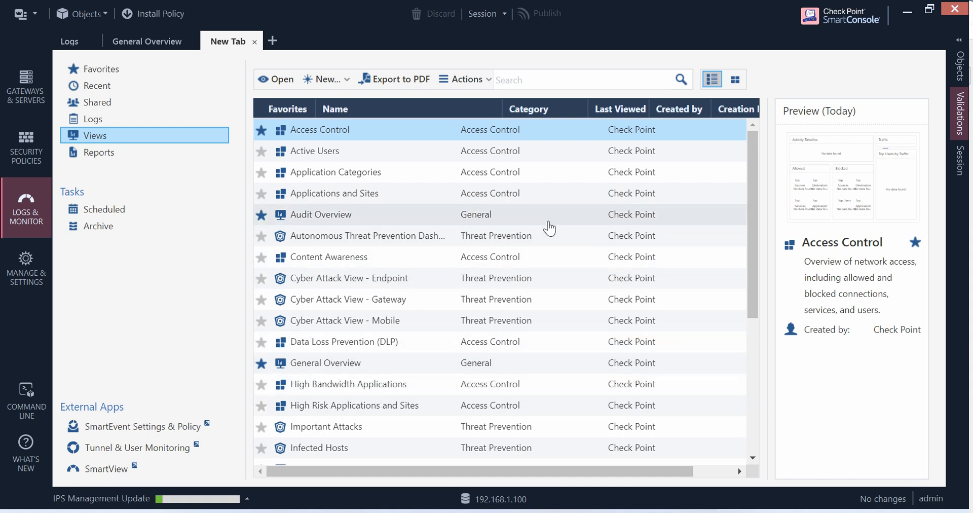
pyautogui.scroll(-3)
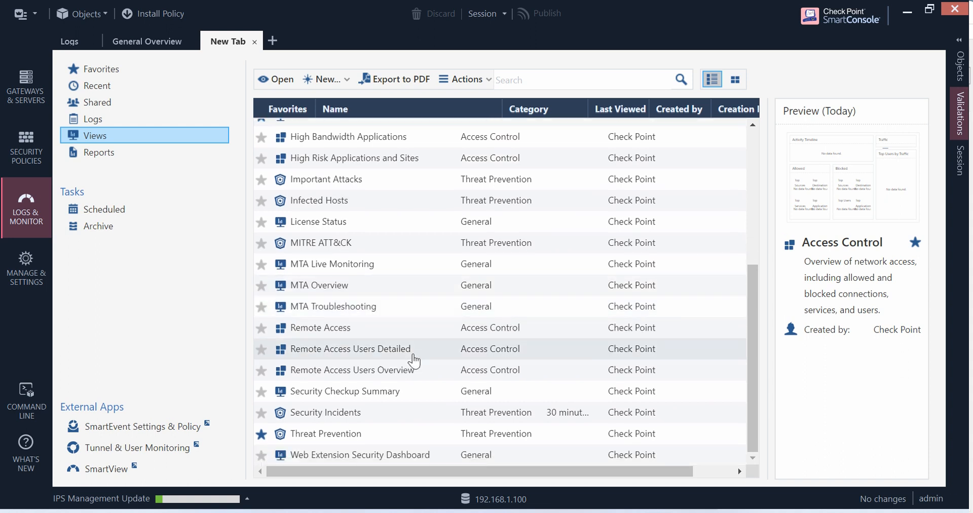
pyautogui.moveTo(406, 412)
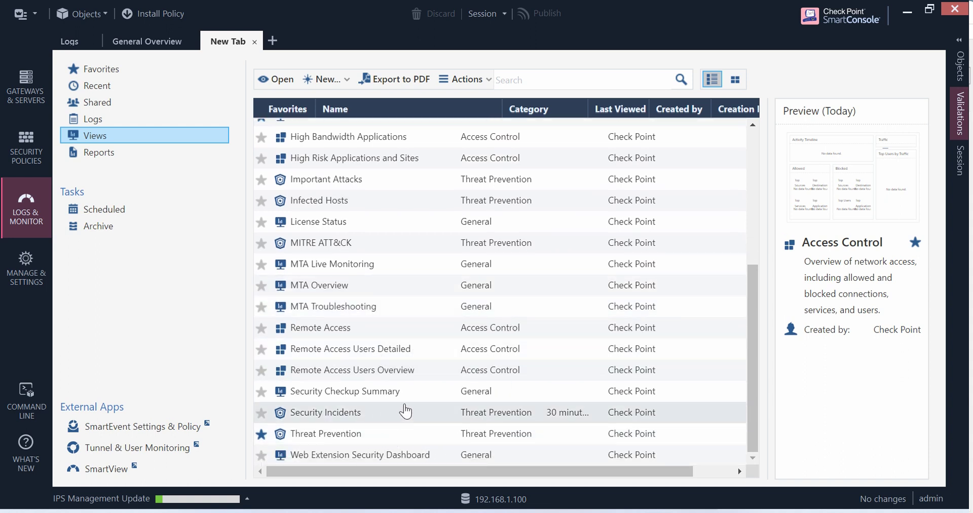
pyautogui.moveTo(450, 416)
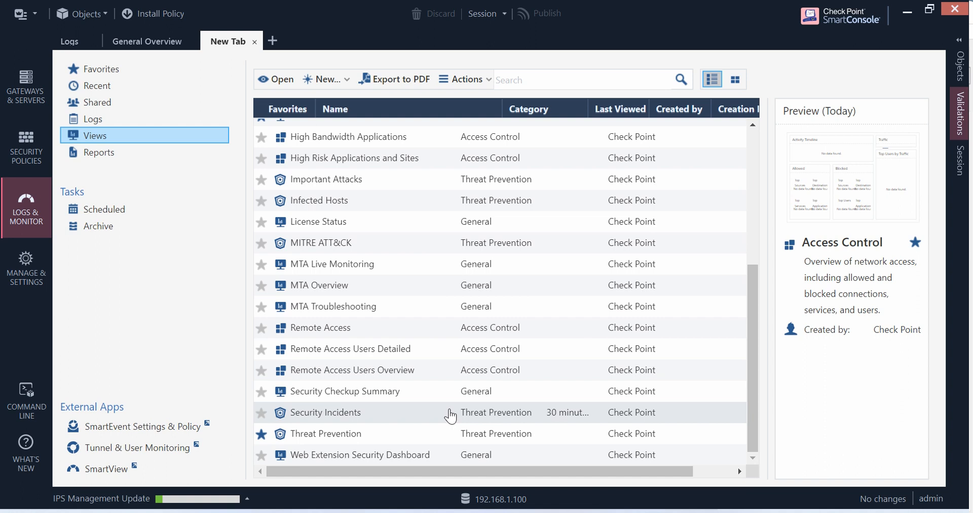
pyautogui.click(326, 413)
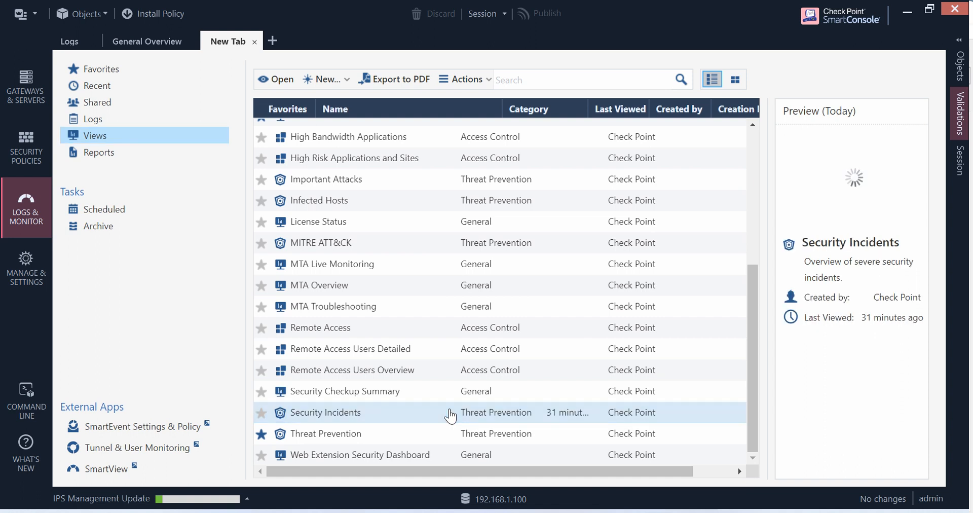
pyautogui.moveTo(378, 415)
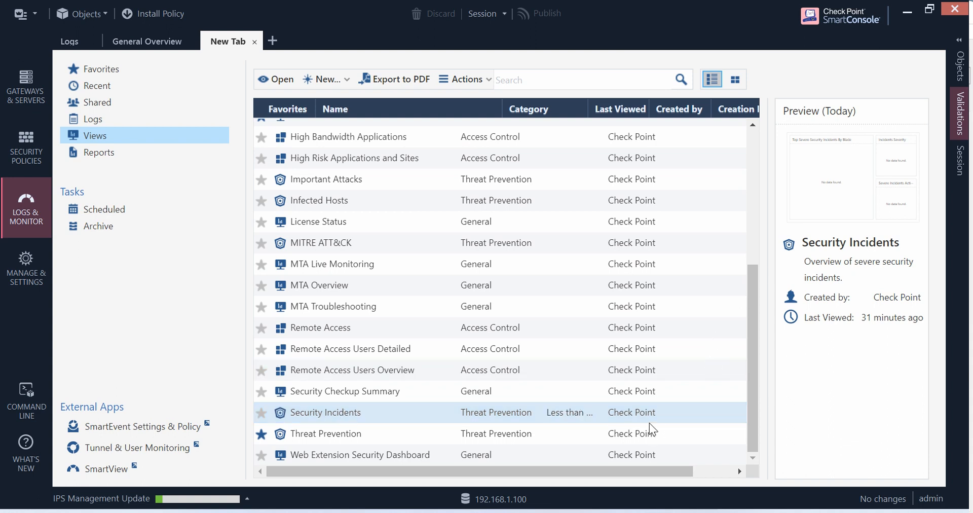
# Open Security Incidents, check All Time and Today ranges show no data, then close it
pyautogui.doubleClick(326, 413)
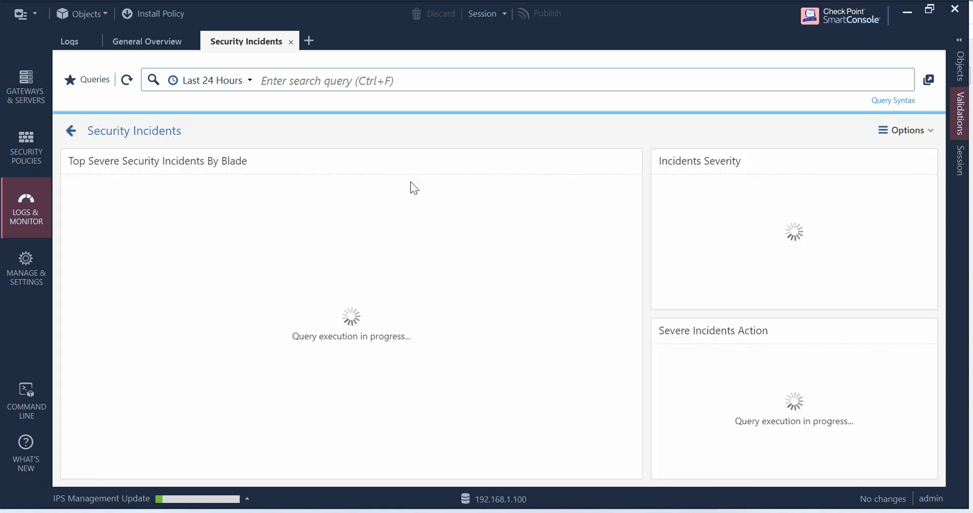
pyautogui.moveTo(430, 210)
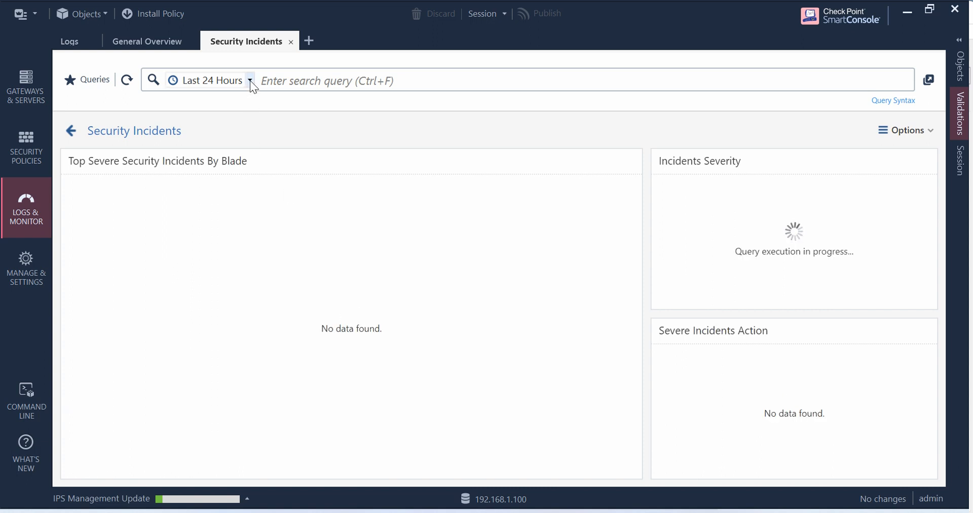
pyautogui.click(251, 80)
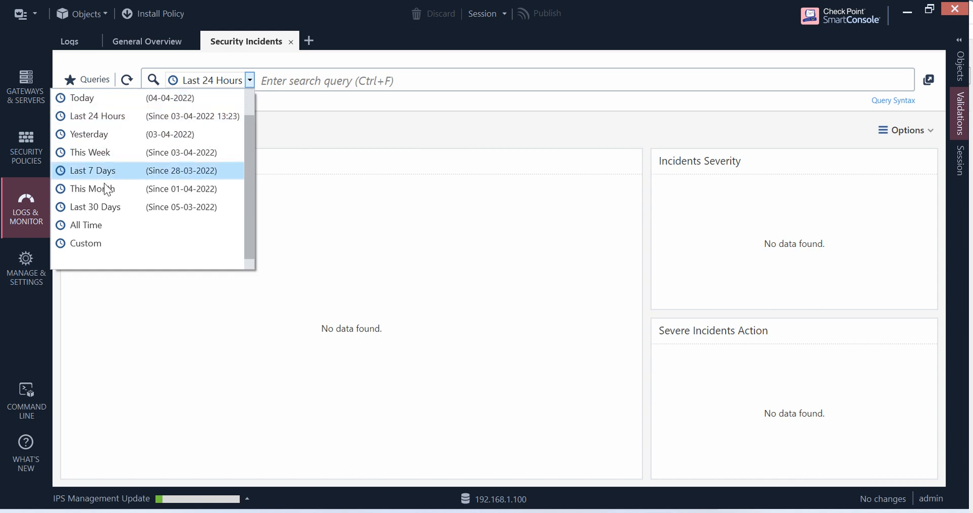
pyautogui.click(85, 225)
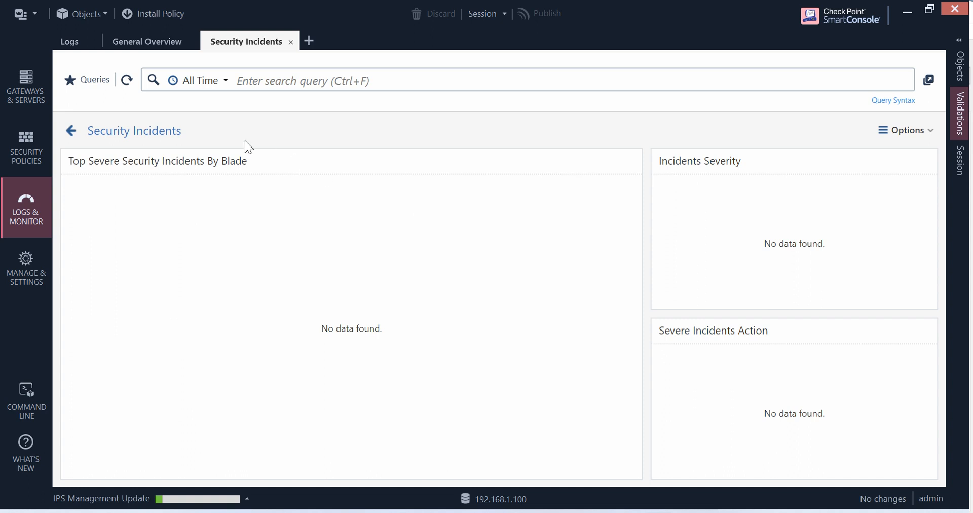
pyautogui.click(201, 80)
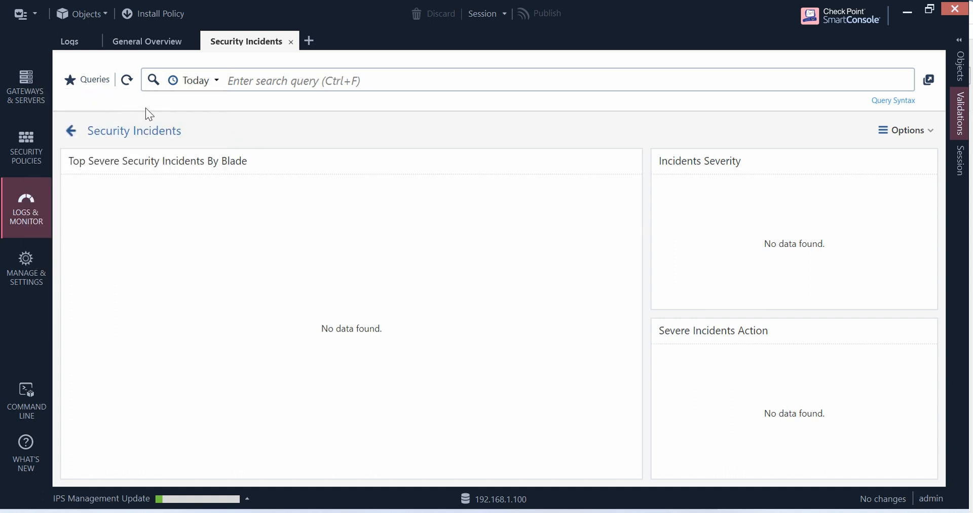
pyautogui.moveTo(321, 136)
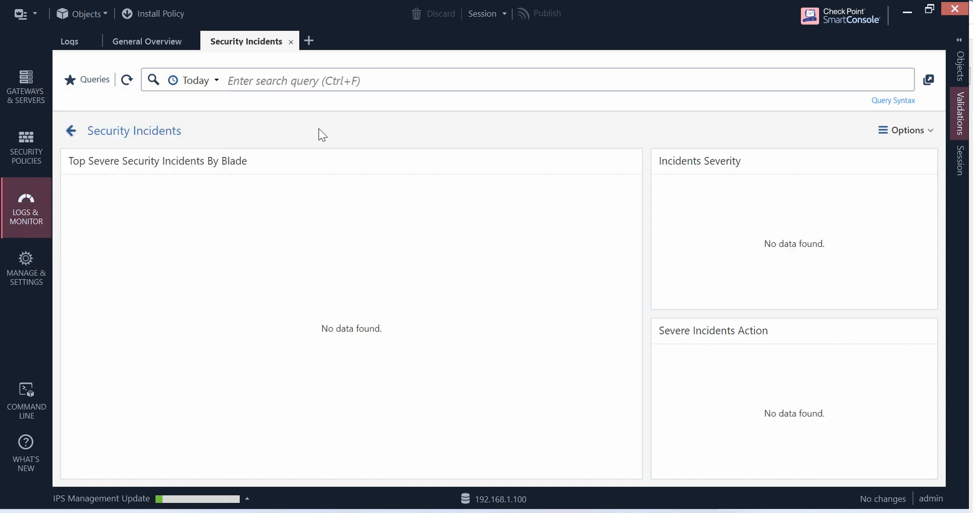
pyautogui.moveTo(290, 42)
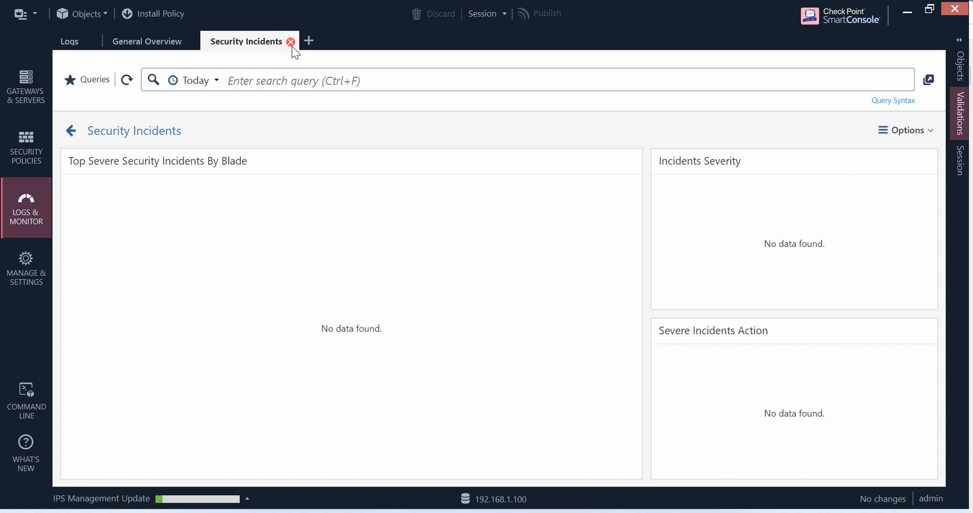
pyautogui.click(290, 42)
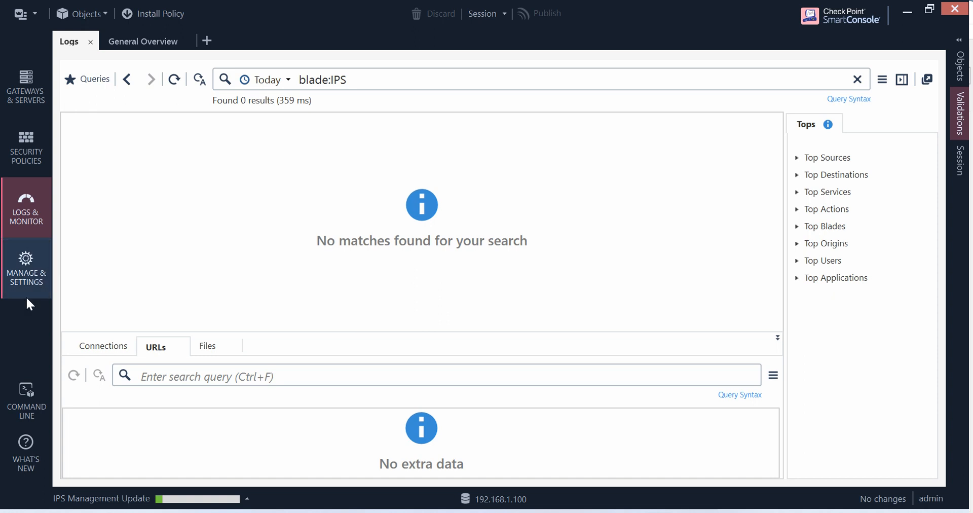
# Return to IPS Protections and scroll right to the per-profile columns for the Apple QuickTime protection
pyautogui.click(24, 147)
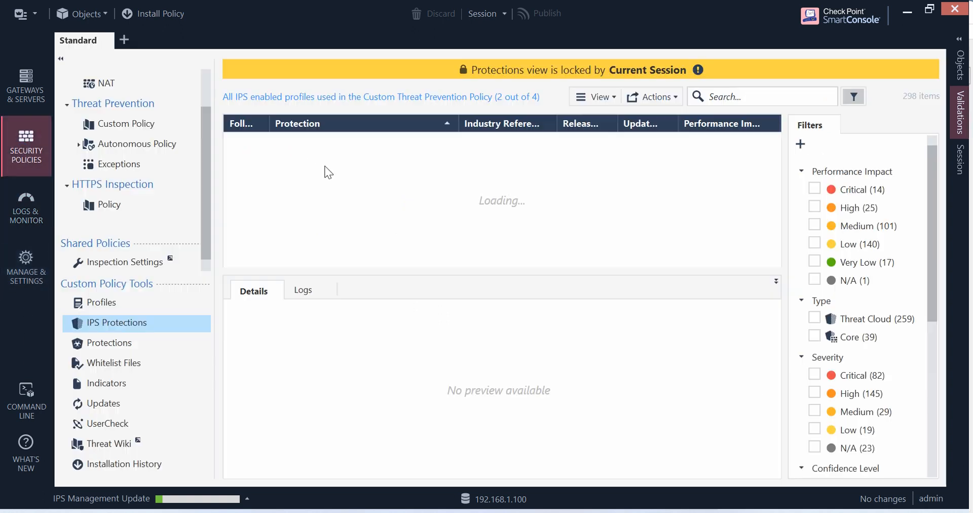
pyautogui.moveTo(190, 299)
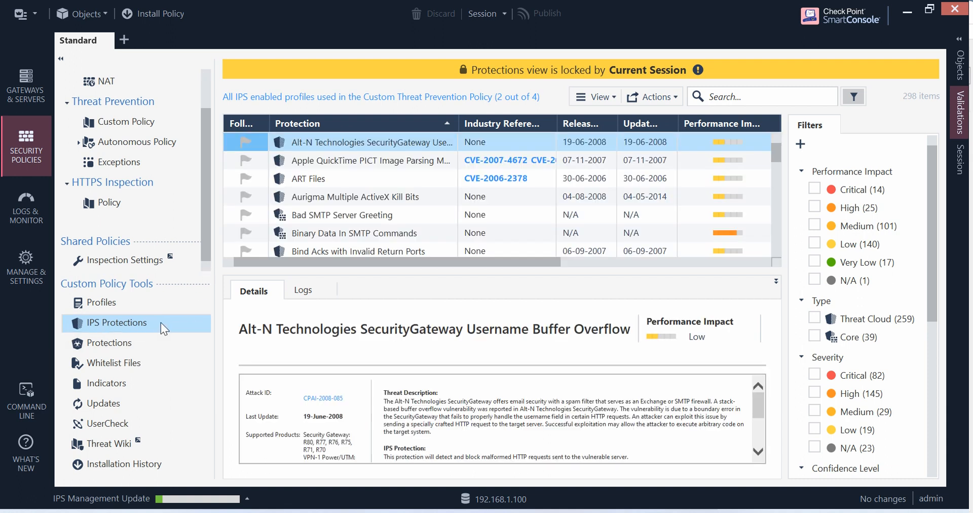
pyautogui.moveTo(130, 403)
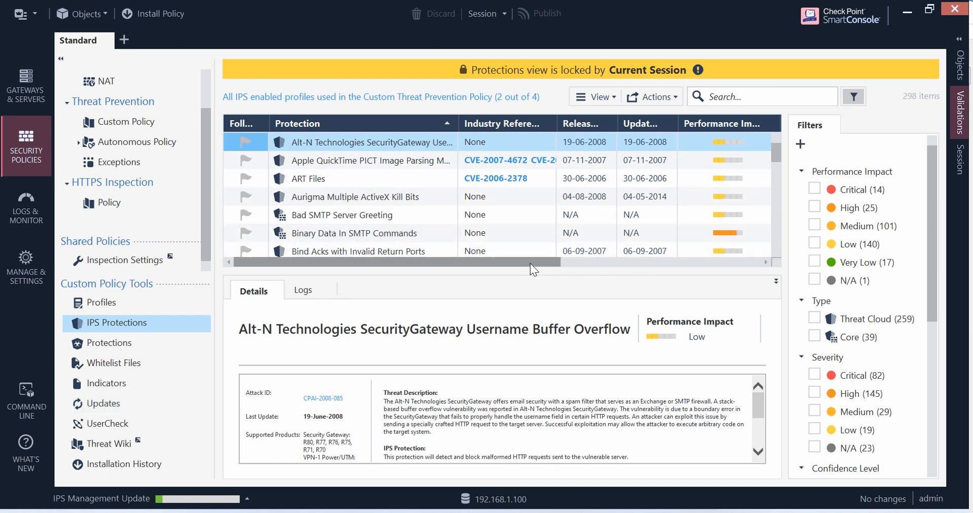
pyautogui.moveTo(458, 293)
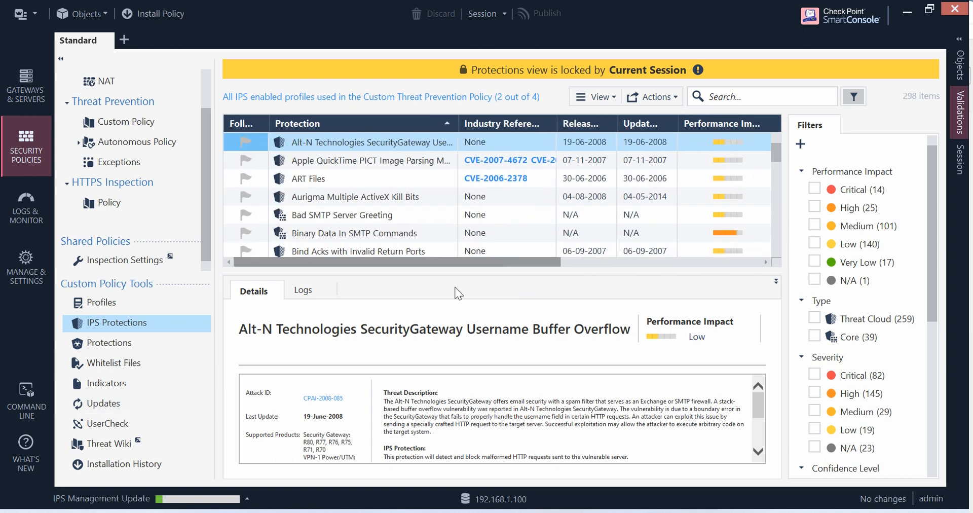
pyautogui.hscroll(3)
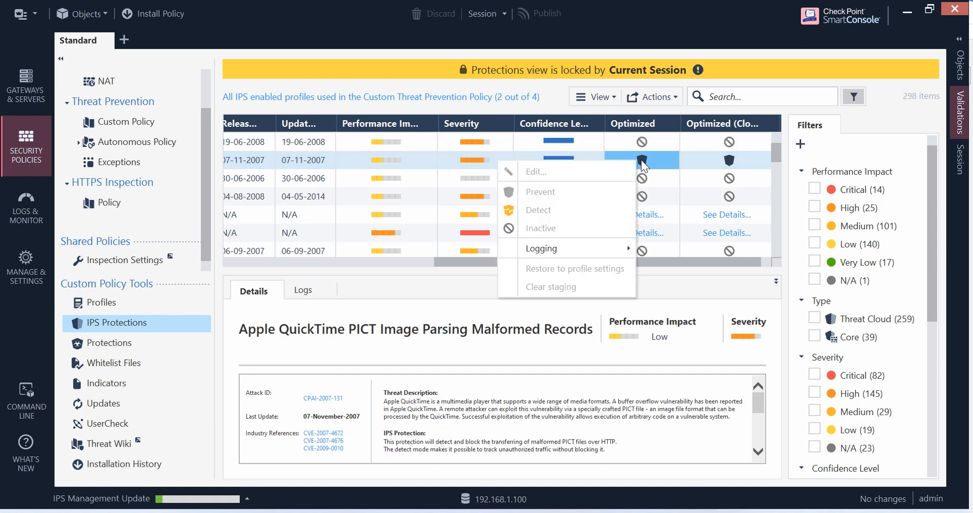
pyautogui.moveTo(565, 211)
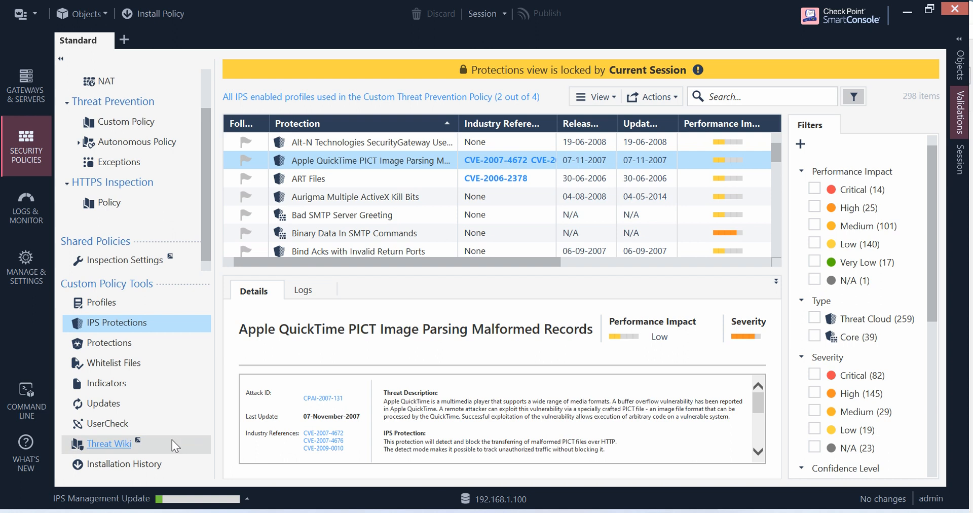
pyautogui.moveTo(102, 502)
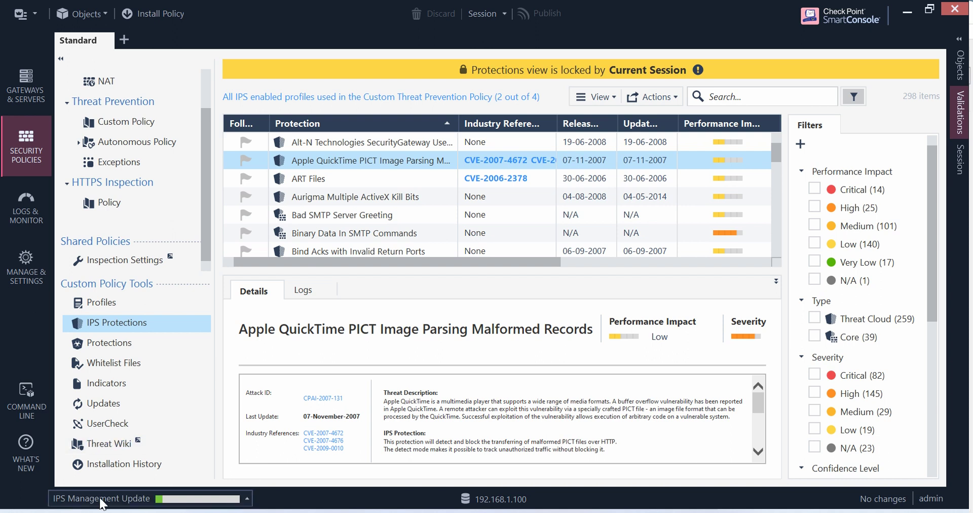
pyautogui.moveTo(120, 508)
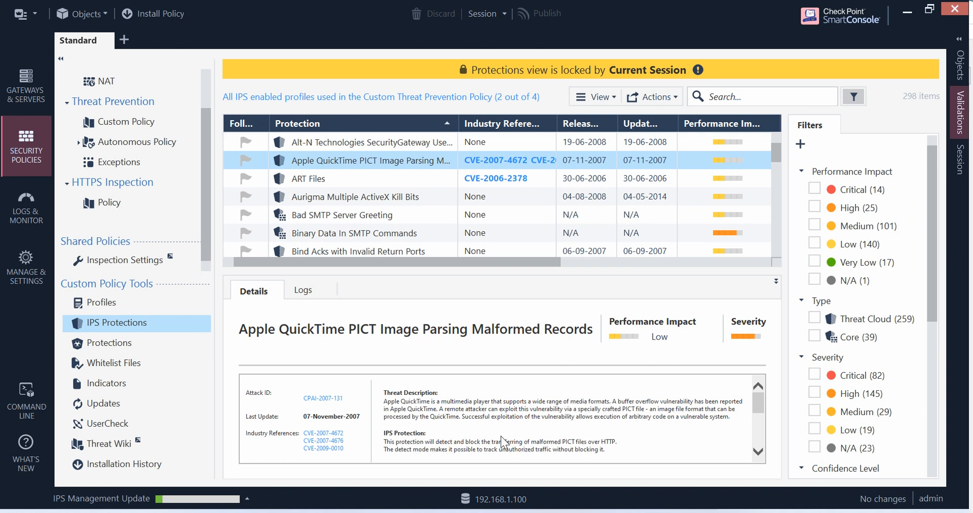
pyautogui.moveTo(239, 496)
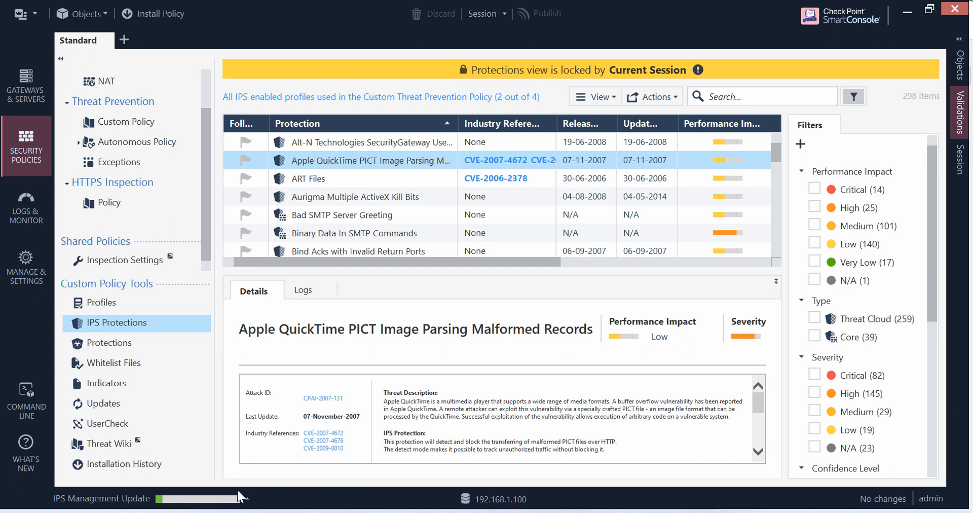
pyautogui.moveTo(474, 346)
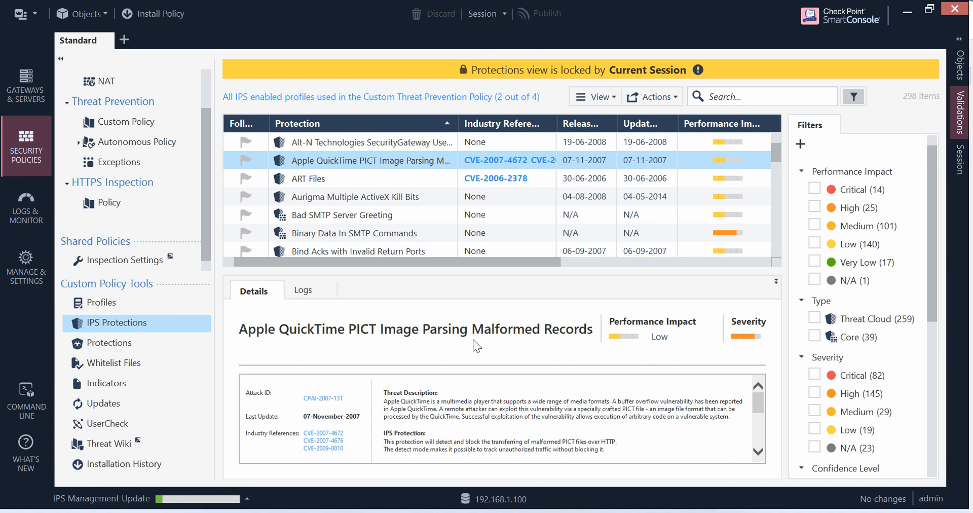
pyautogui.moveTo(575, 347)
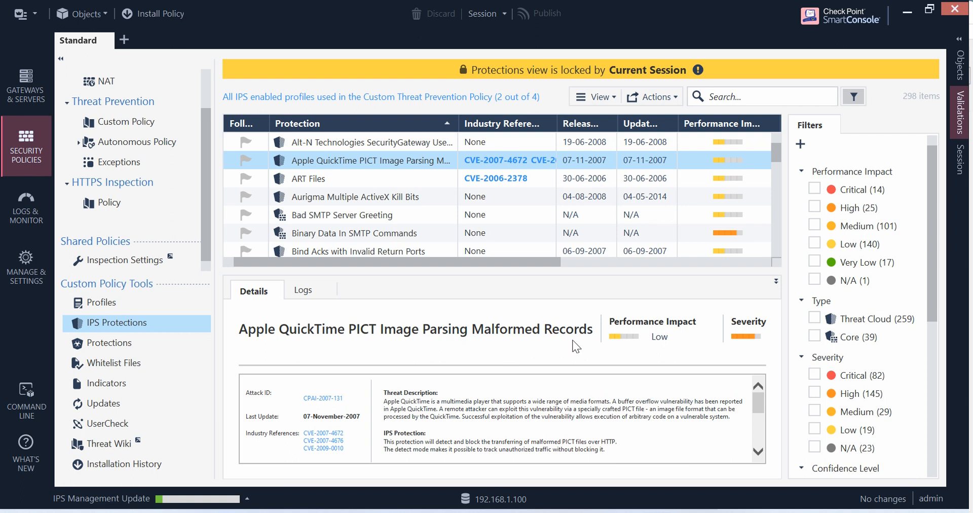
pyautogui.moveTo(636, 383)
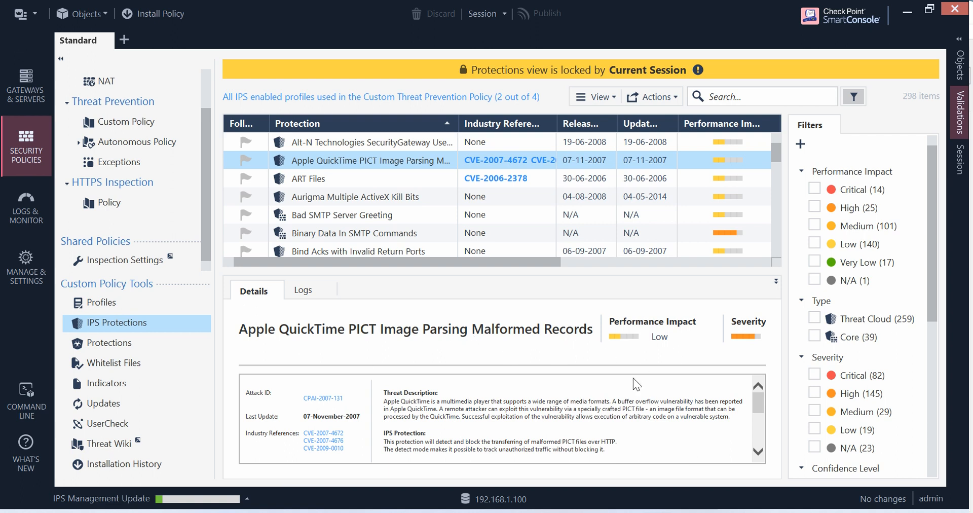
pyautogui.moveTo(576, 470)
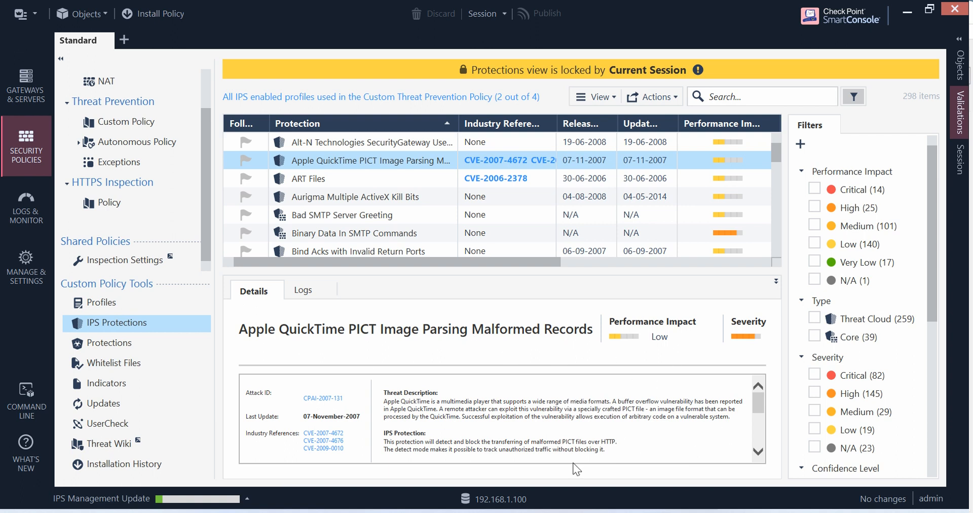